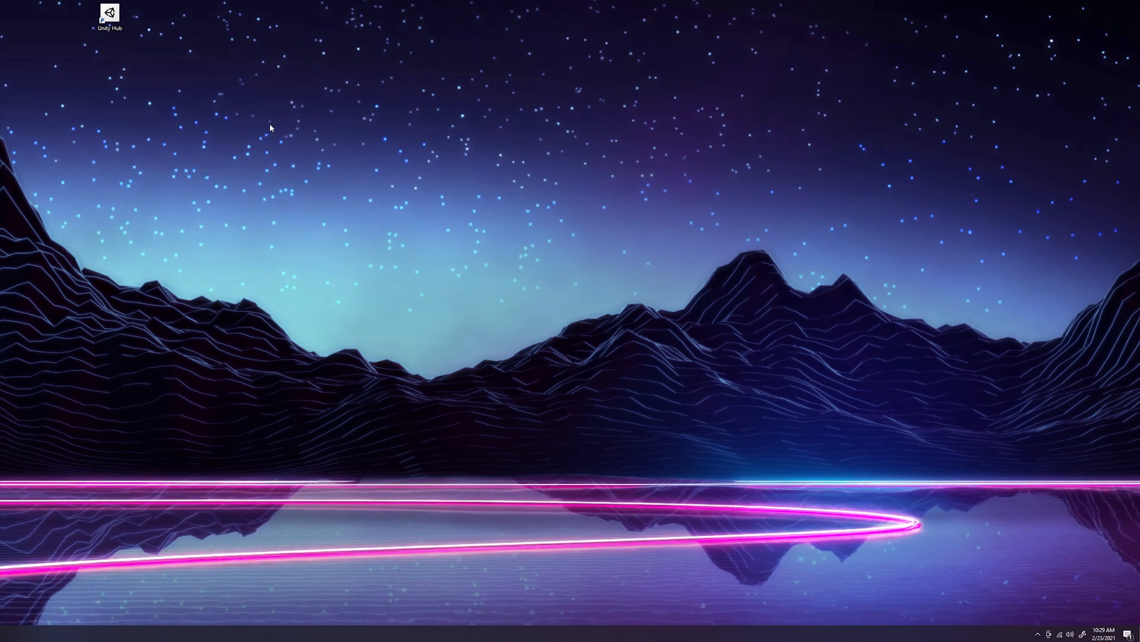
mouse_move(117, 37)
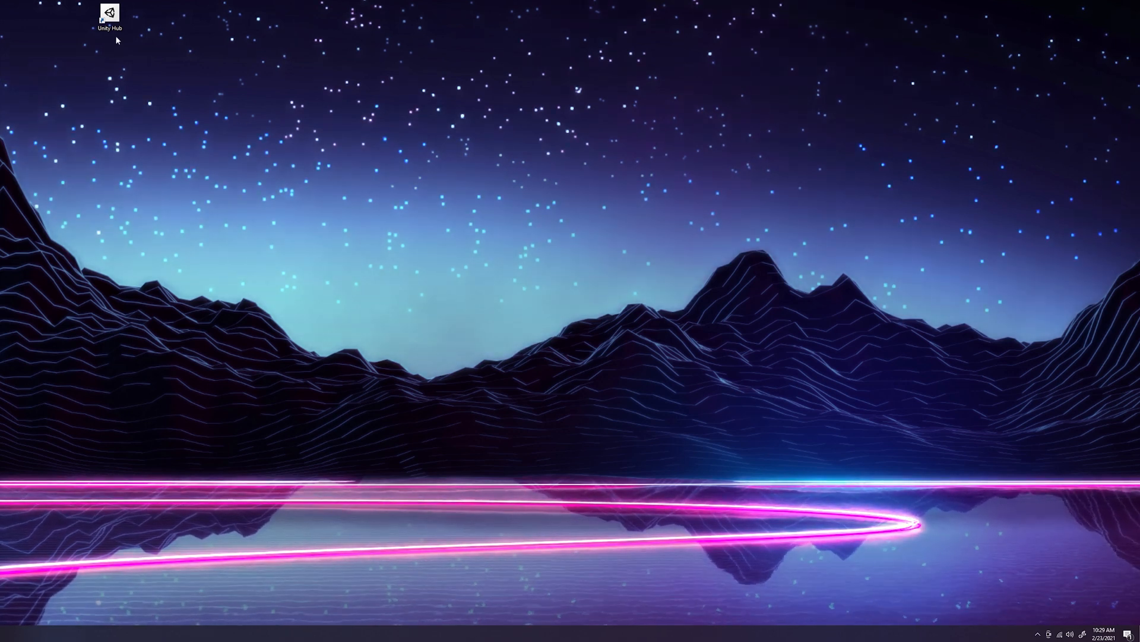
mouse_move(97, 70)
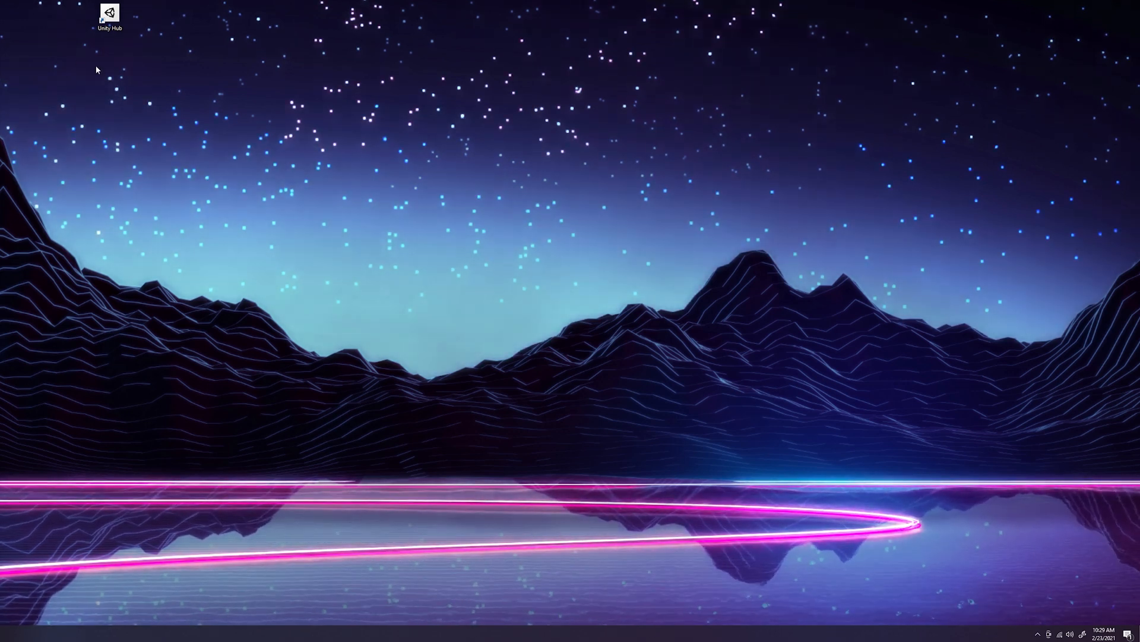
mouse_move(139, 47)
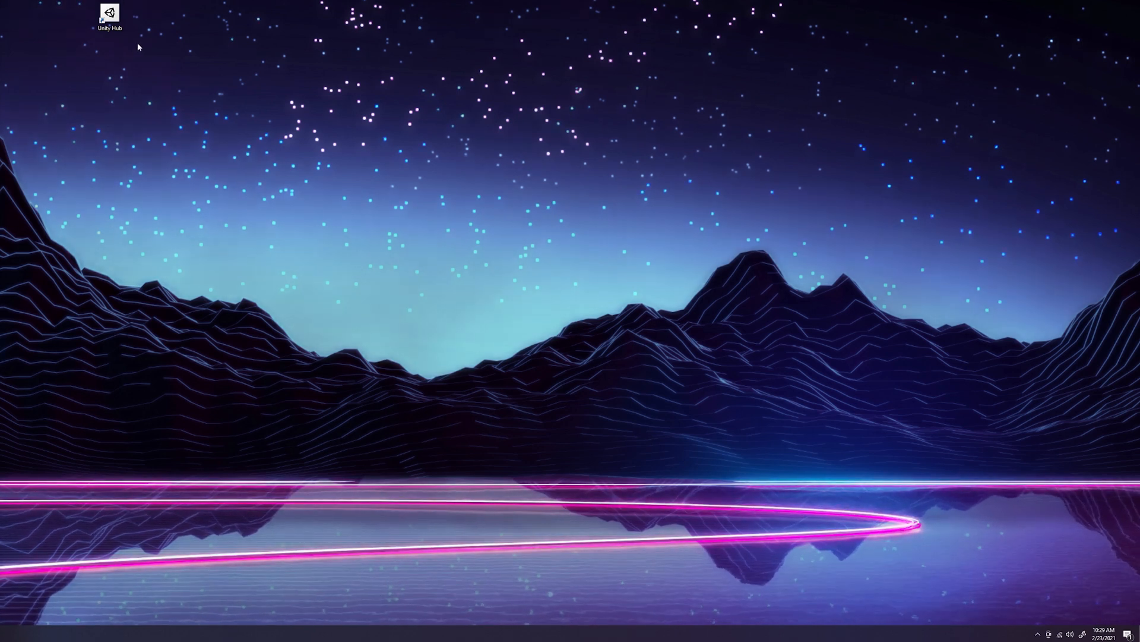
mouse_move(152, 79)
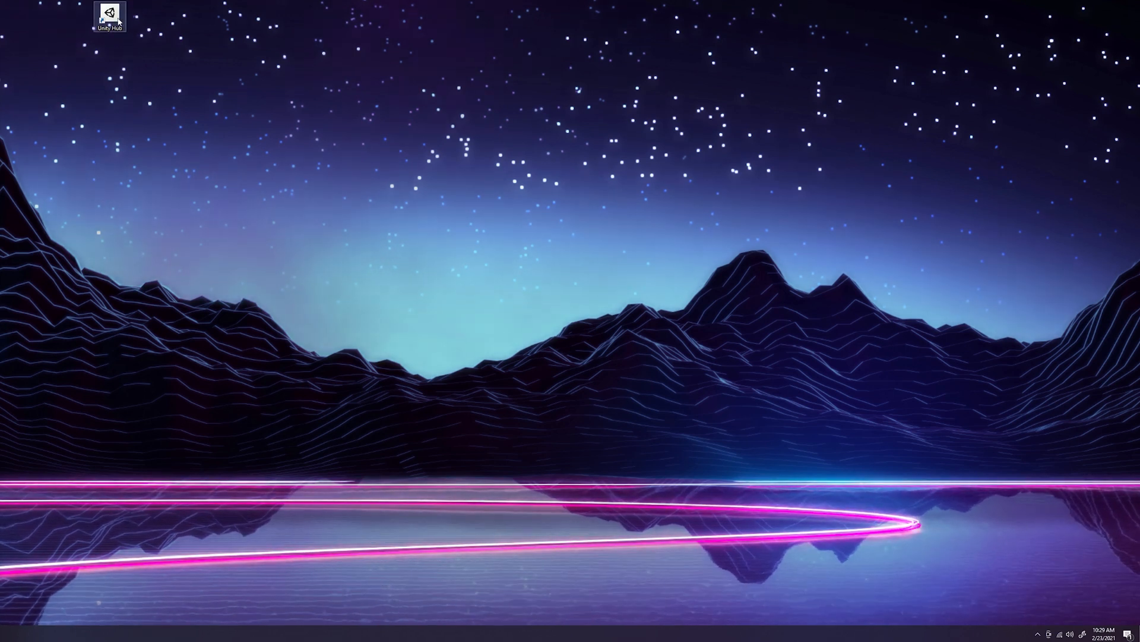
- Launch Unity Hub, browse the Learn projects and tutorials, and view installed Unity 2020.2.1f1
double_click(110, 15)
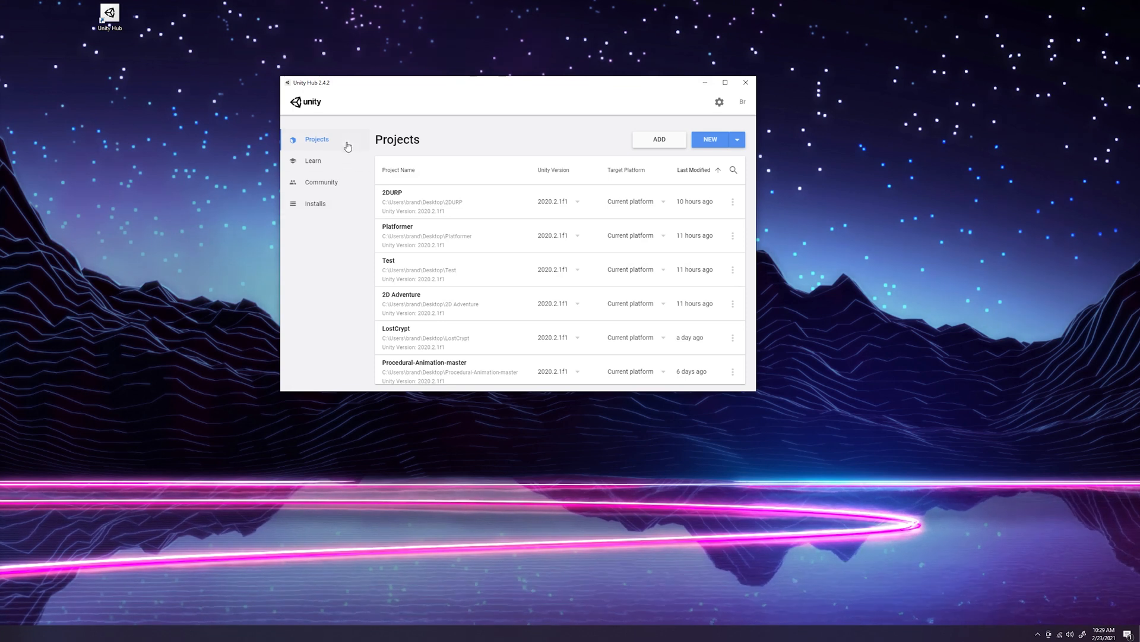
mouse_move(333, 145)
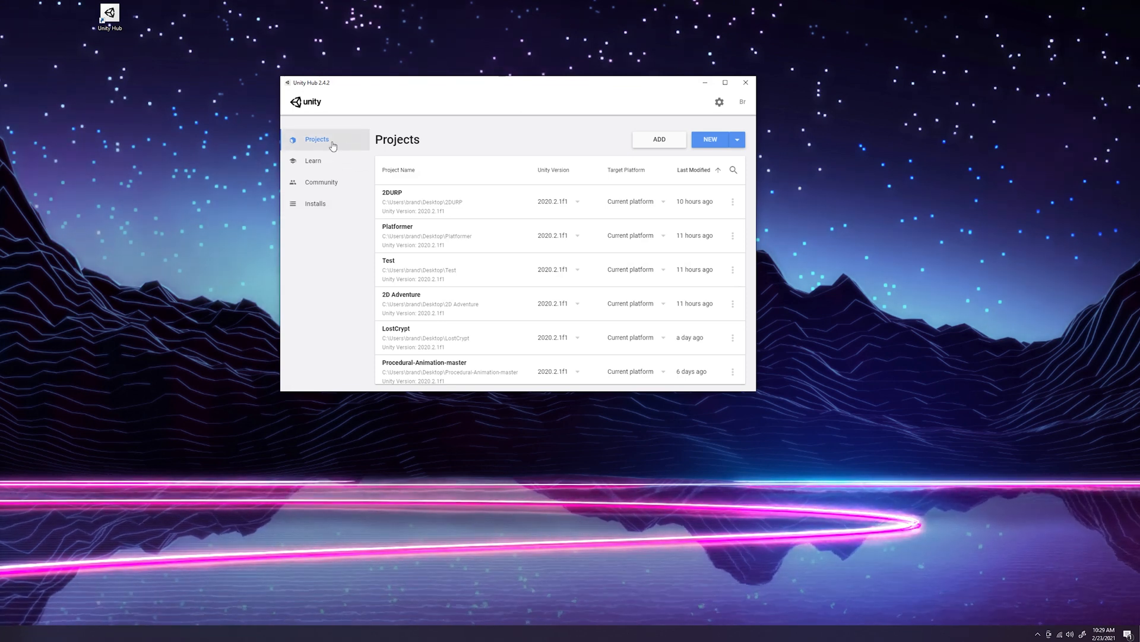
mouse_move(341, 165)
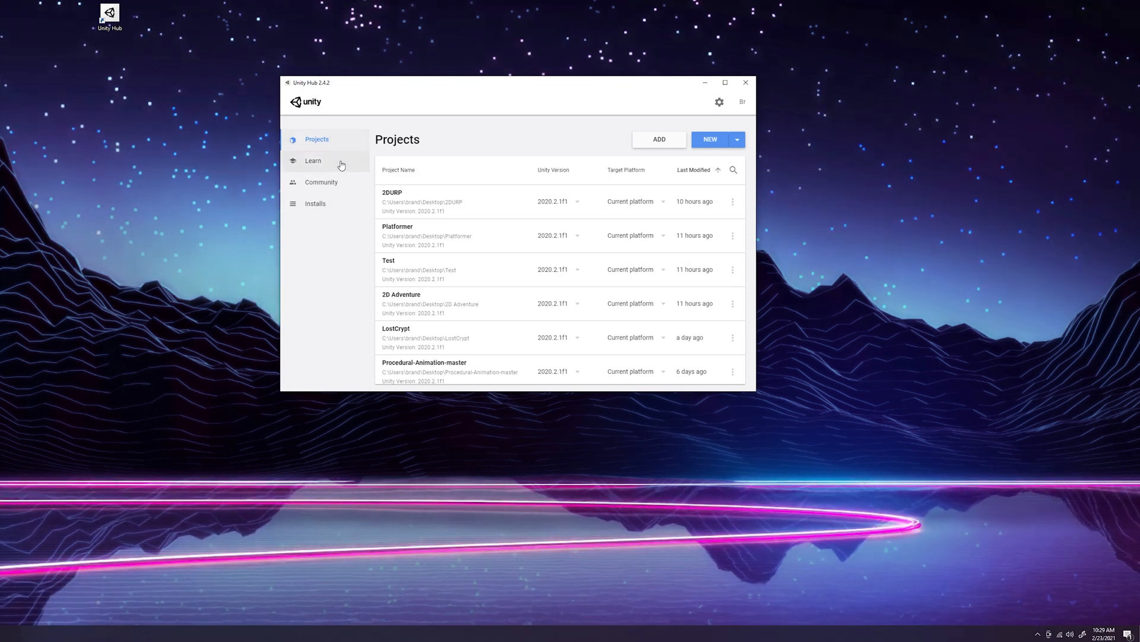
mouse_move(328, 168)
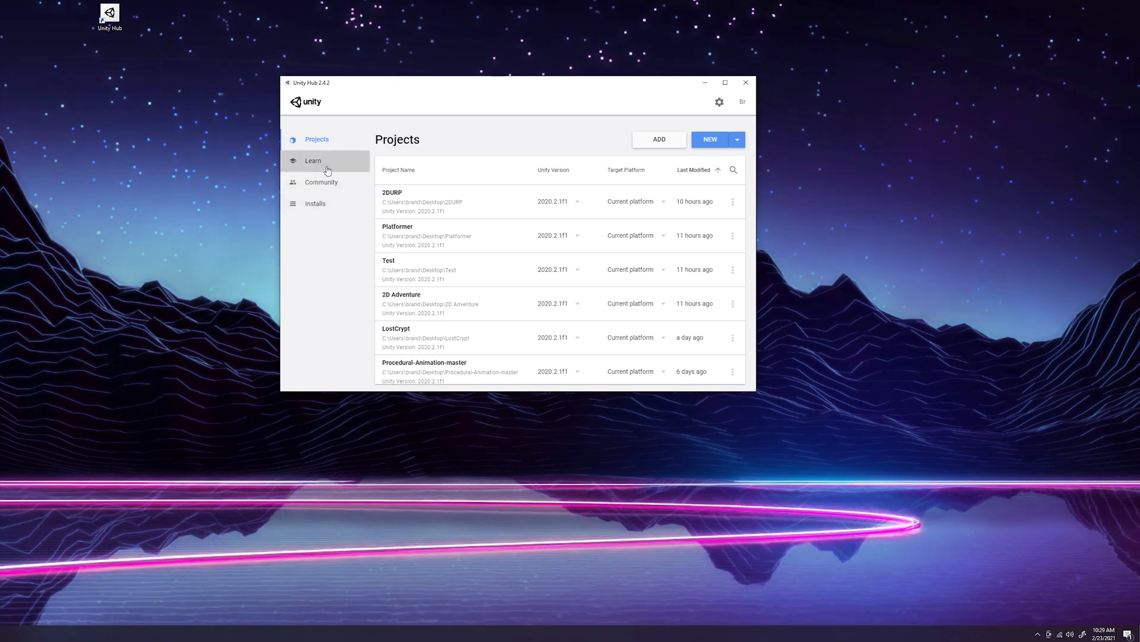
left_click(313, 160)
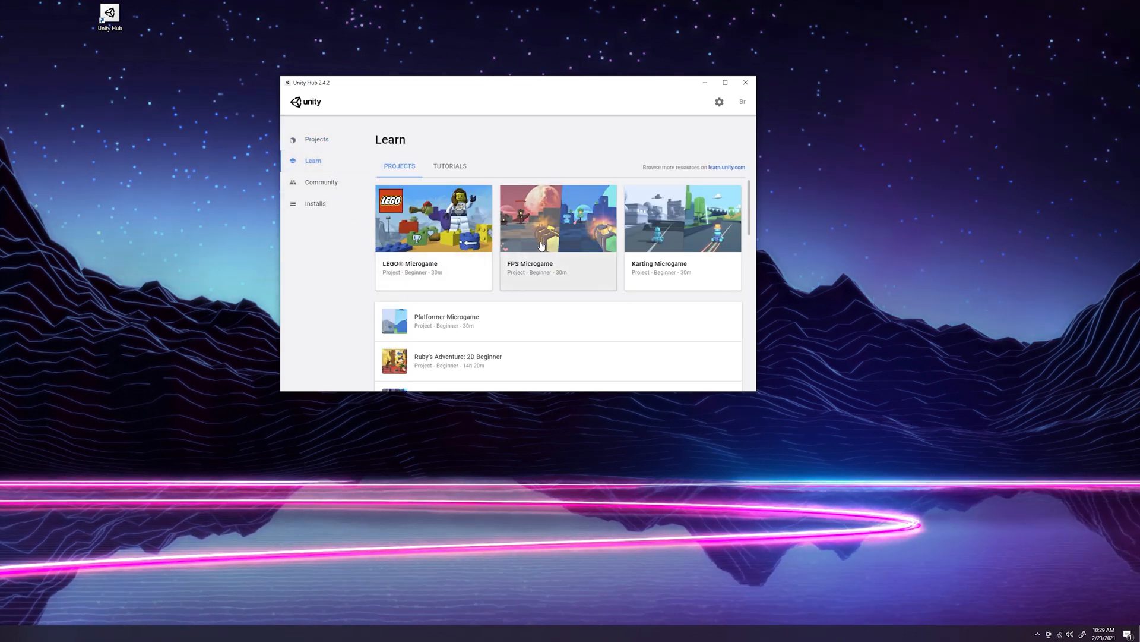
mouse_move(691, 220)
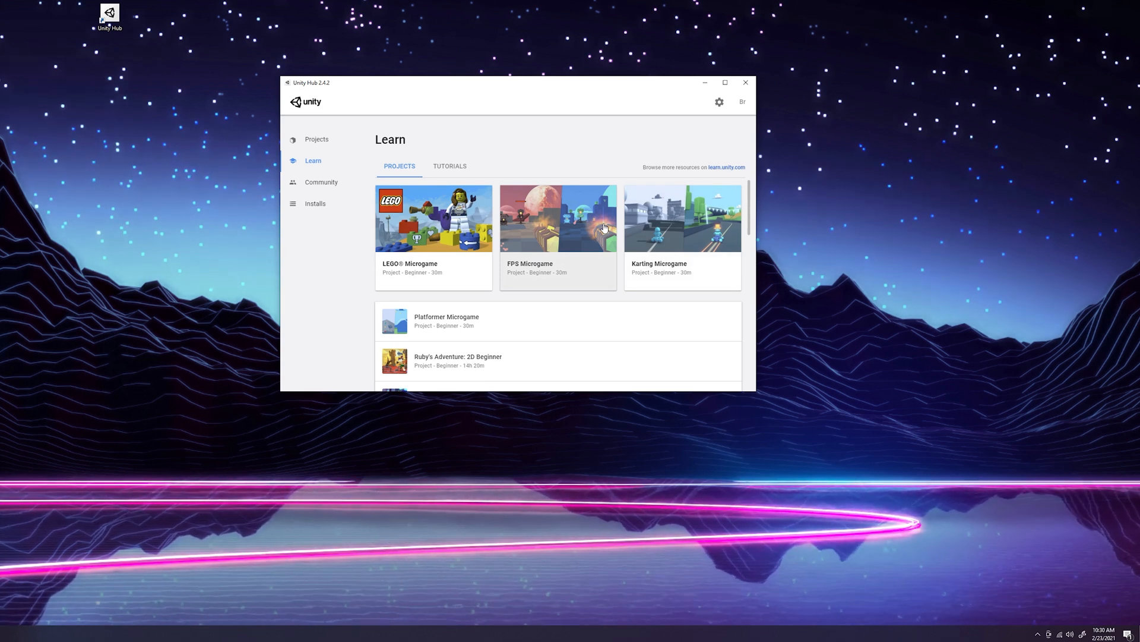
left_click(450, 165)
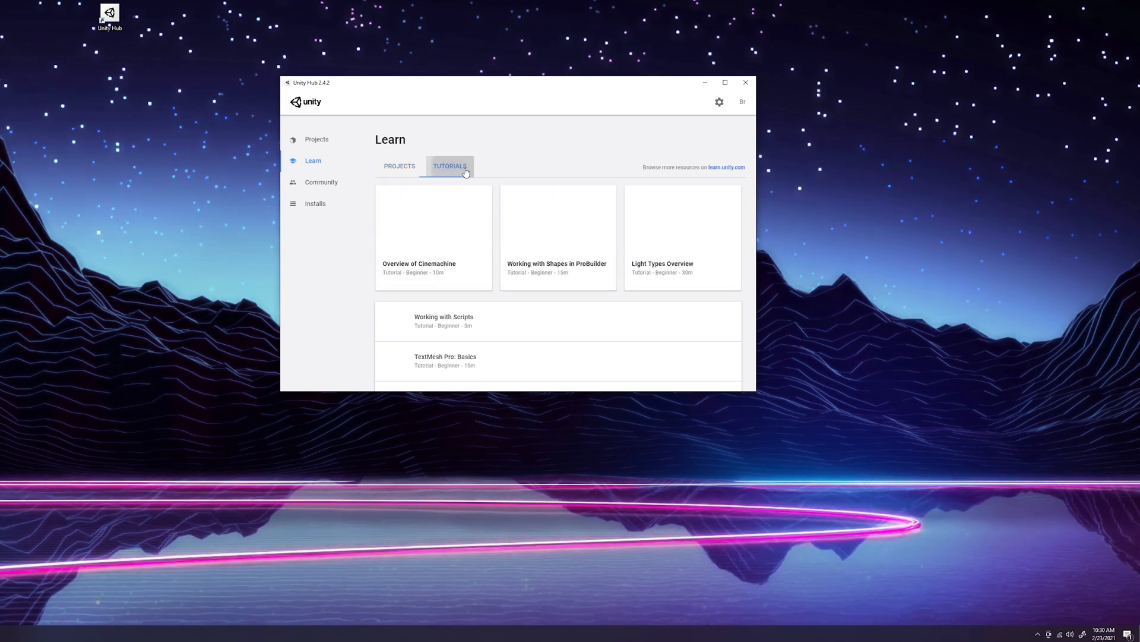
left_click(399, 166)
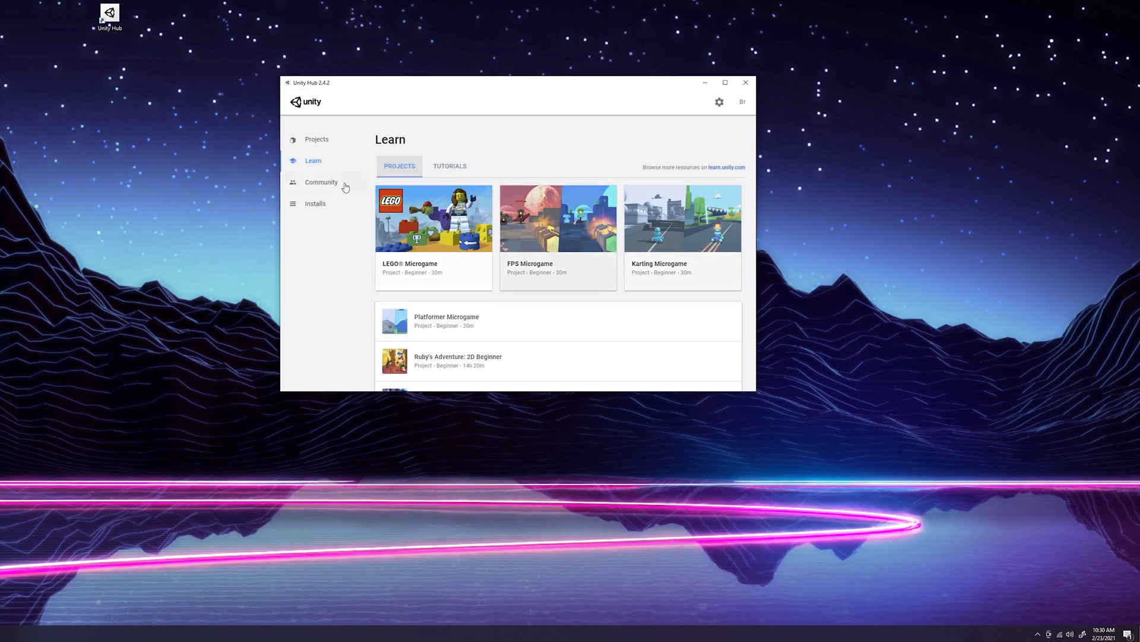
left_click(315, 204)
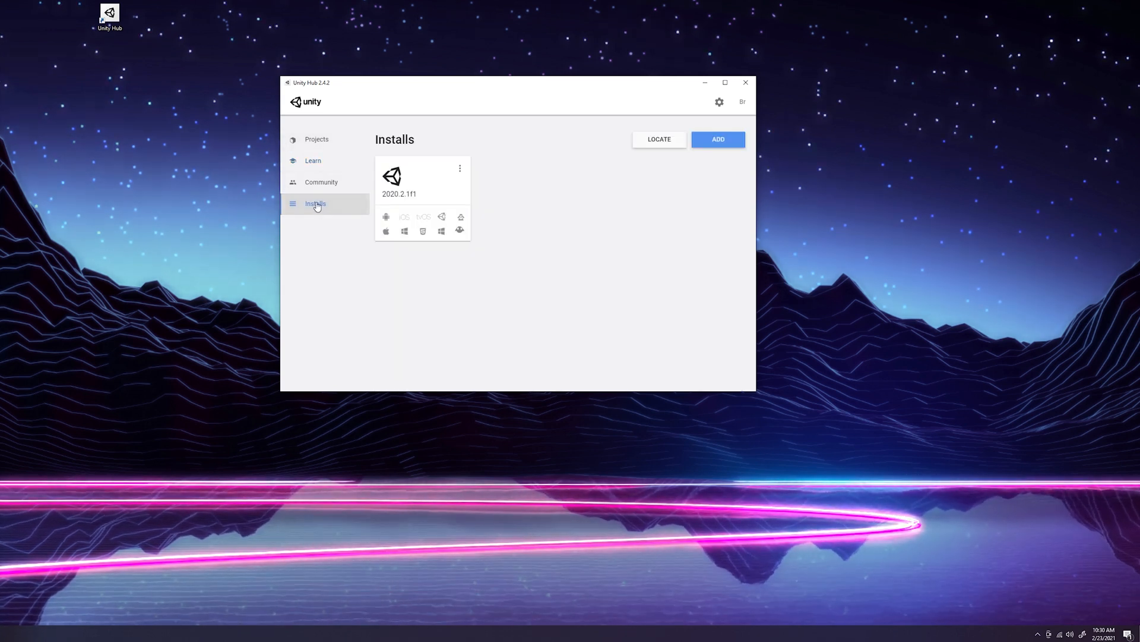
mouse_move(368, 186)
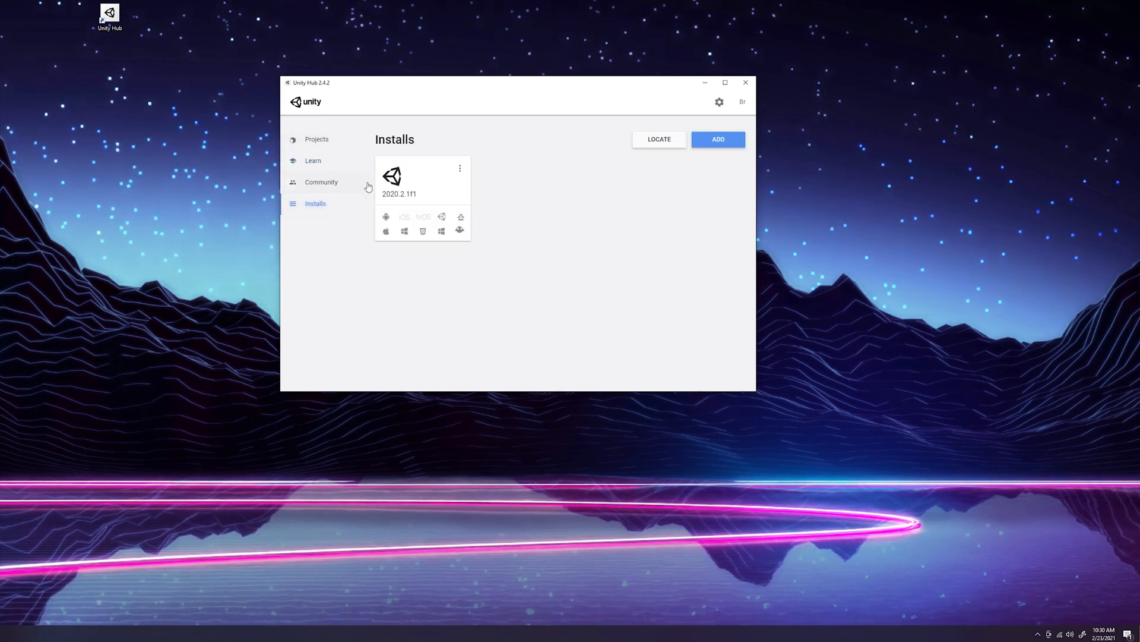
mouse_move(558, 191)
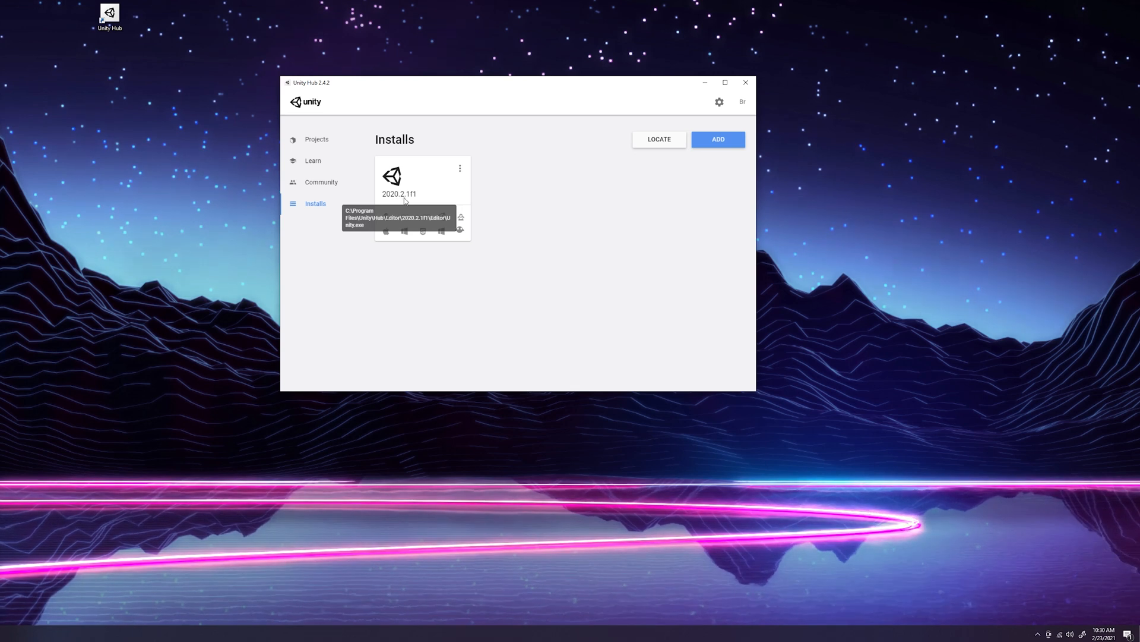
mouse_move(588, 240)
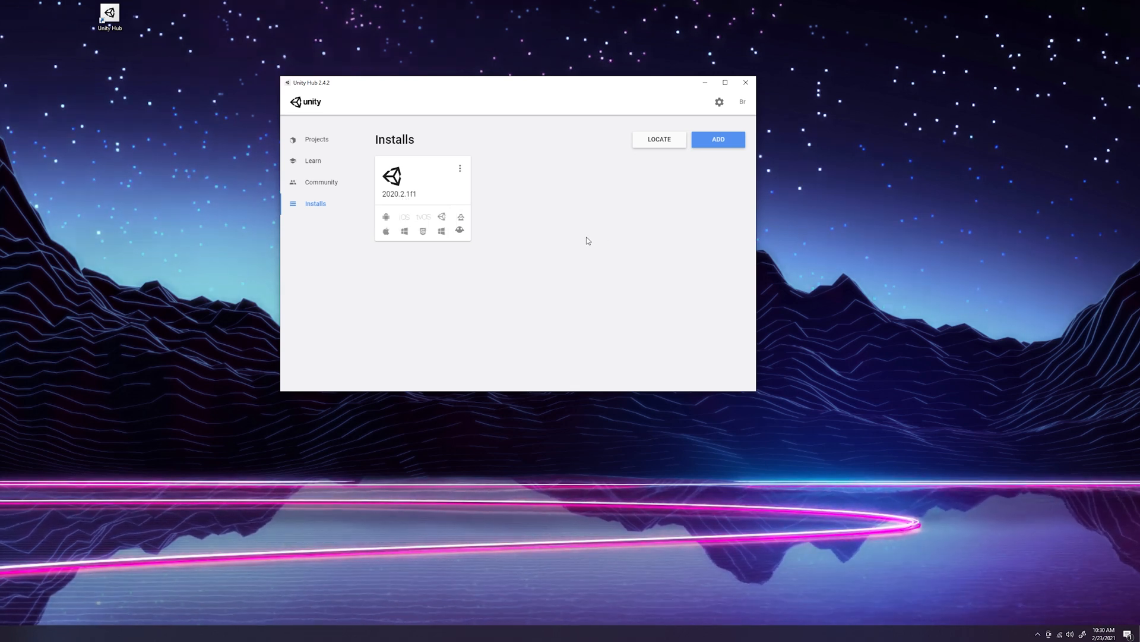
mouse_move(618, 221)
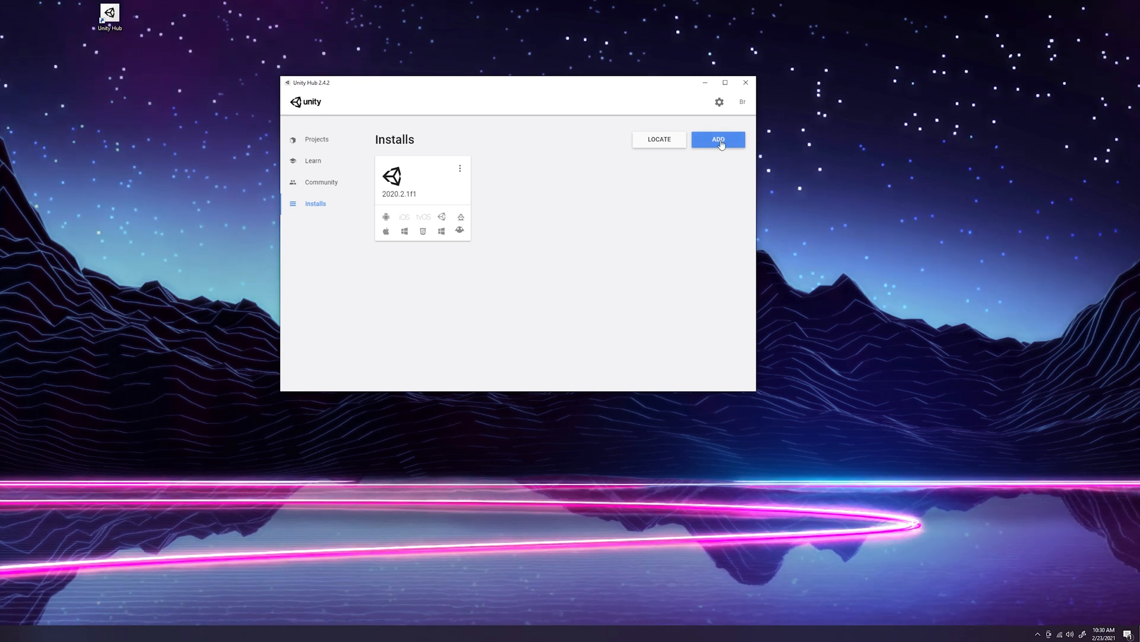
- Bring up the Add Unity Version dialog with 2019.4.20f1 LTS preselected
left_click(718, 139)
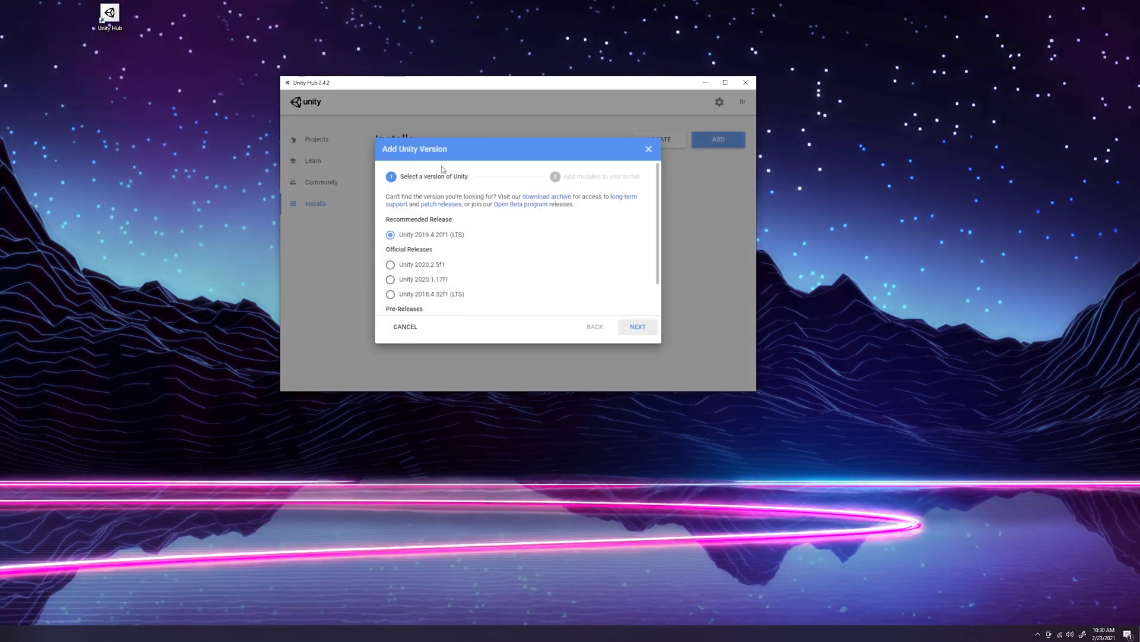
mouse_move(448, 302)
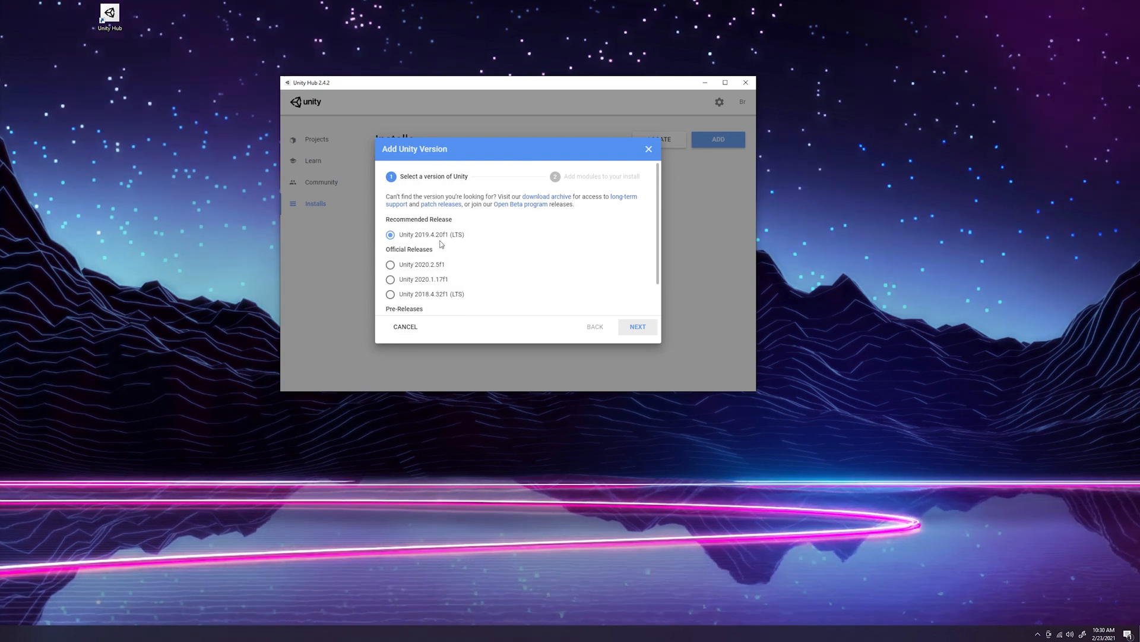
mouse_move(434, 247)
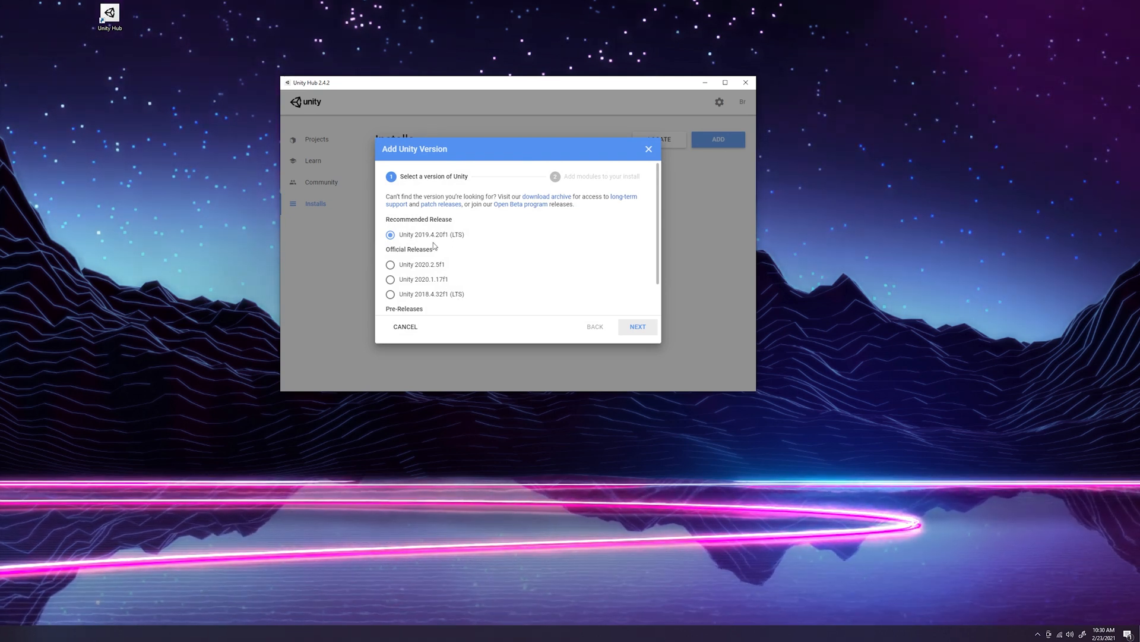
mouse_move(489, 280)
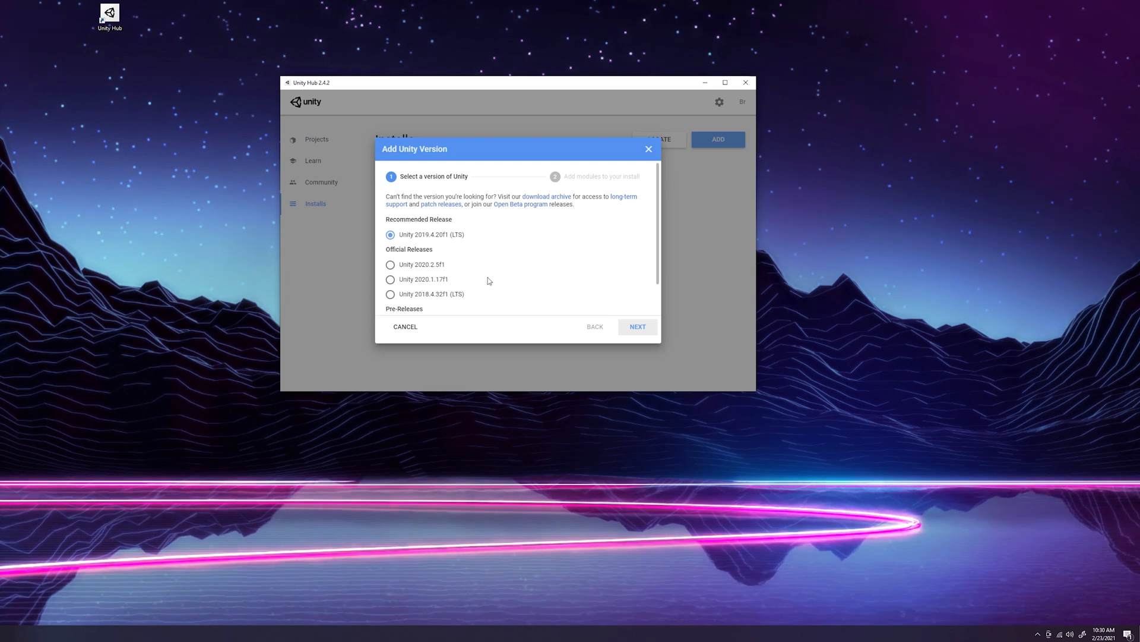
mouse_move(430, 266)
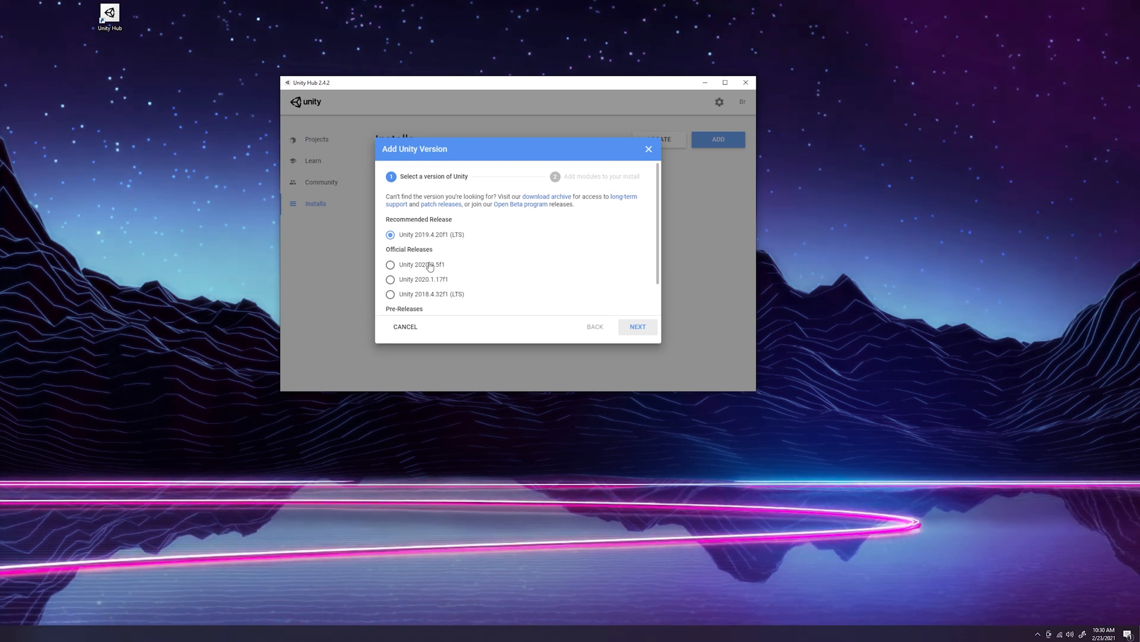
mouse_move(455, 271)
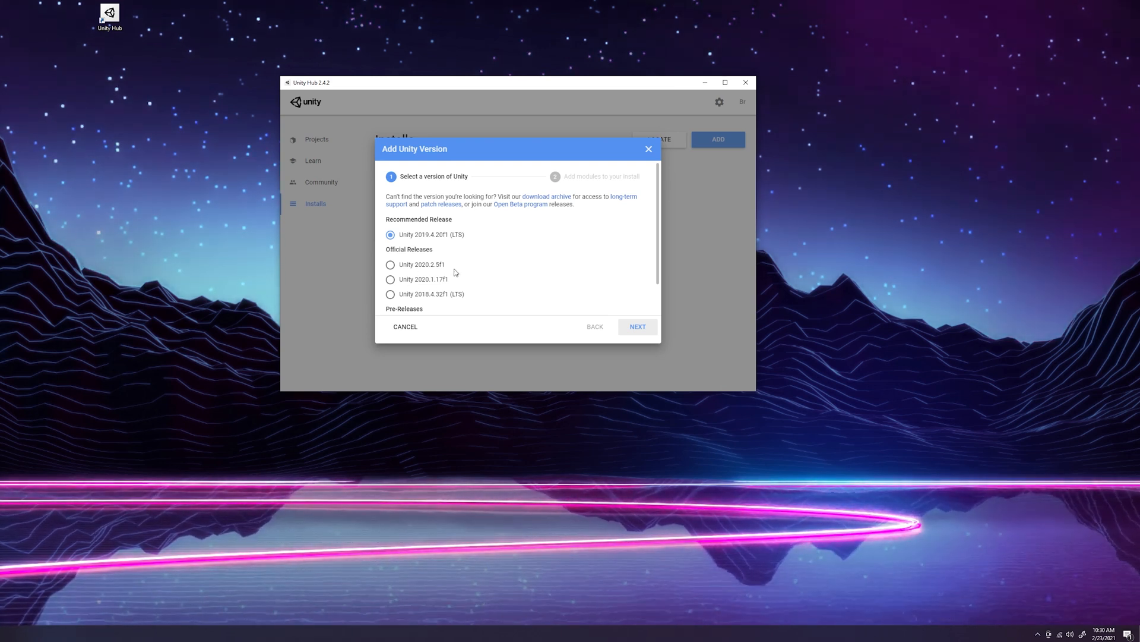
mouse_move(408, 279)
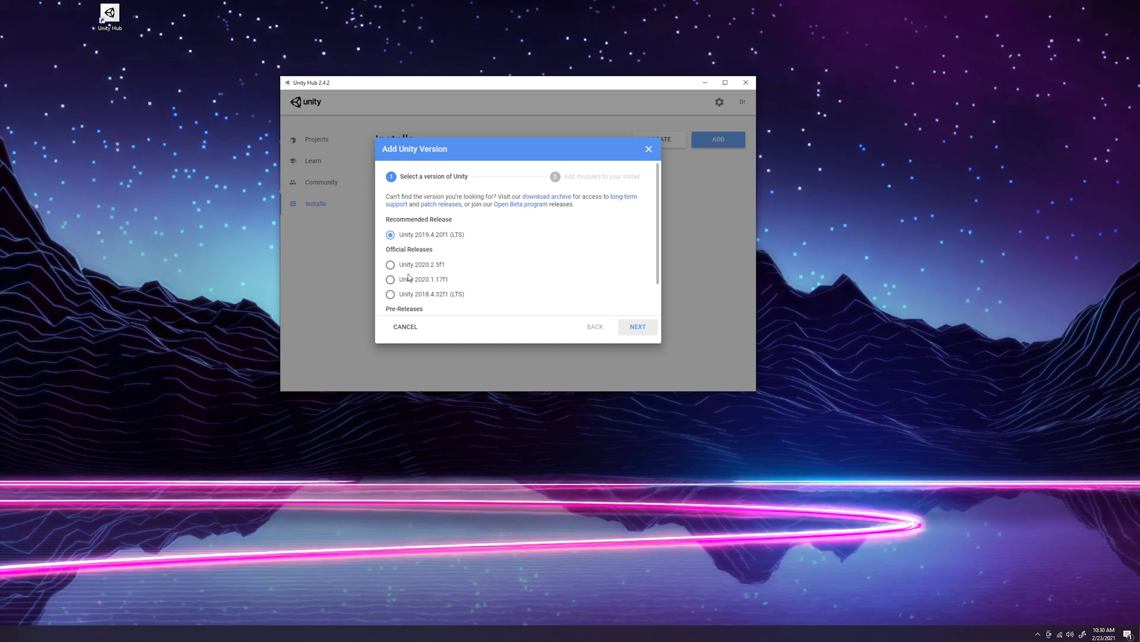
mouse_move(432, 273)
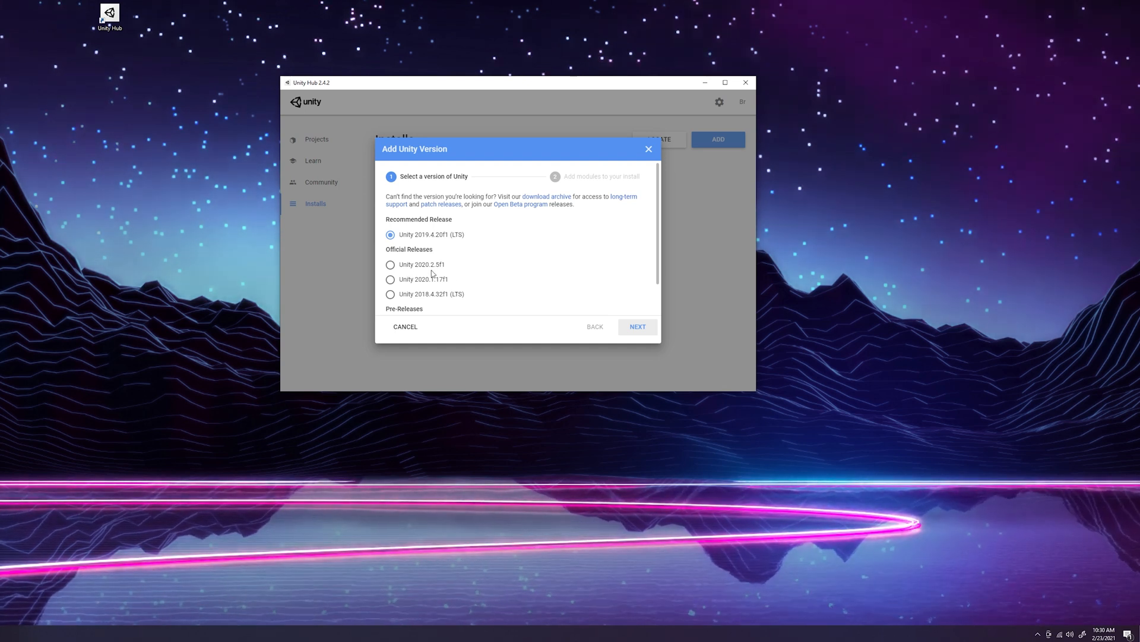
mouse_move(443, 304)
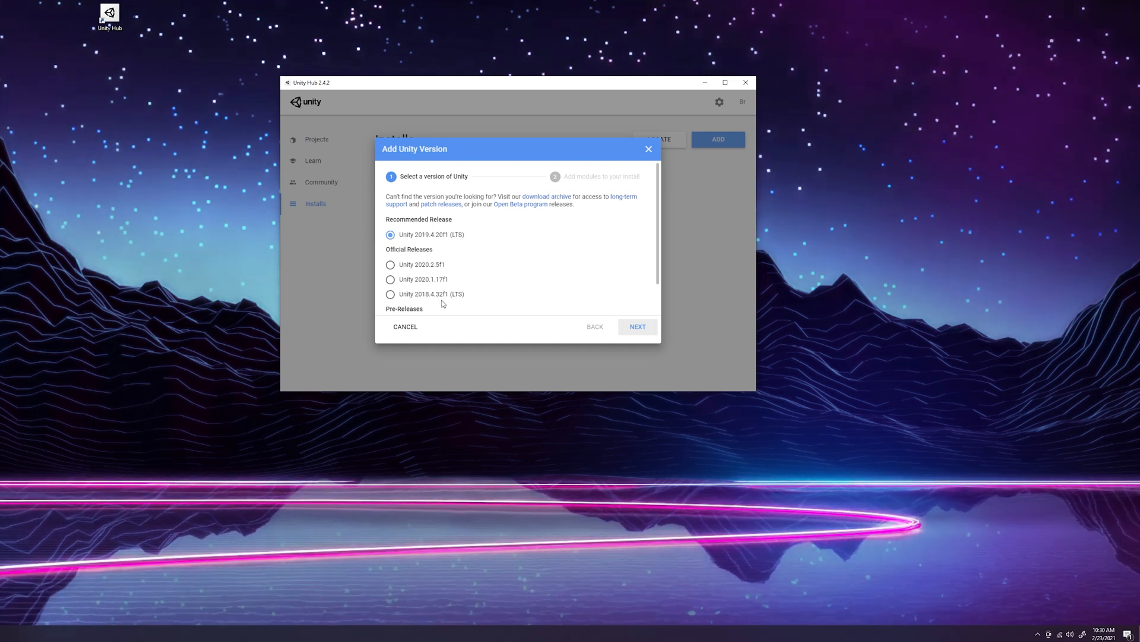
mouse_move(480, 272)
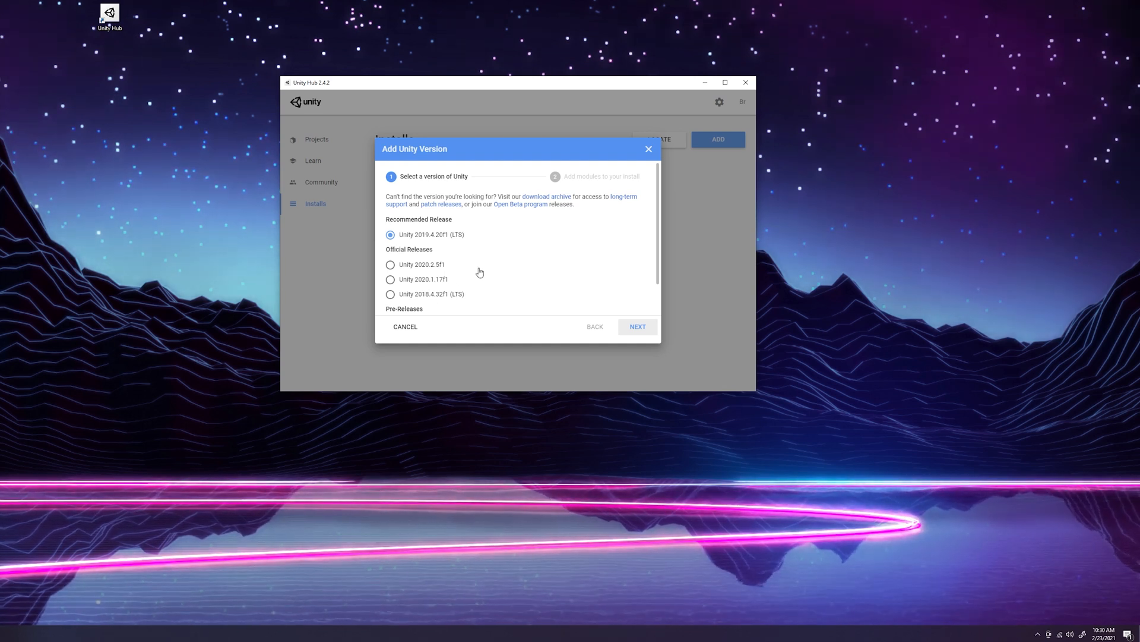
mouse_move(446, 273)
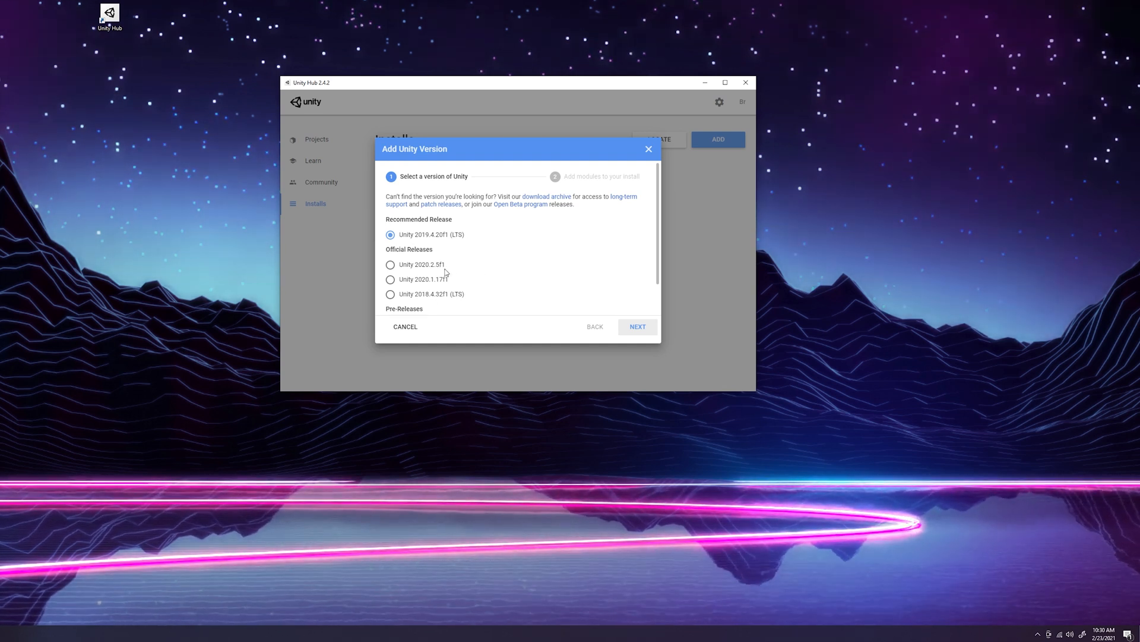
mouse_move(544, 251)
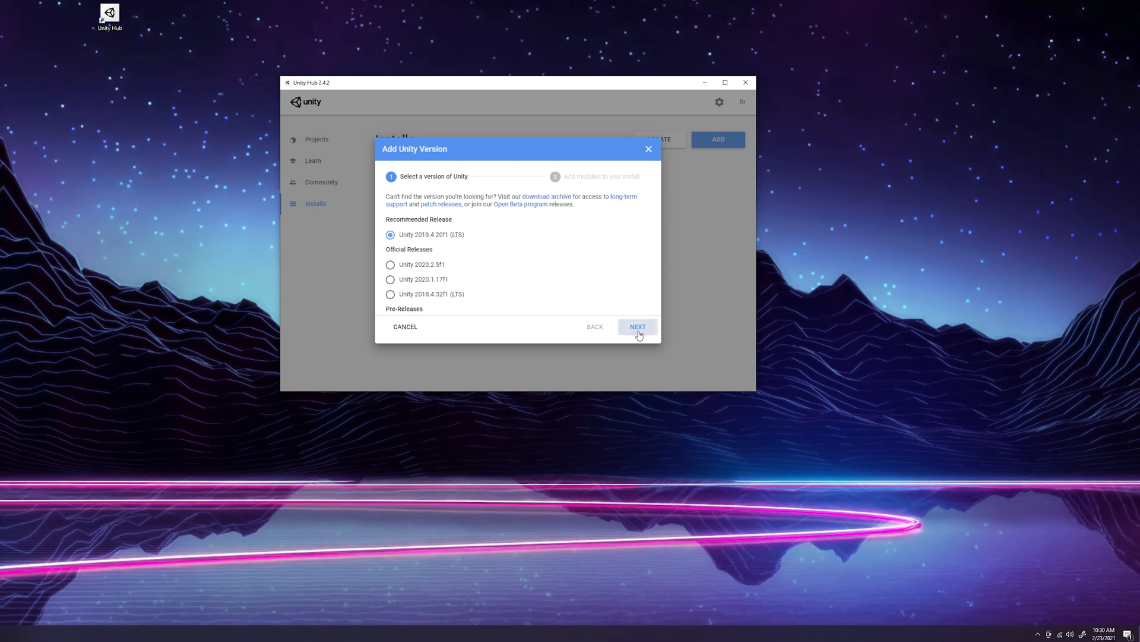
left_click(638, 327)
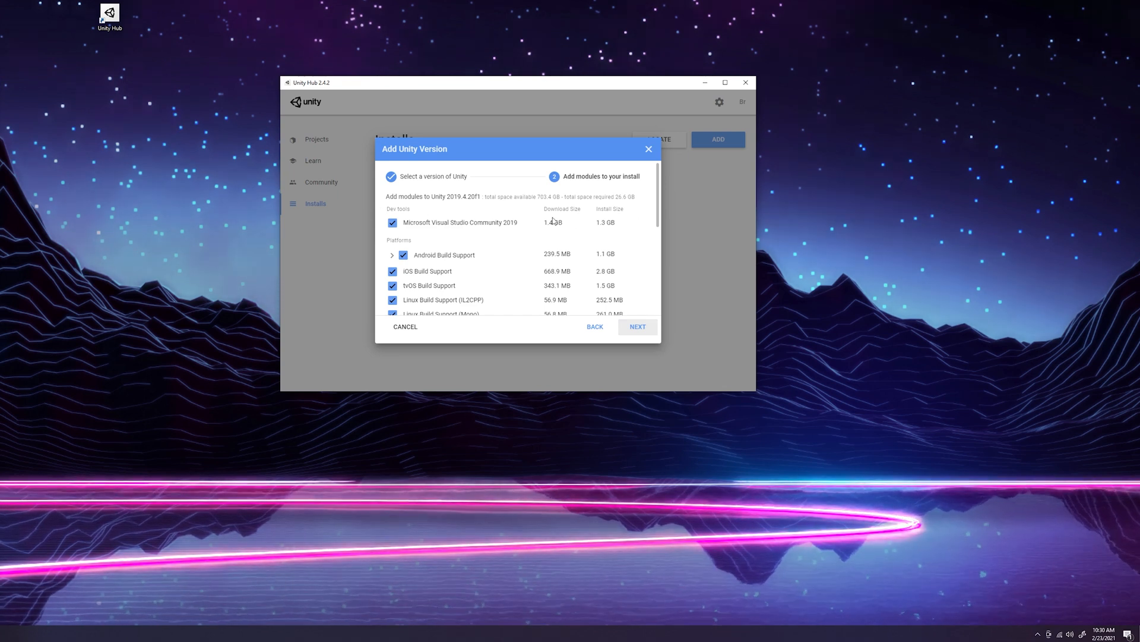
mouse_move(430, 214)
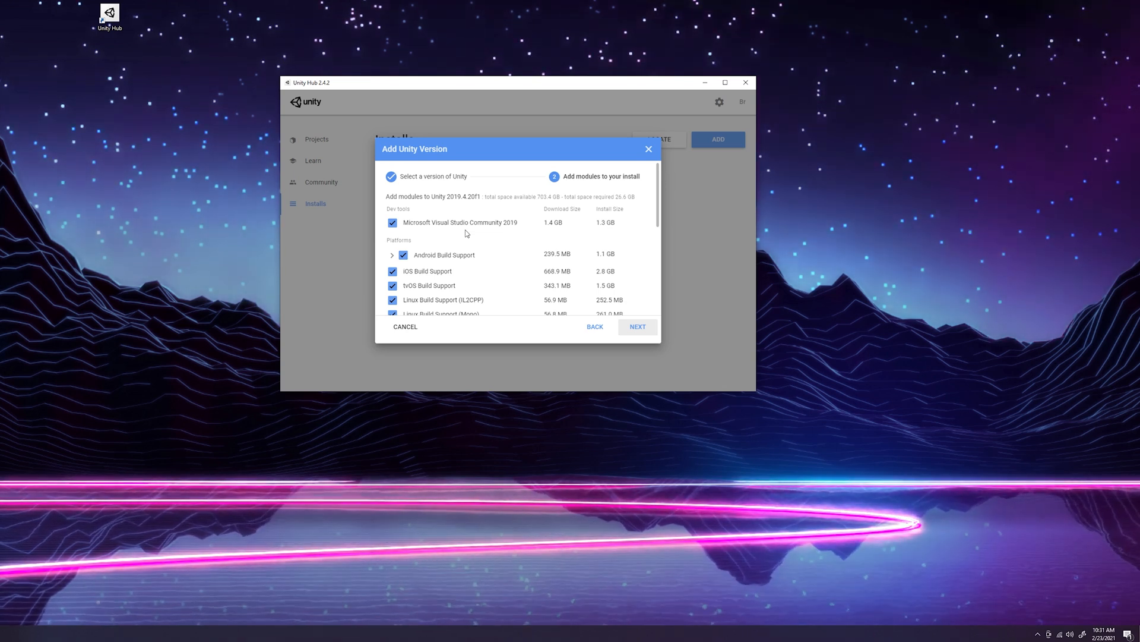
mouse_move(487, 233)
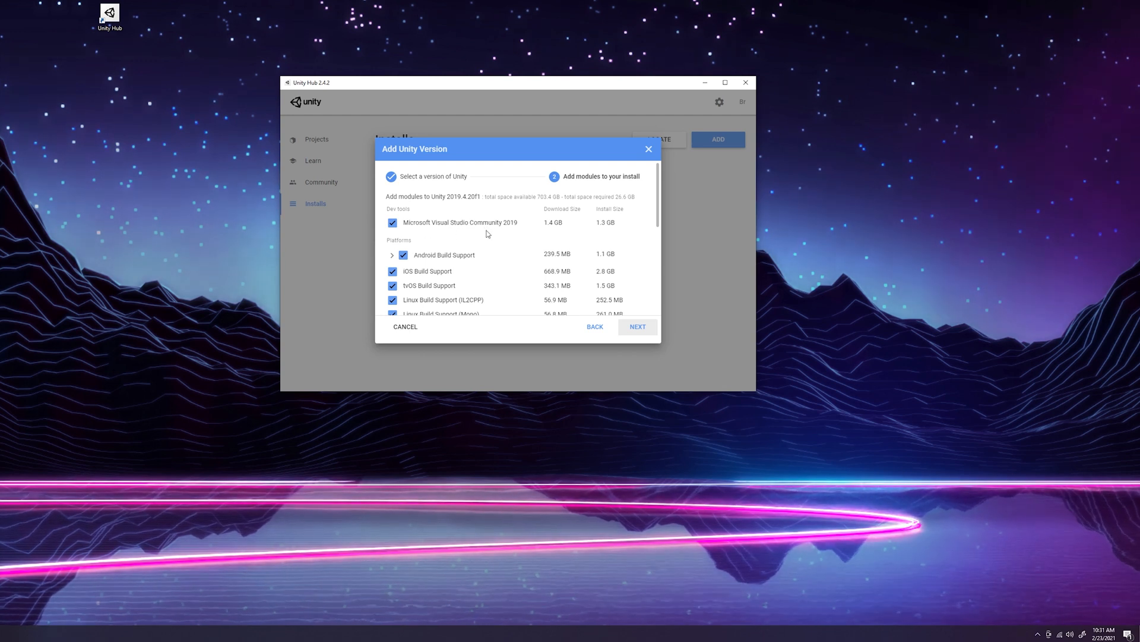
scroll("down", 3)
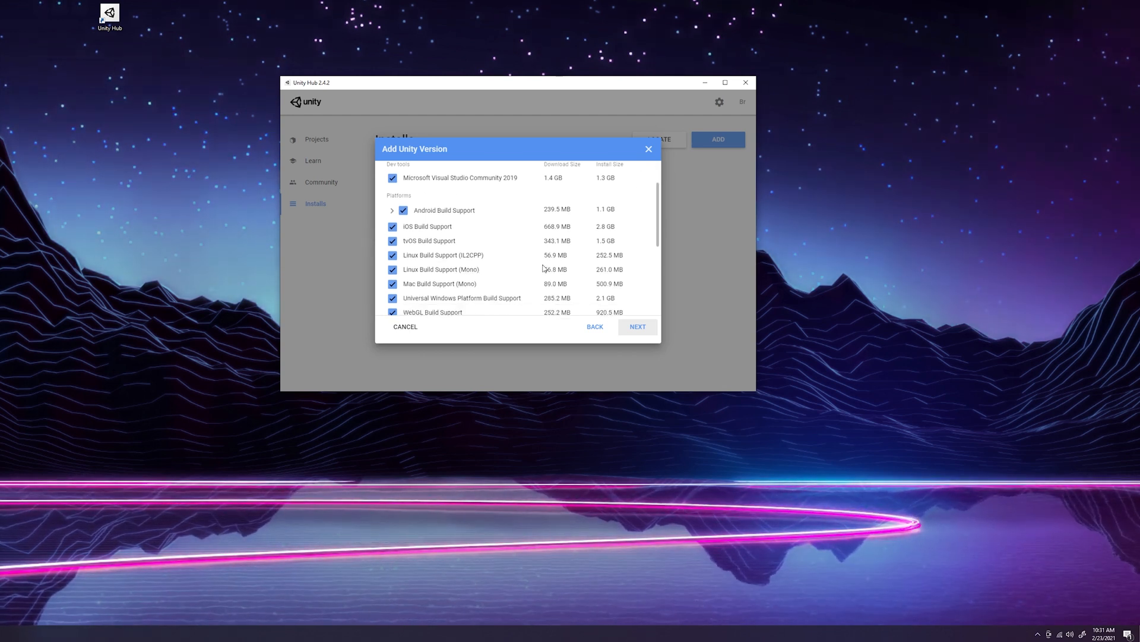
scroll("down", 3)
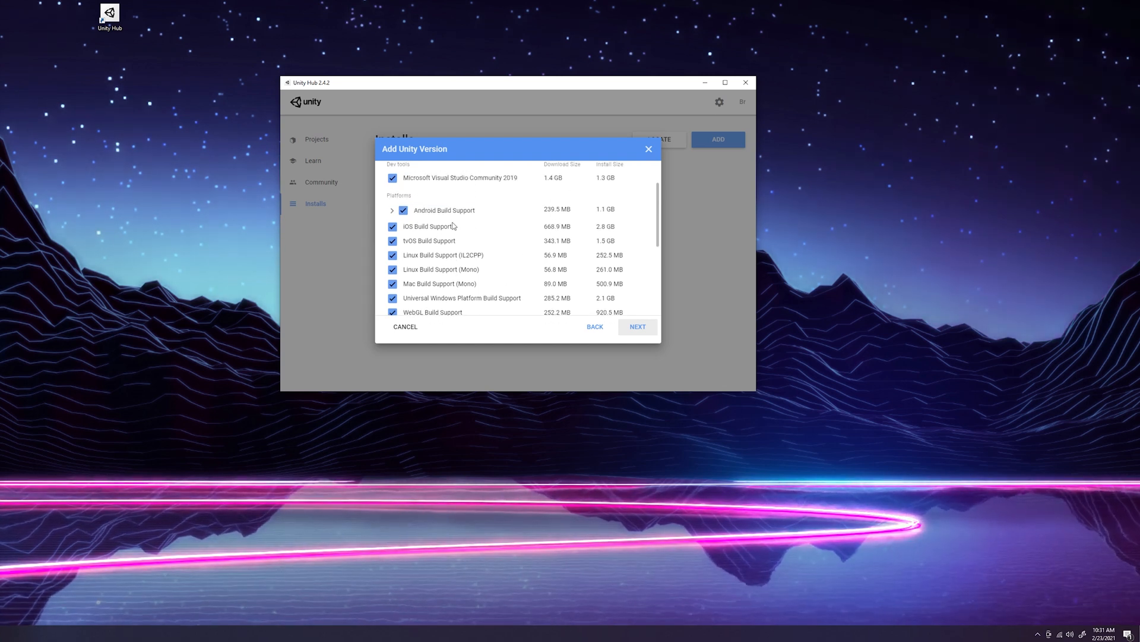
scroll("down", 3)
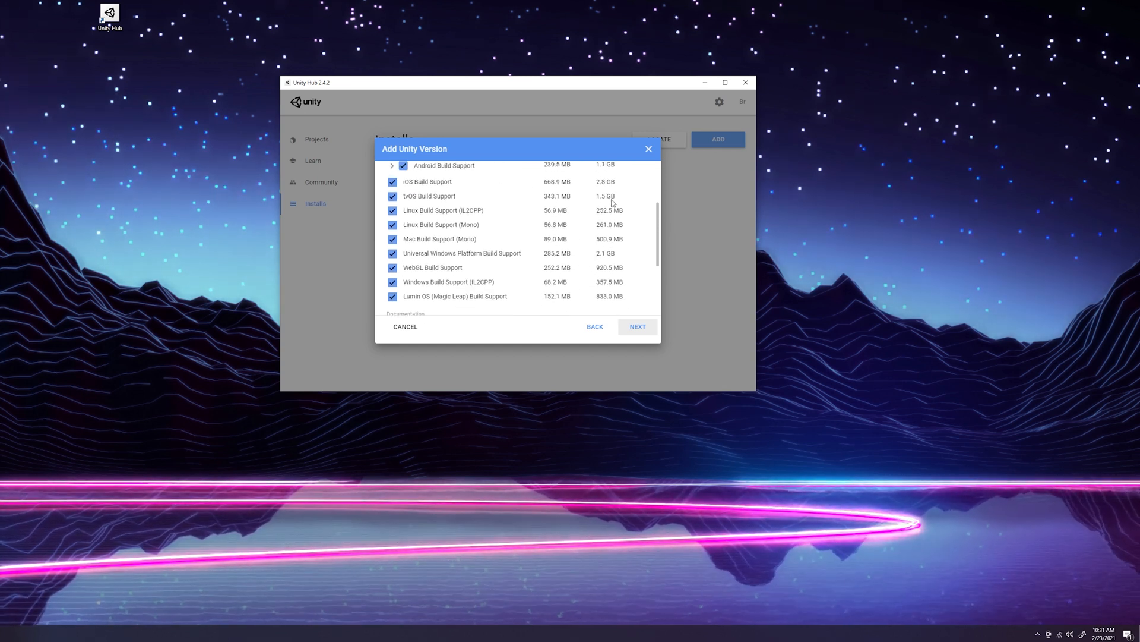
scroll("down", 3)
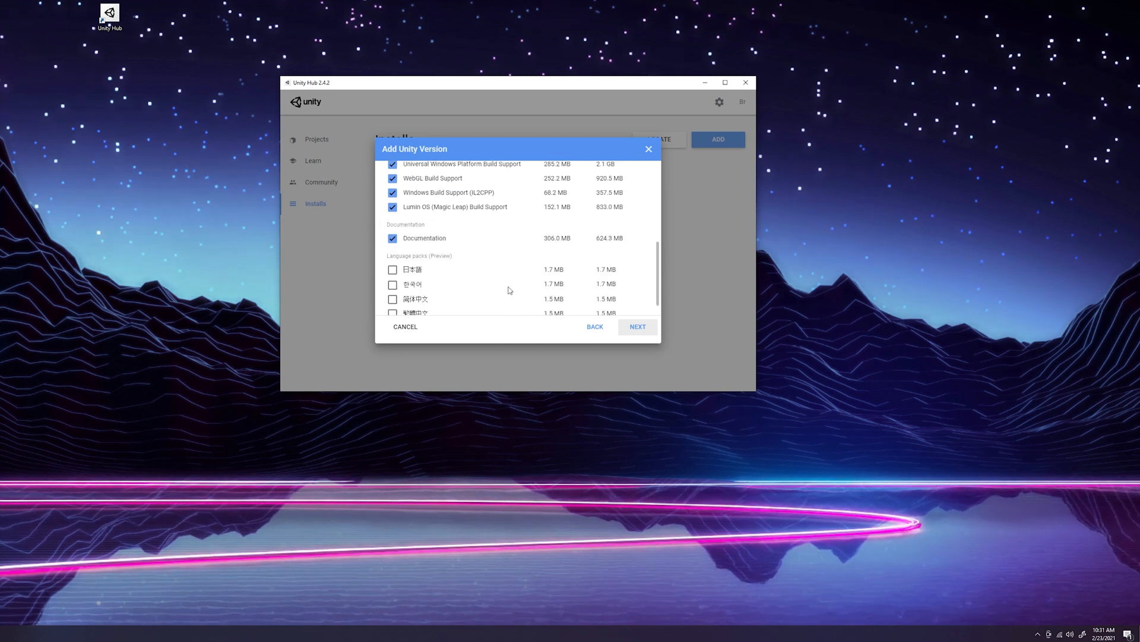
mouse_move(648, 150)
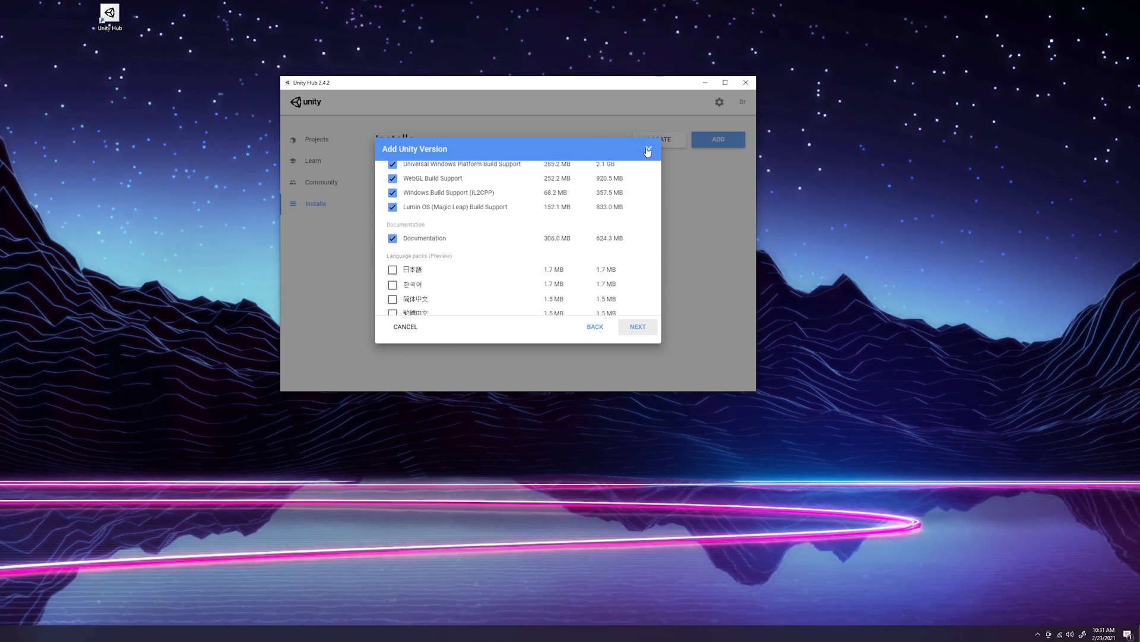
- Close the Add Unity Version dialog without installing and return to the Projects list
left_click(647, 150)
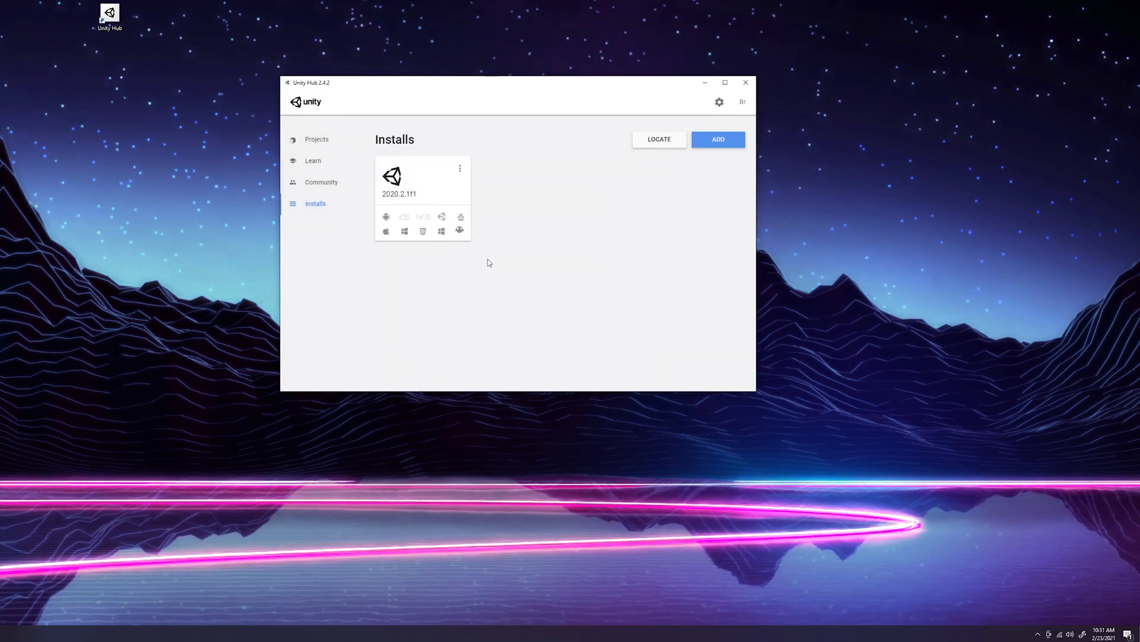
mouse_move(490, 143)
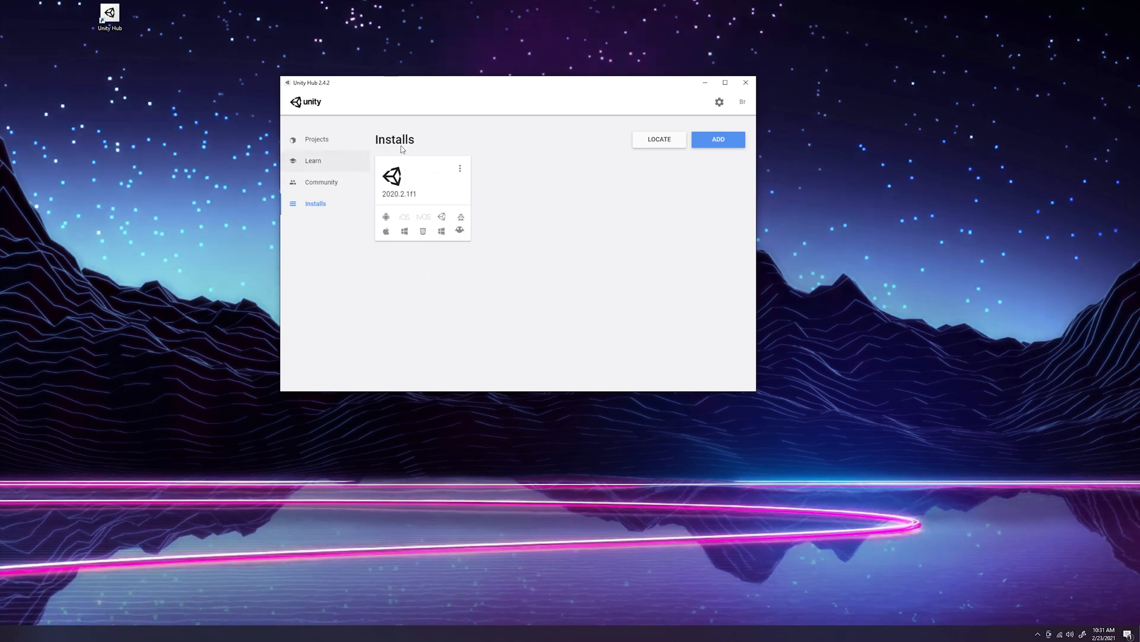
left_click(317, 139)
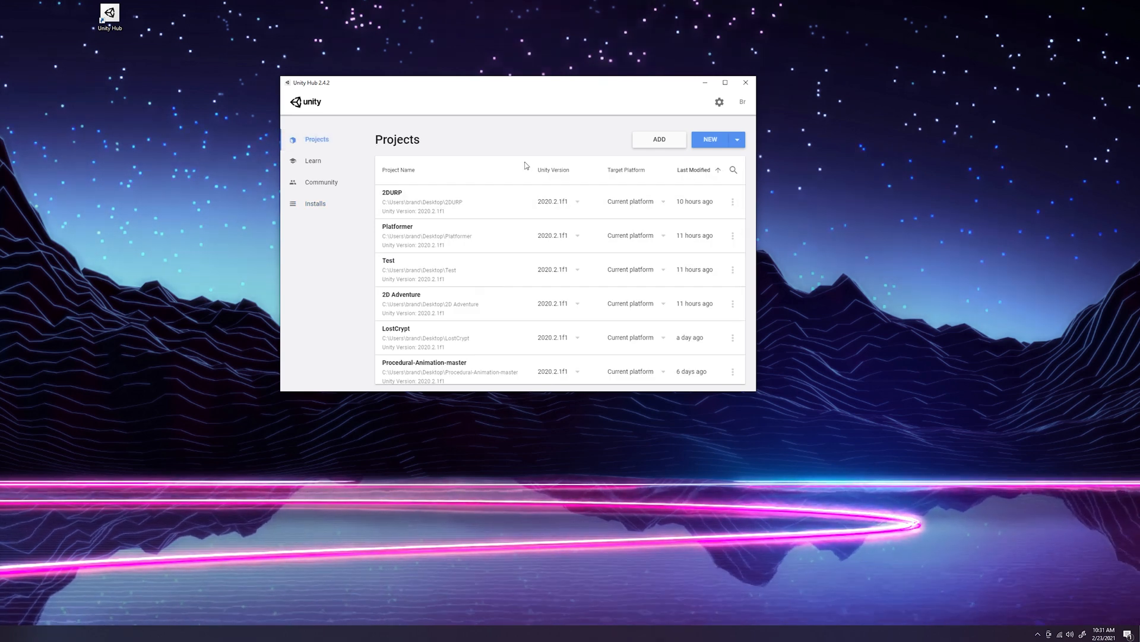
mouse_move(515, 281)
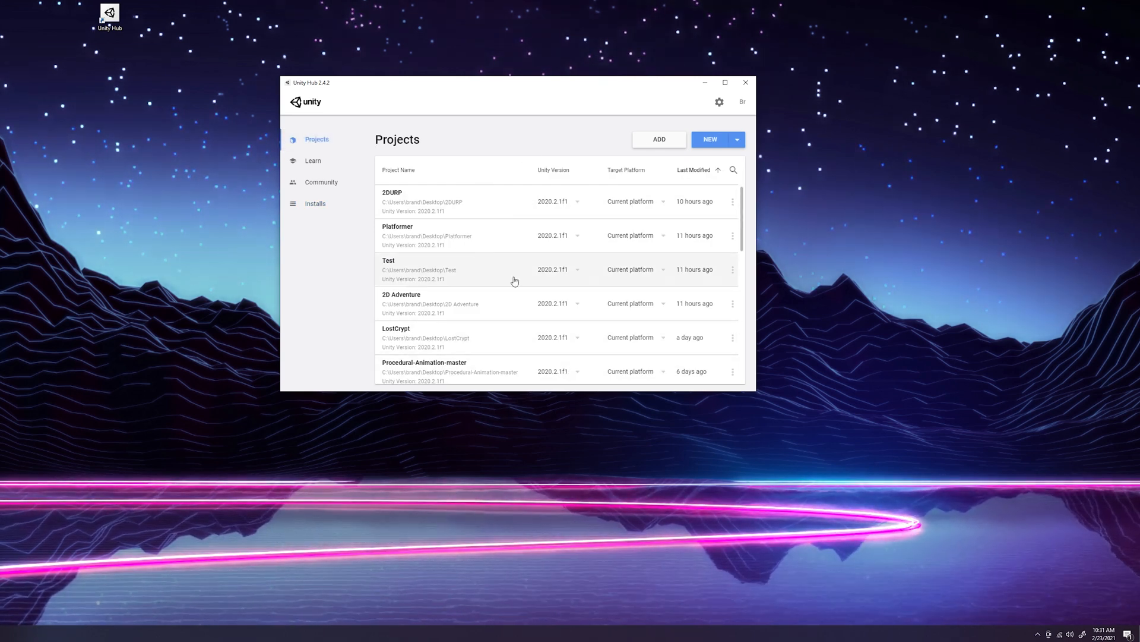
mouse_move(514, 237)
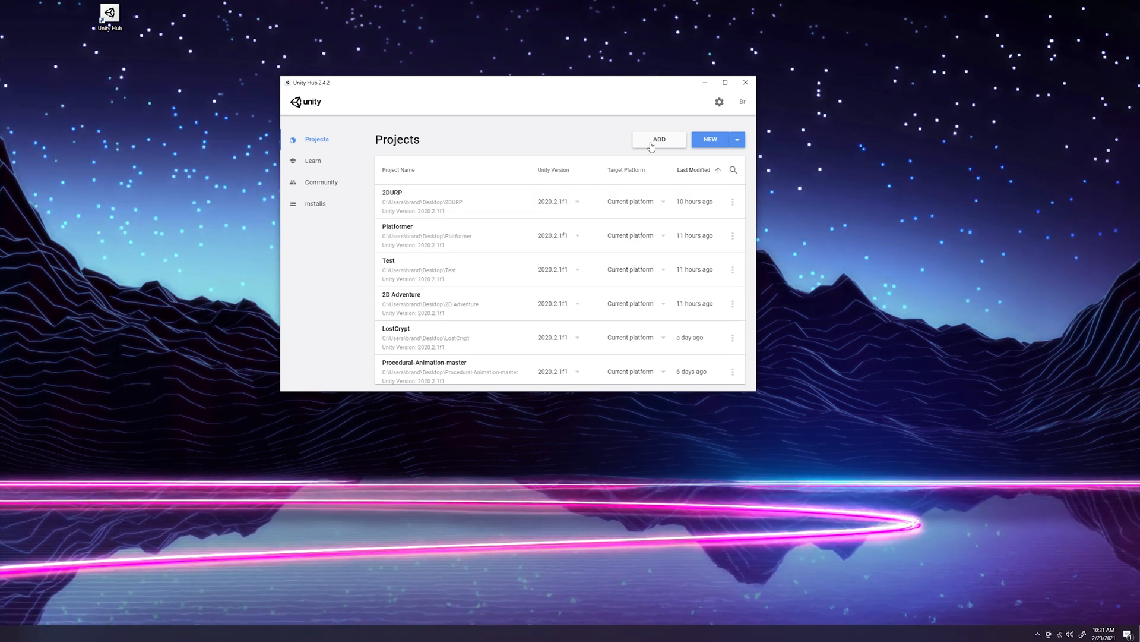
left_click(659, 139)
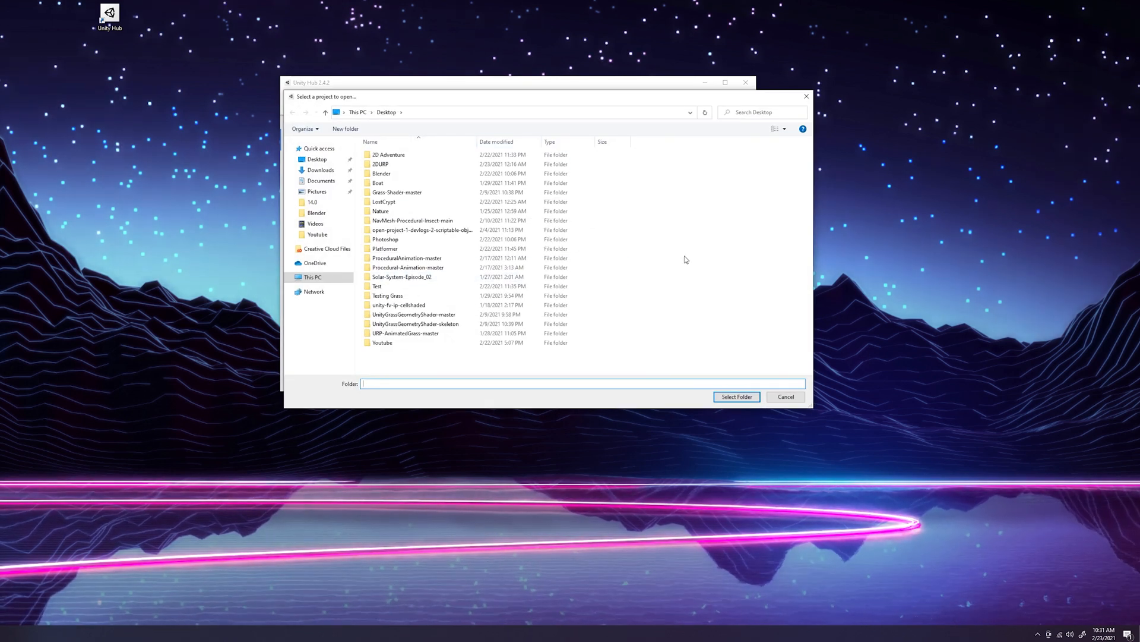
mouse_move(801, 440)
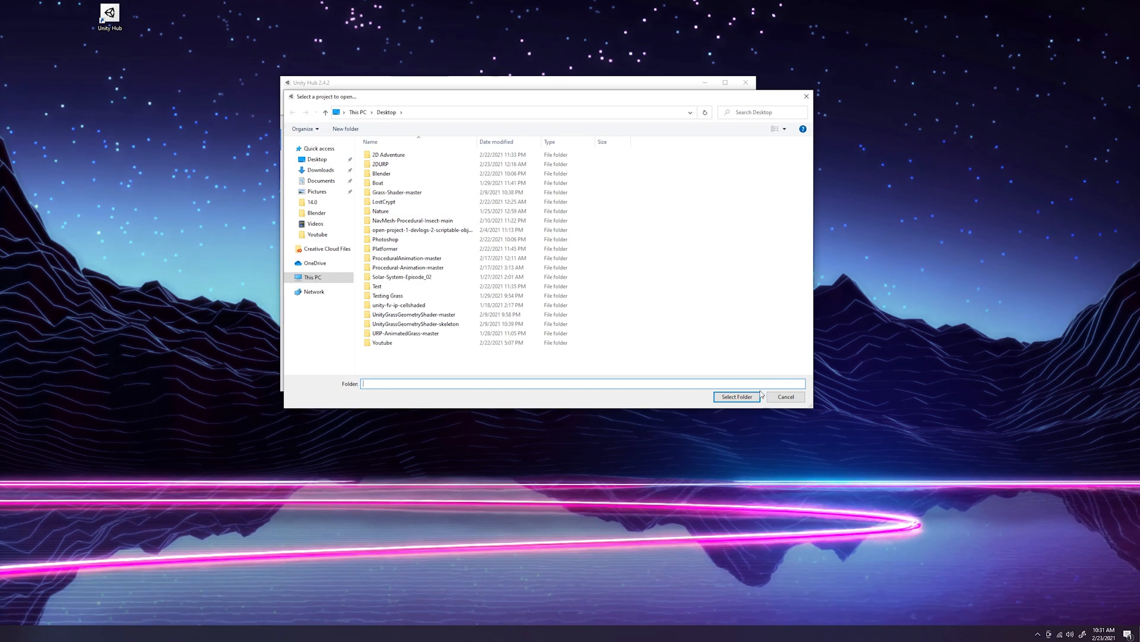
left_click(787, 396)
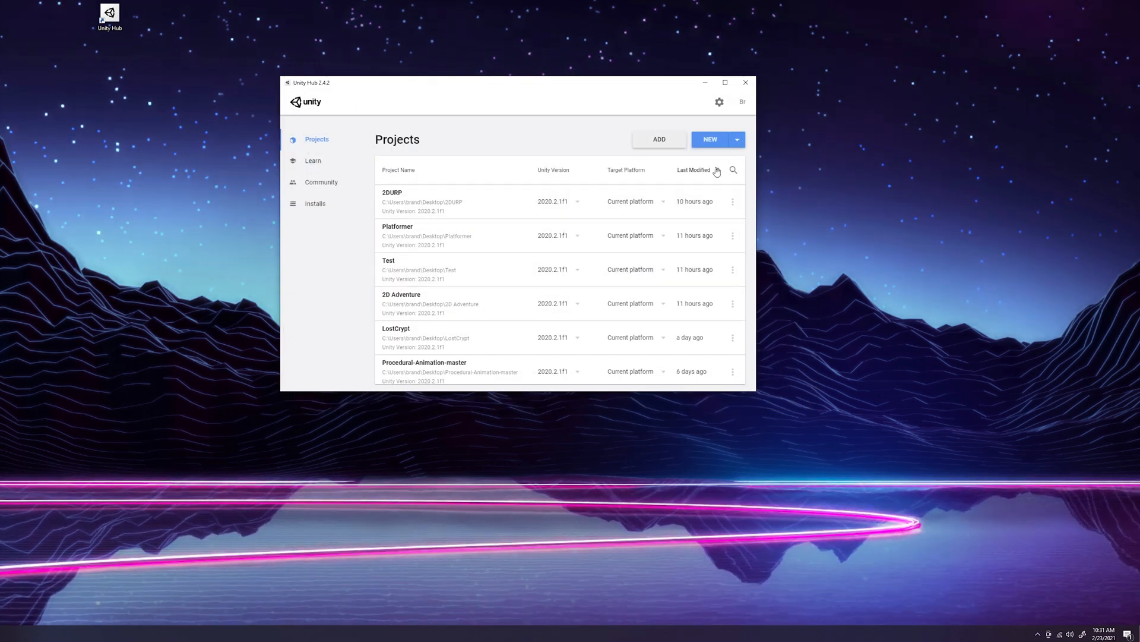
mouse_move(718, 165)
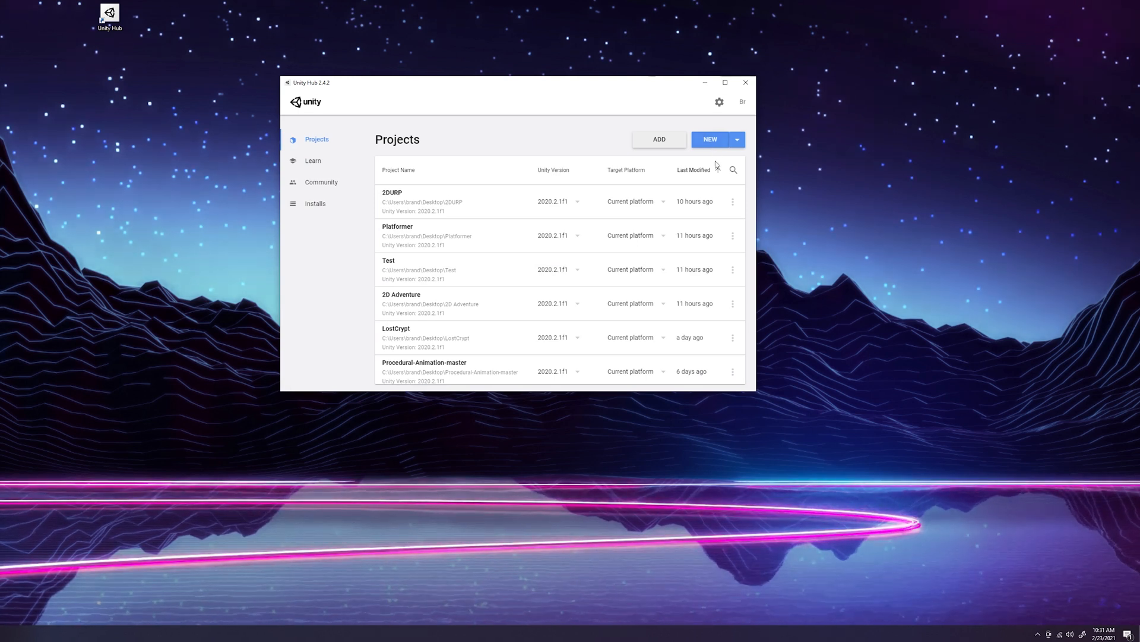
- Start a new Unity 2020.2.1f1 project, compare templates, and pick the 2D template
left_click(710, 139)
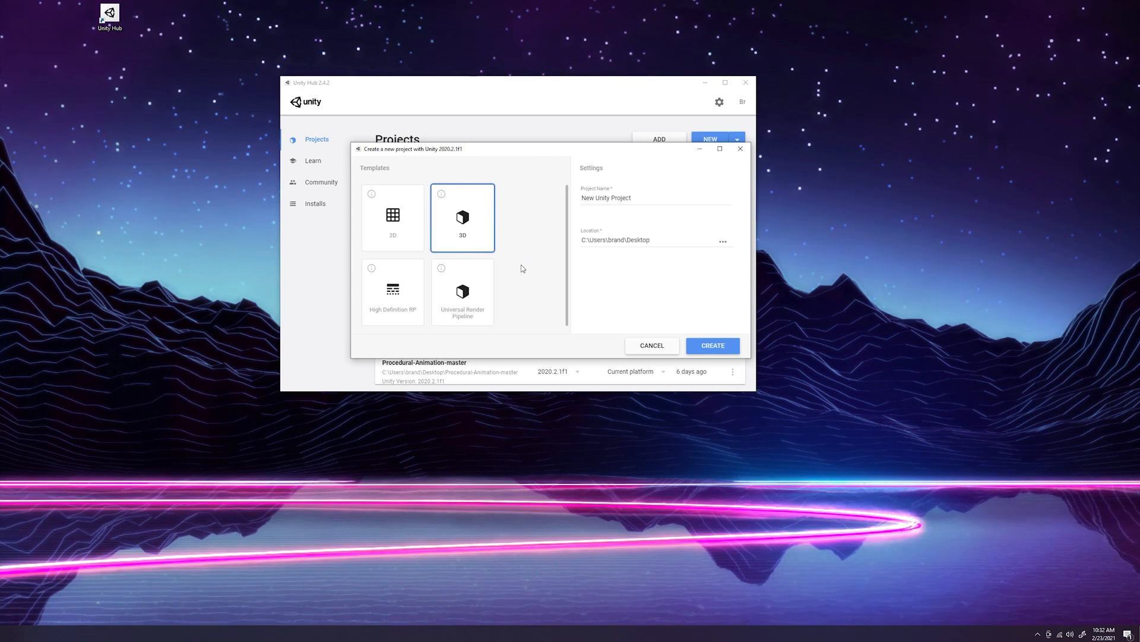
mouse_move(454, 291)
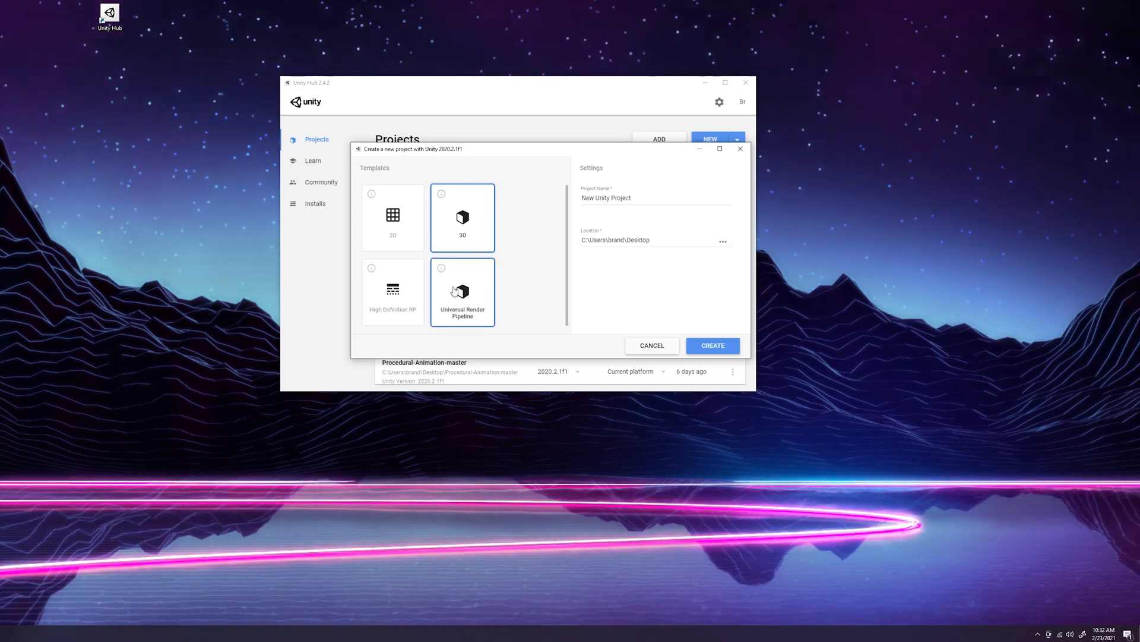
left_click(393, 218)
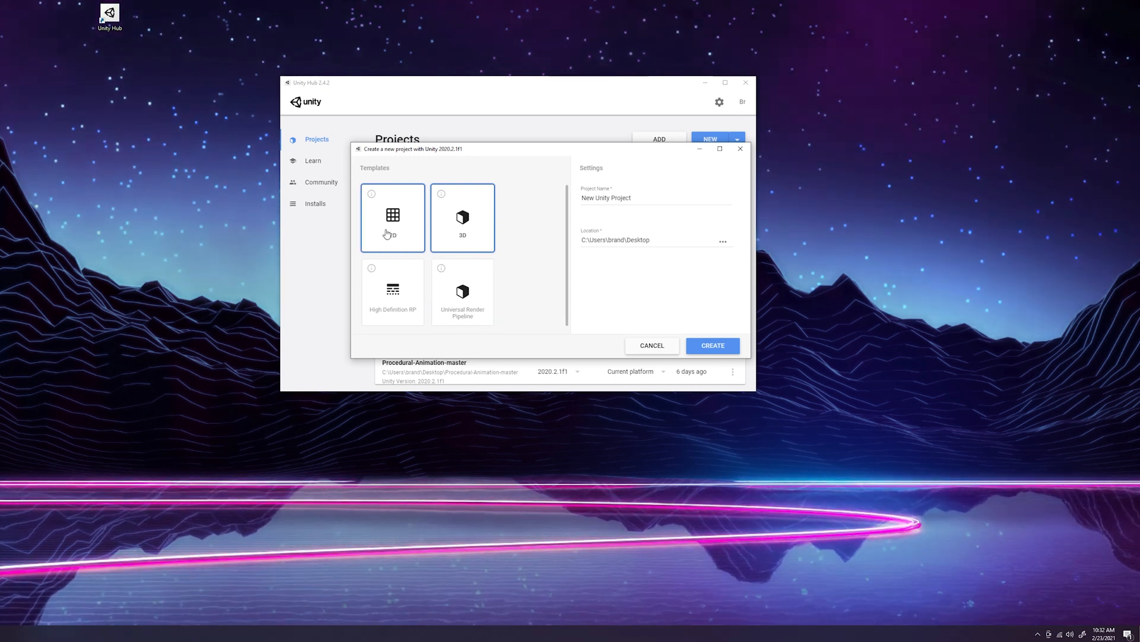
left_click(462, 218)
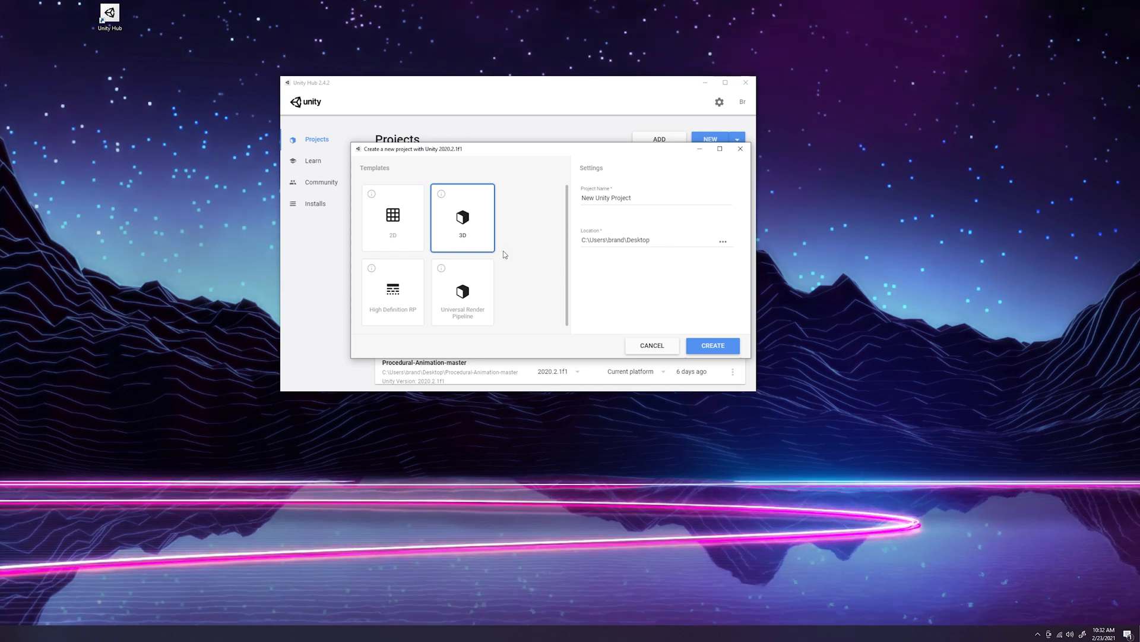
left_click(393, 218)
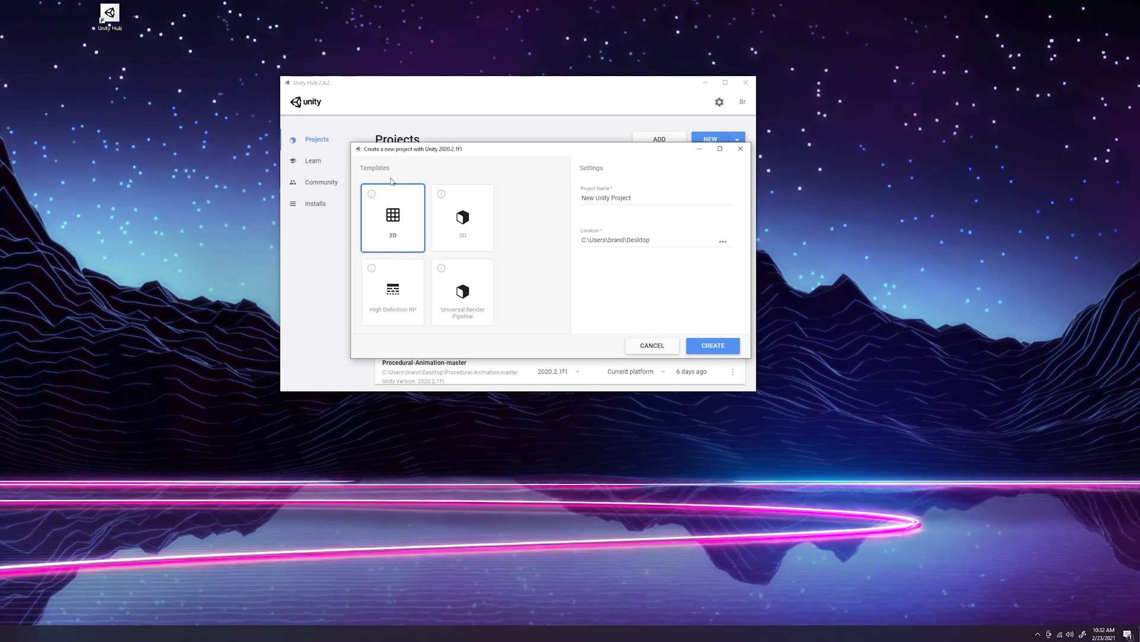
mouse_move(409, 221)
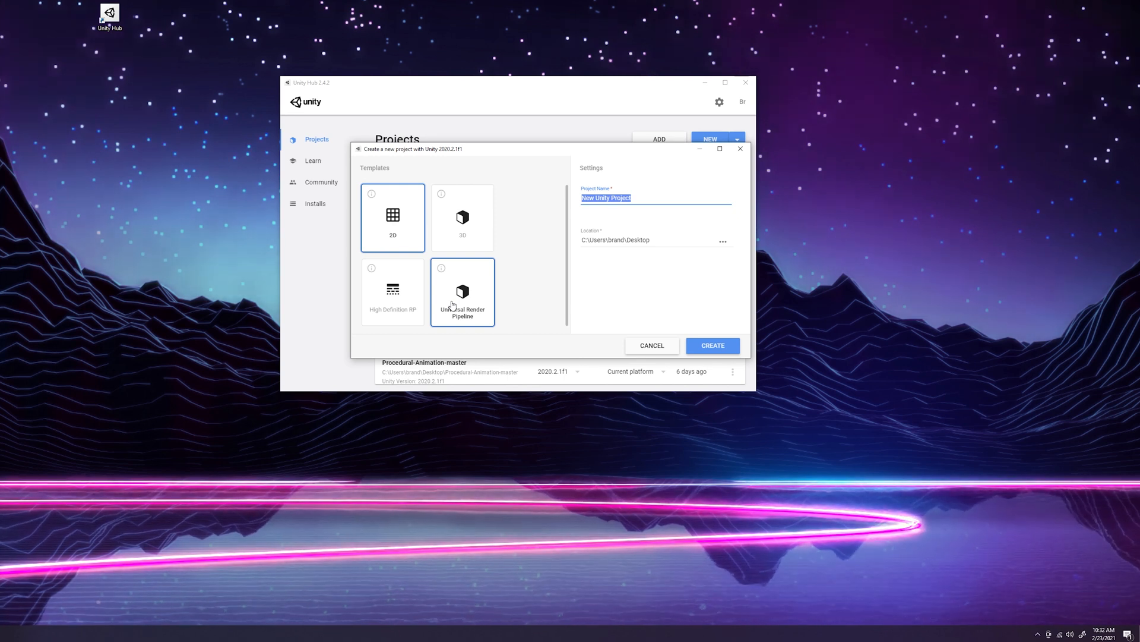
left_click(393, 217)
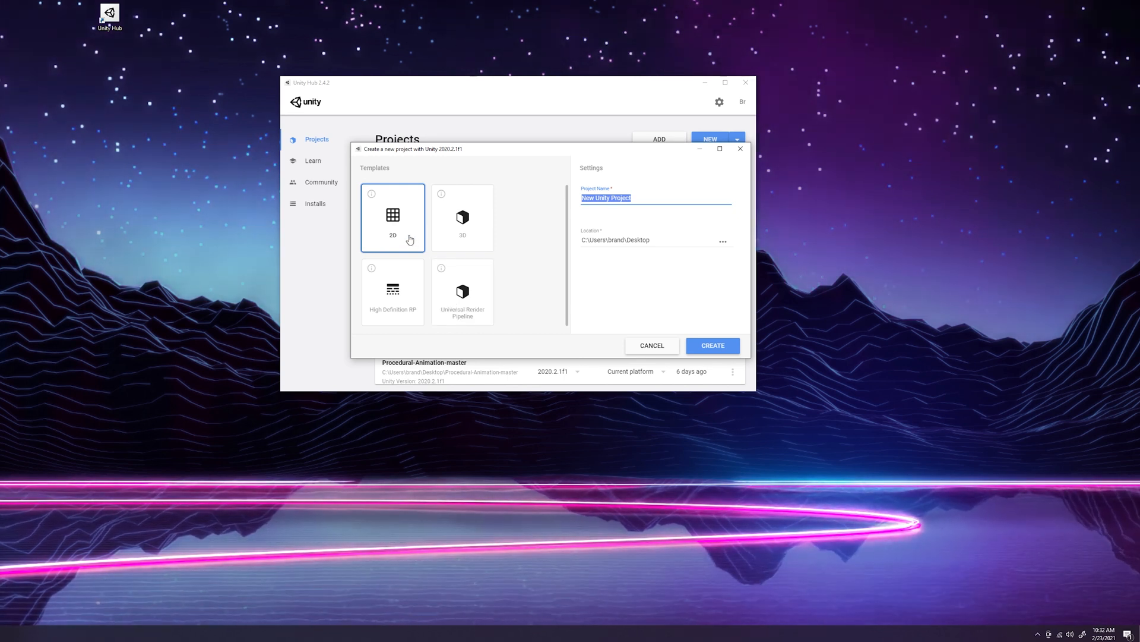
mouse_move(533, 242)
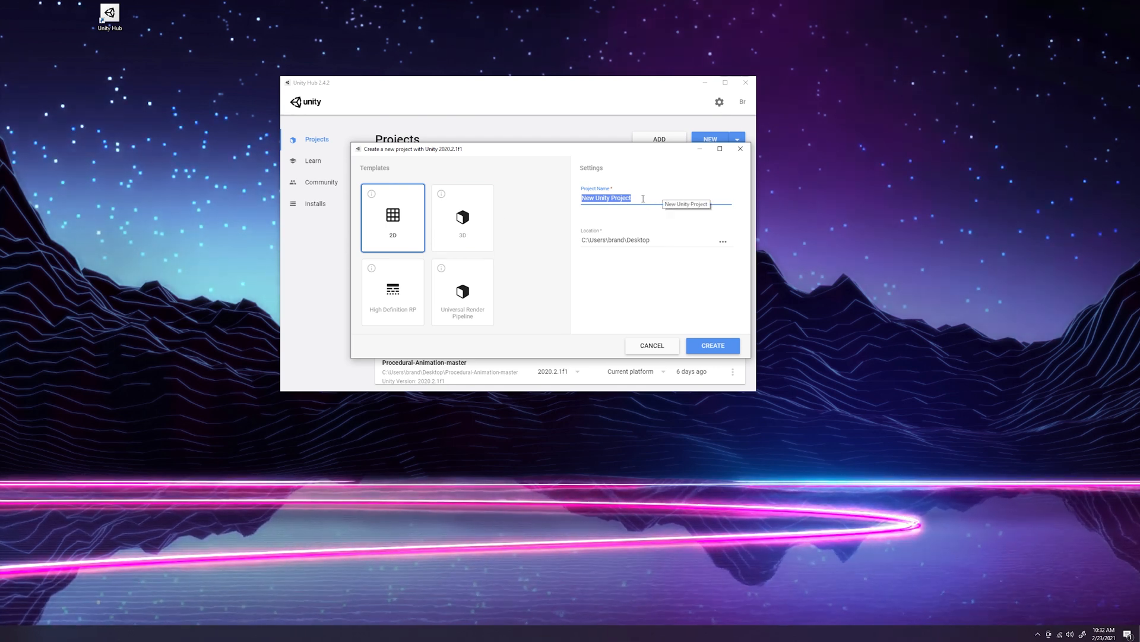
- Name the project 2DURP_Tutorial, keep the Desktop location, and create it
left_click(638, 197)
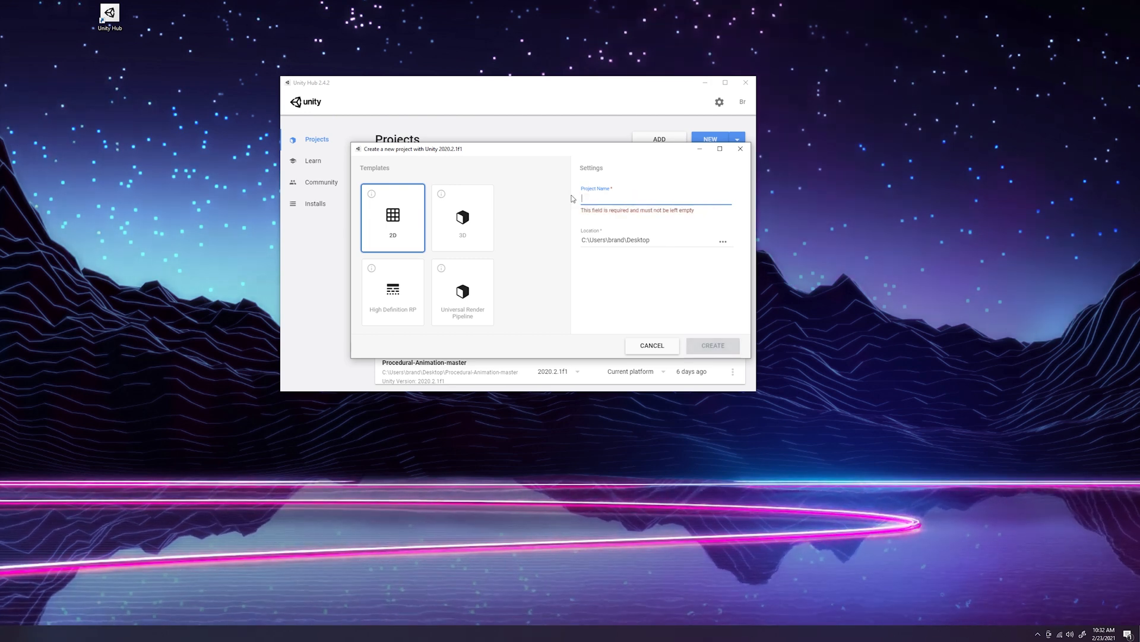
type("2DURP_Tutorial")
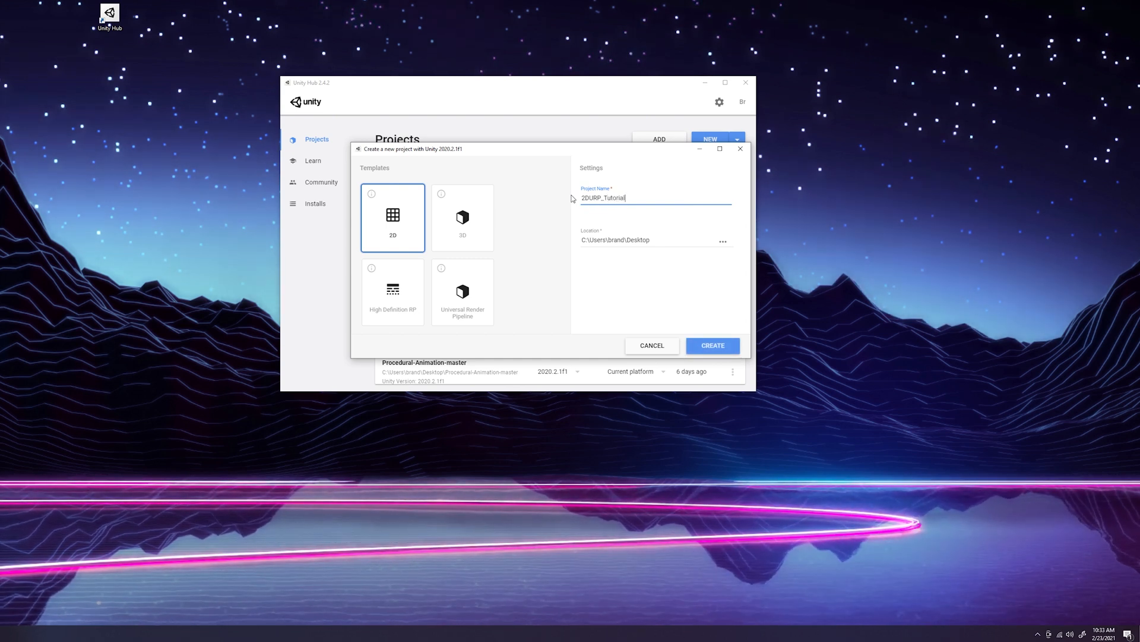
mouse_move(599, 254)
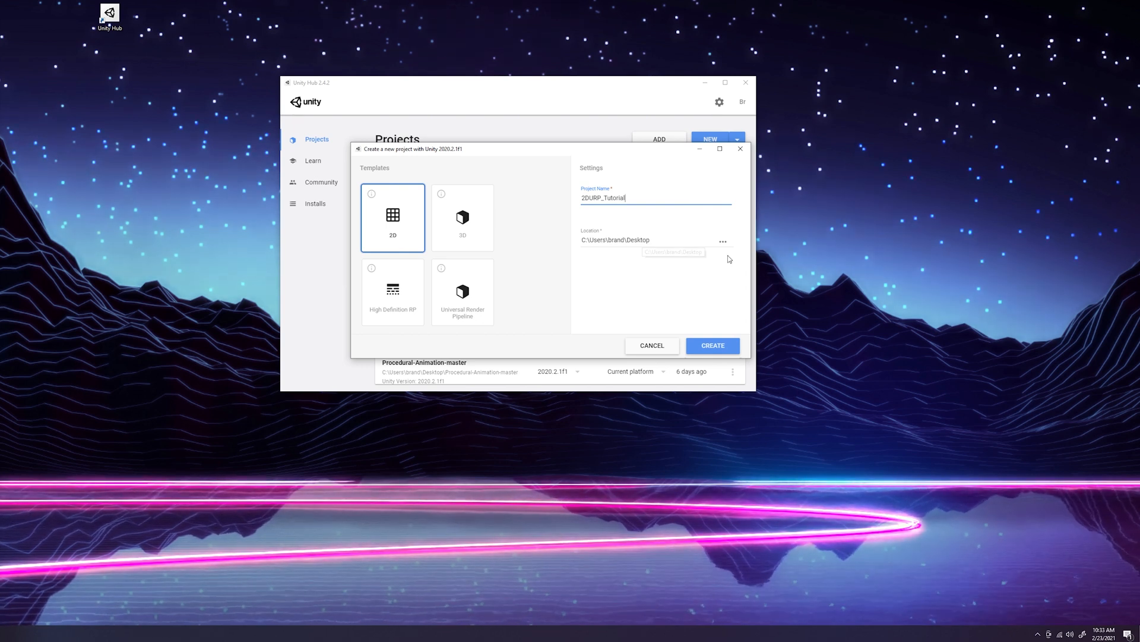
left_click(723, 241)
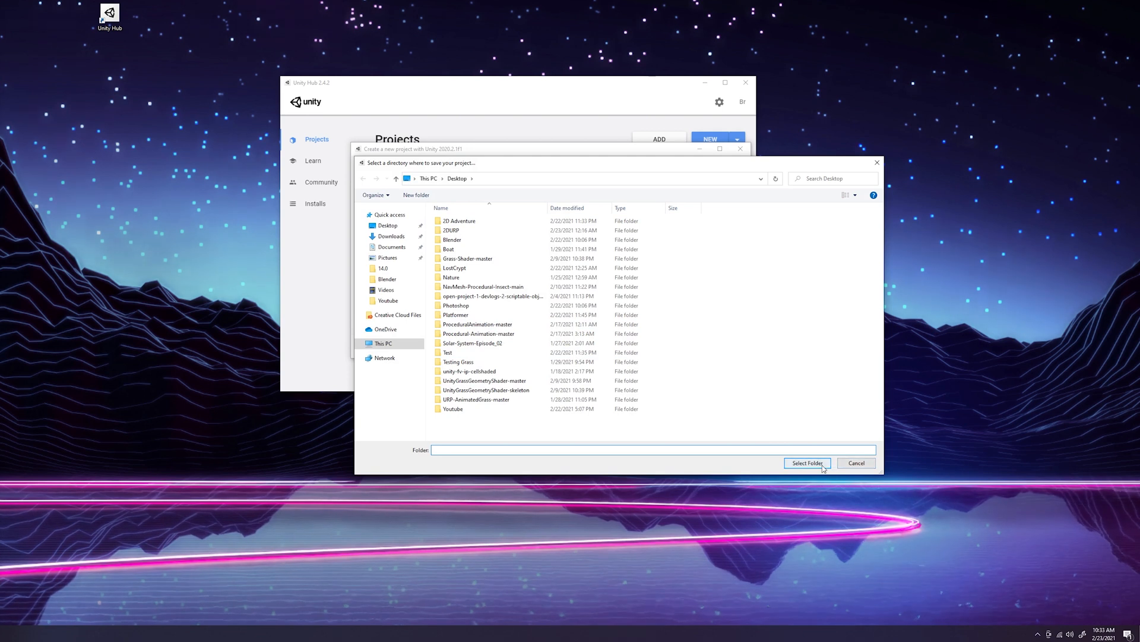
left_click(808, 462)
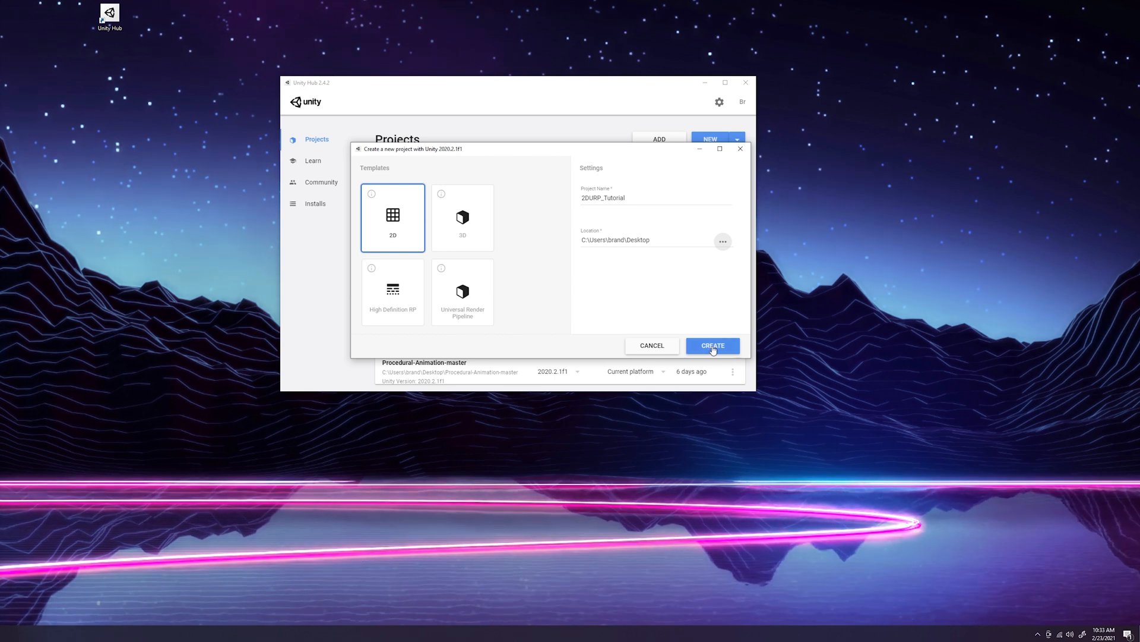
left_click(713, 345)
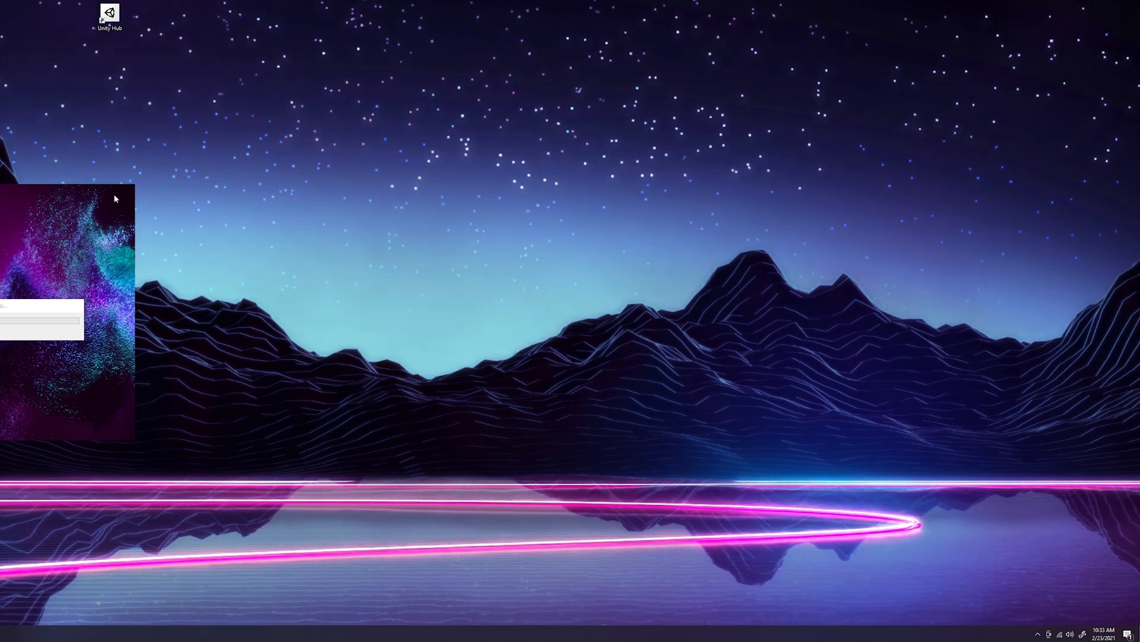
mouse_move(297, 167)
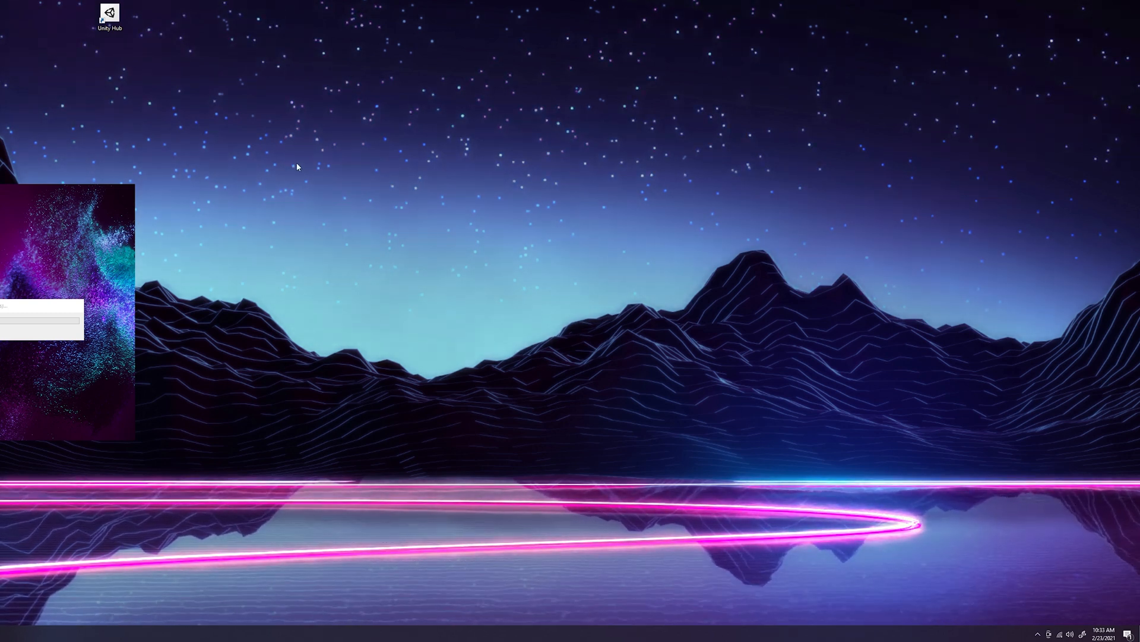
mouse_move(112, 152)
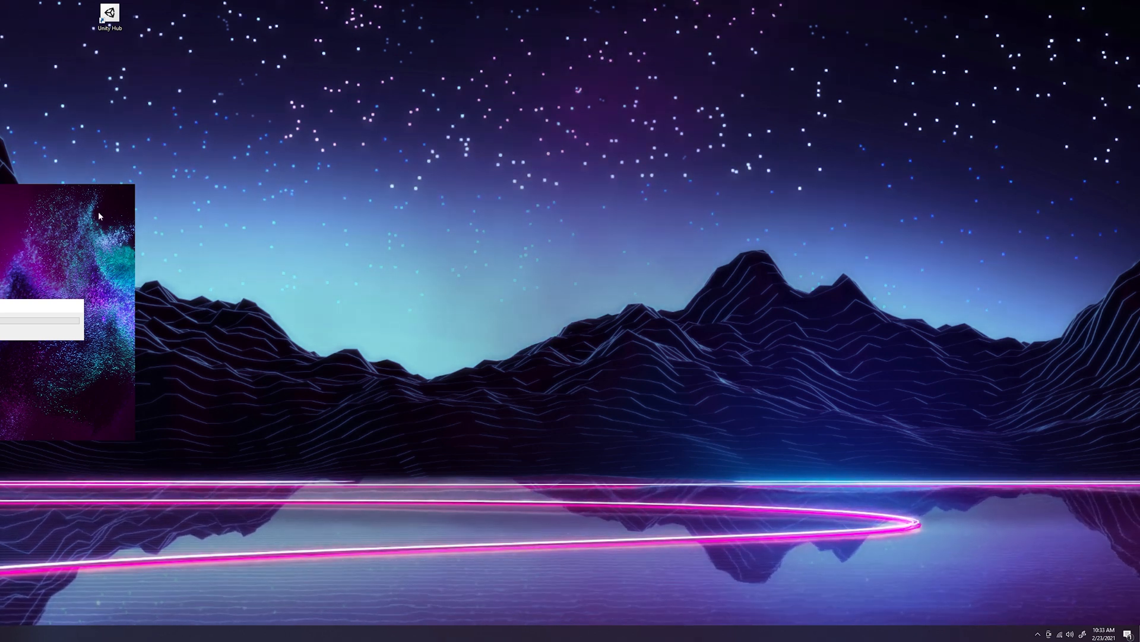
mouse_move(165, 205)
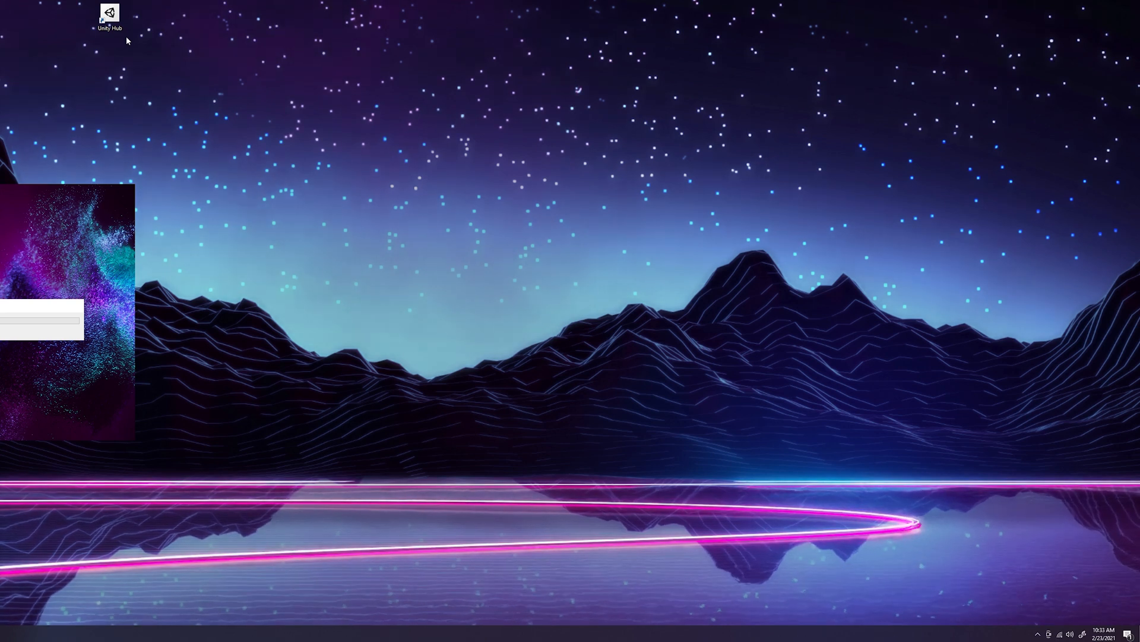
mouse_move(112, 145)
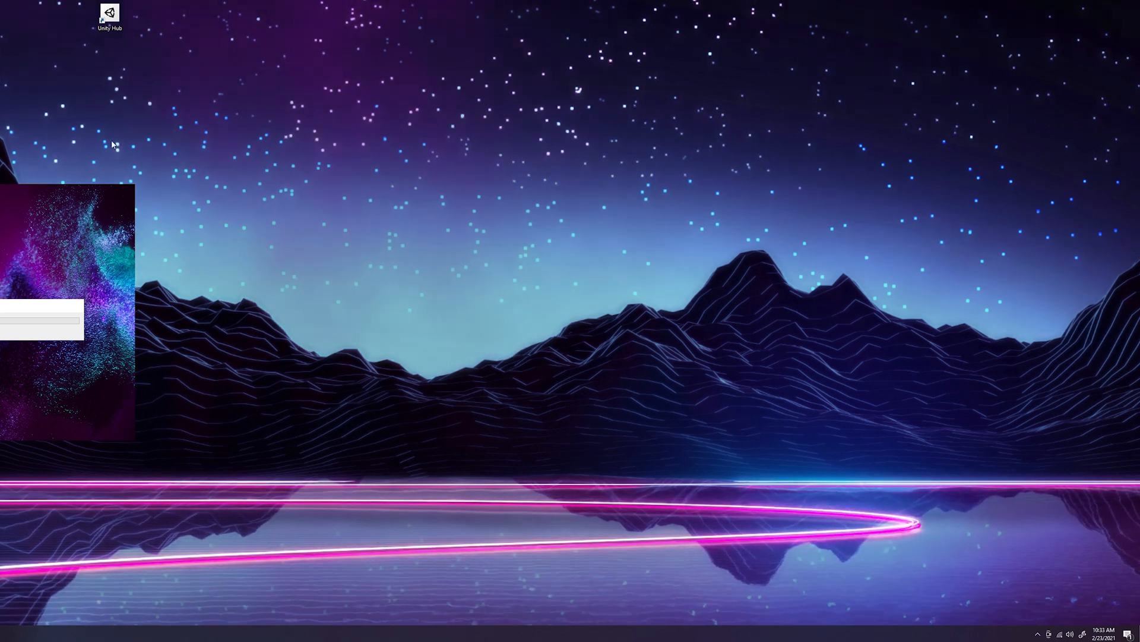
mouse_move(183, 229)
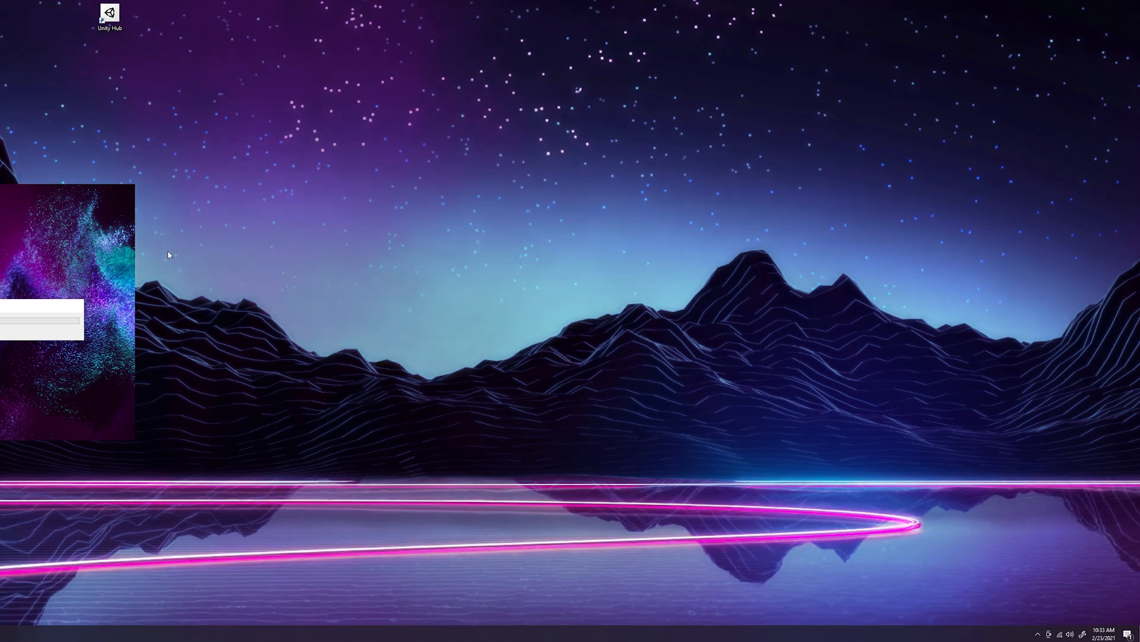
mouse_move(80, 151)
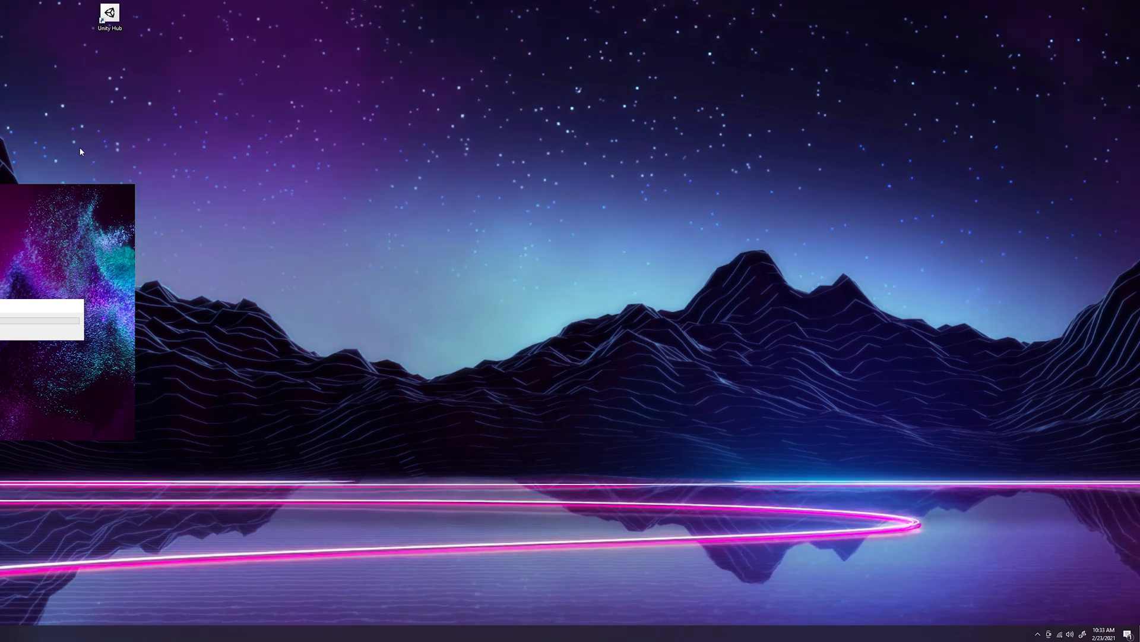
mouse_move(194, 178)
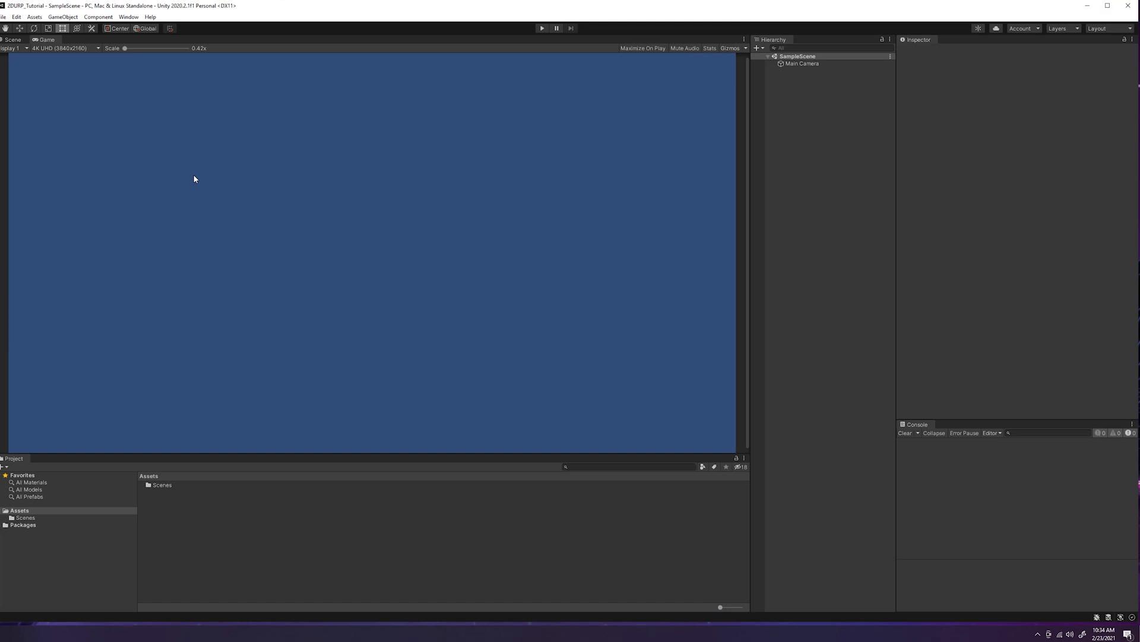
mouse_move(125, 192)
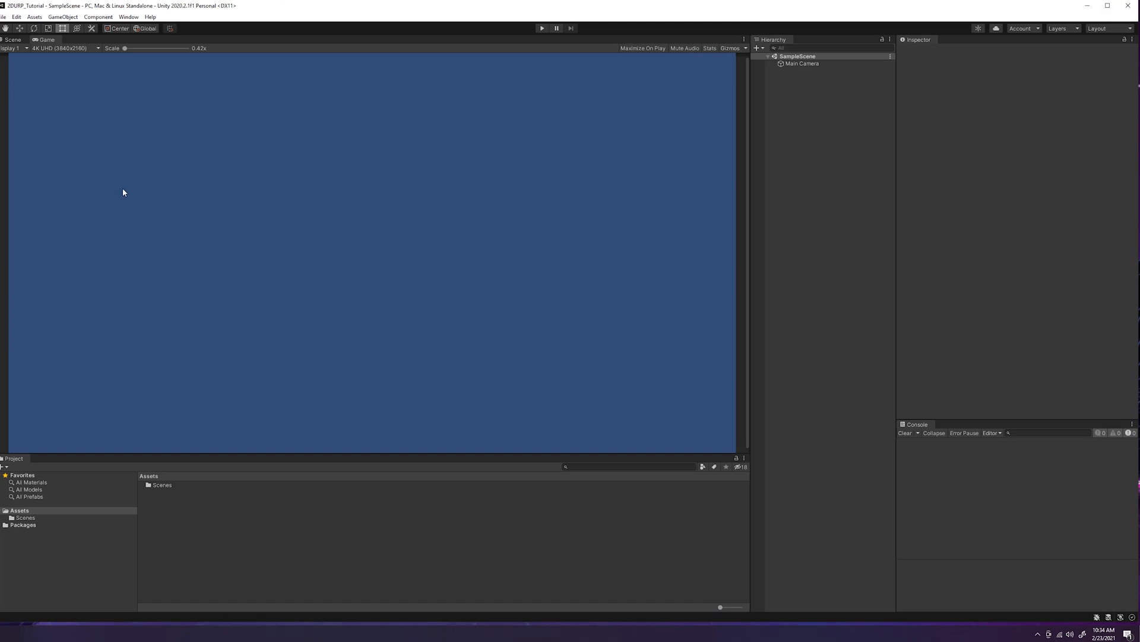
mouse_move(245, 175)
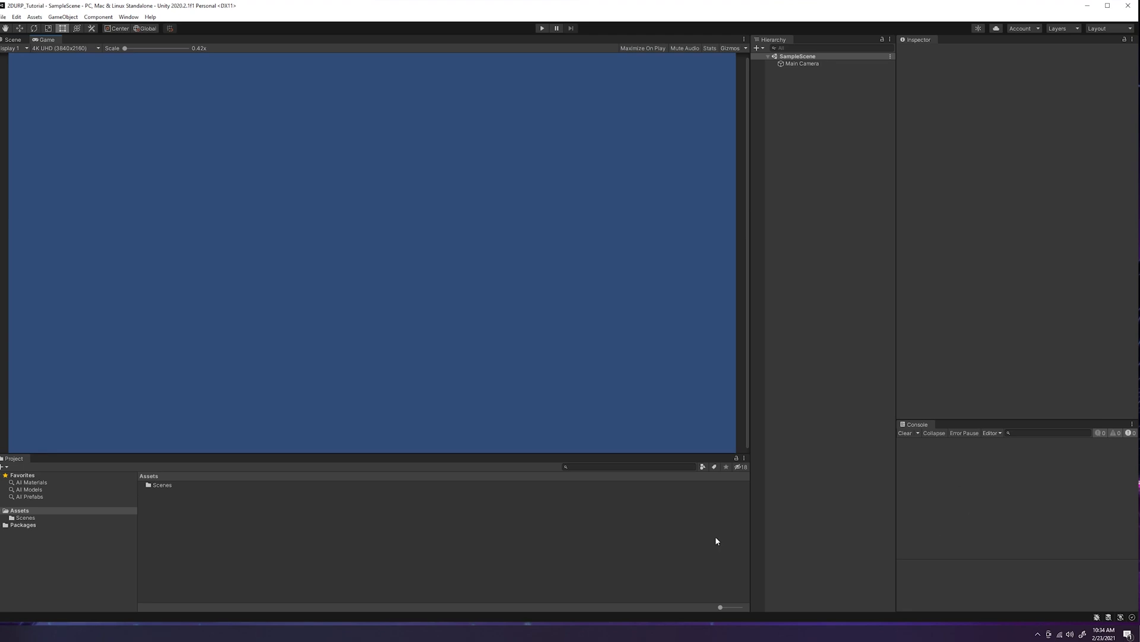
- Select Main Camera to review its Transform, orthographic Camera and Audio Listener components
left_click(11, 39)
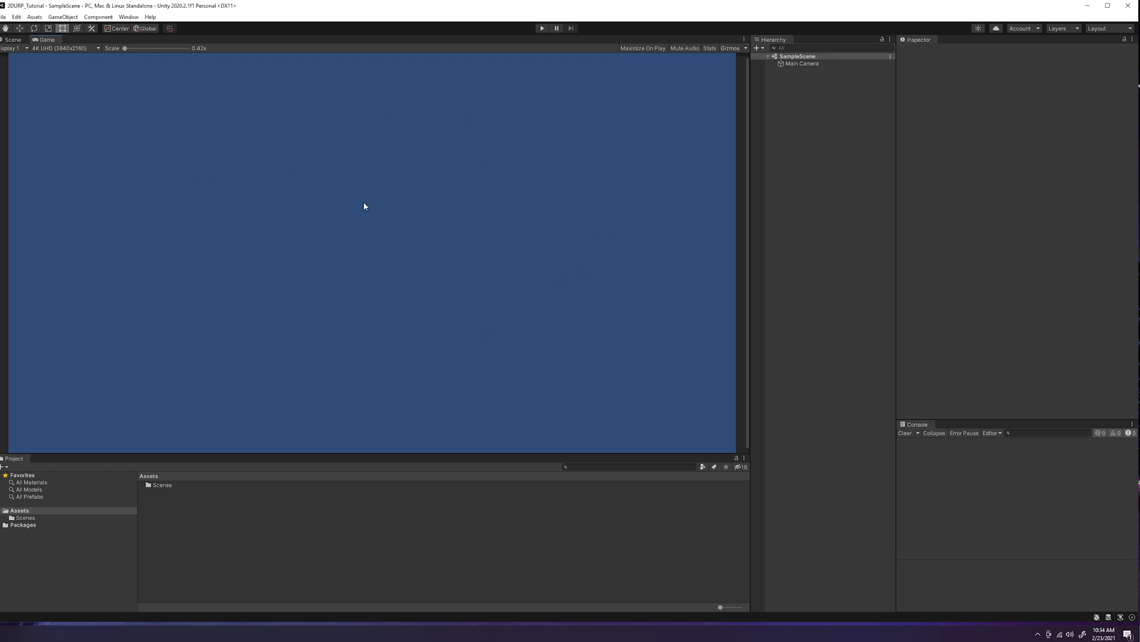
mouse_move(905, 65)
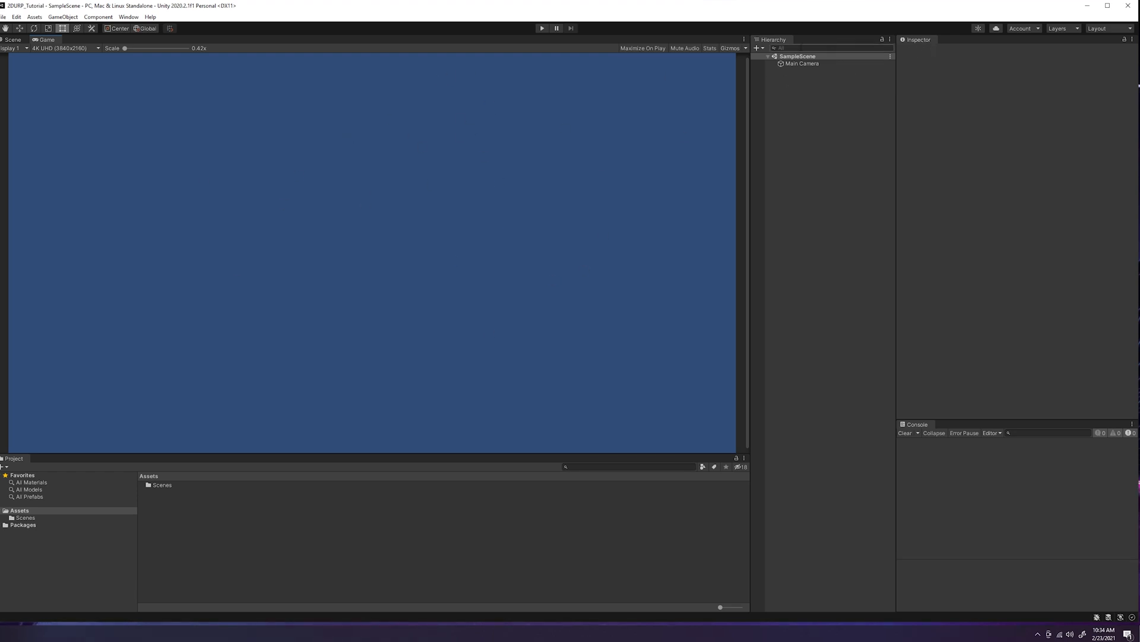
mouse_move(817, 184)
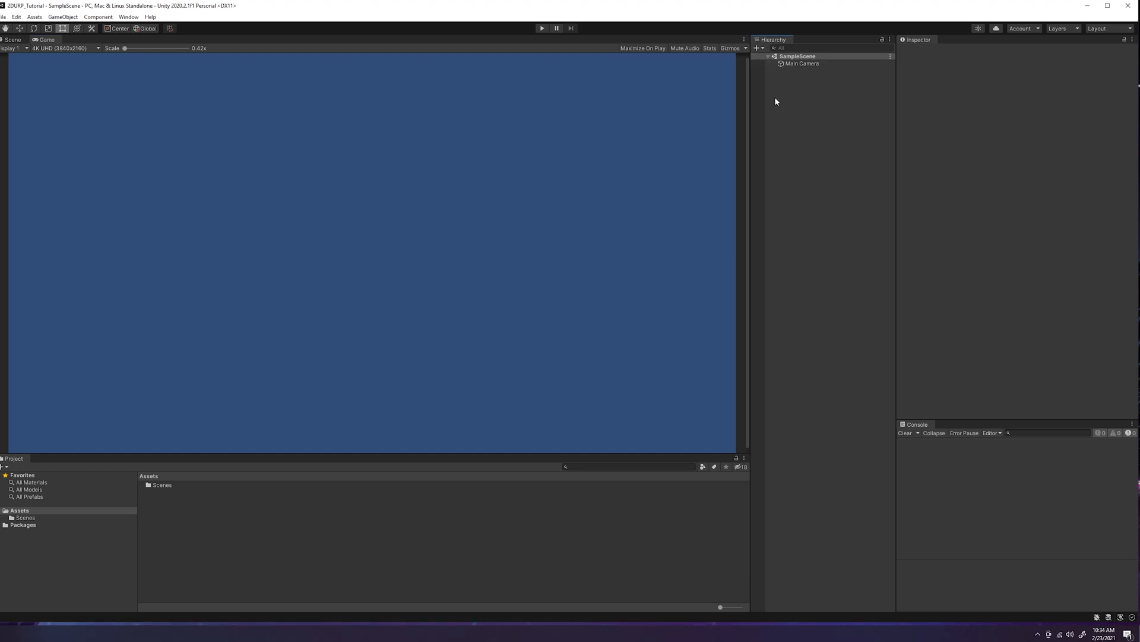
mouse_move(917, 41)
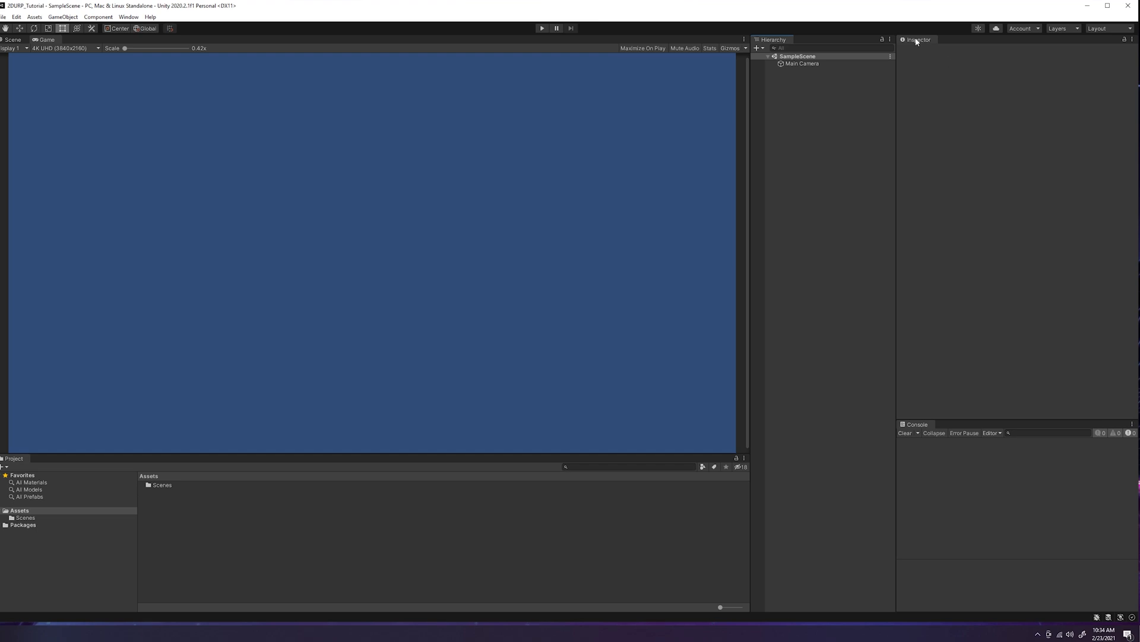
mouse_move(1021, 151)
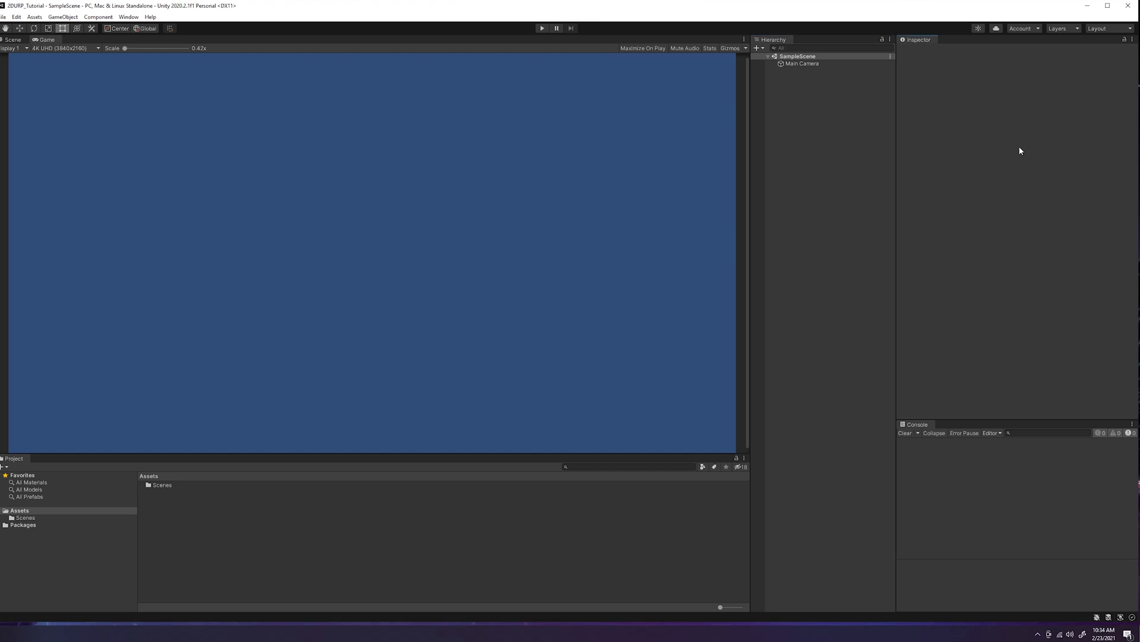
left_click(801, 64)
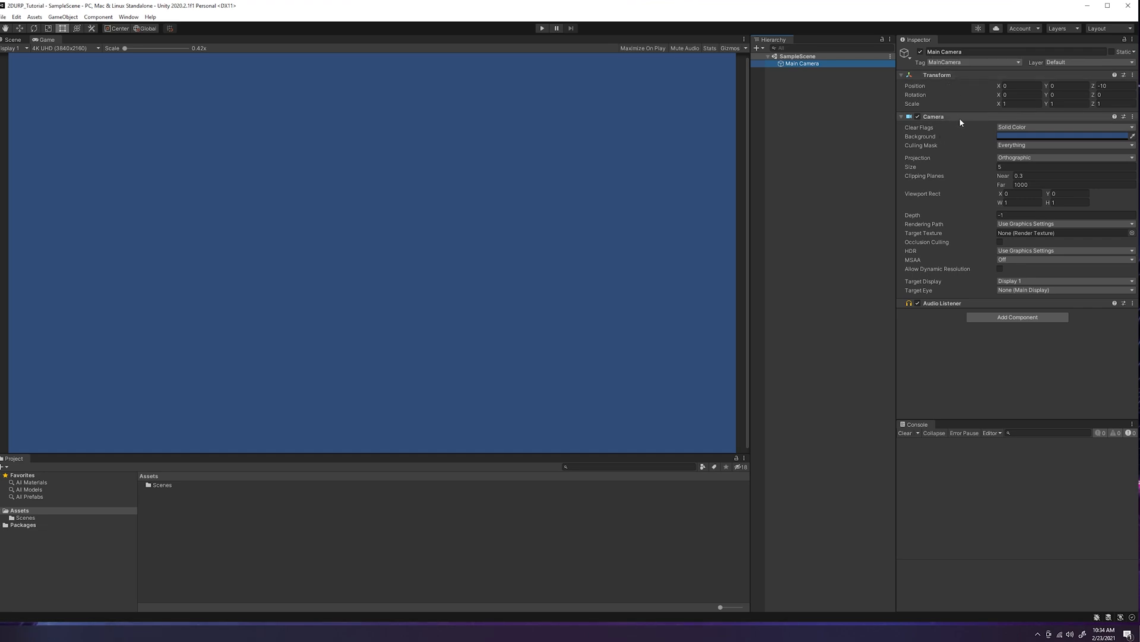
mouse_move(961, 228)
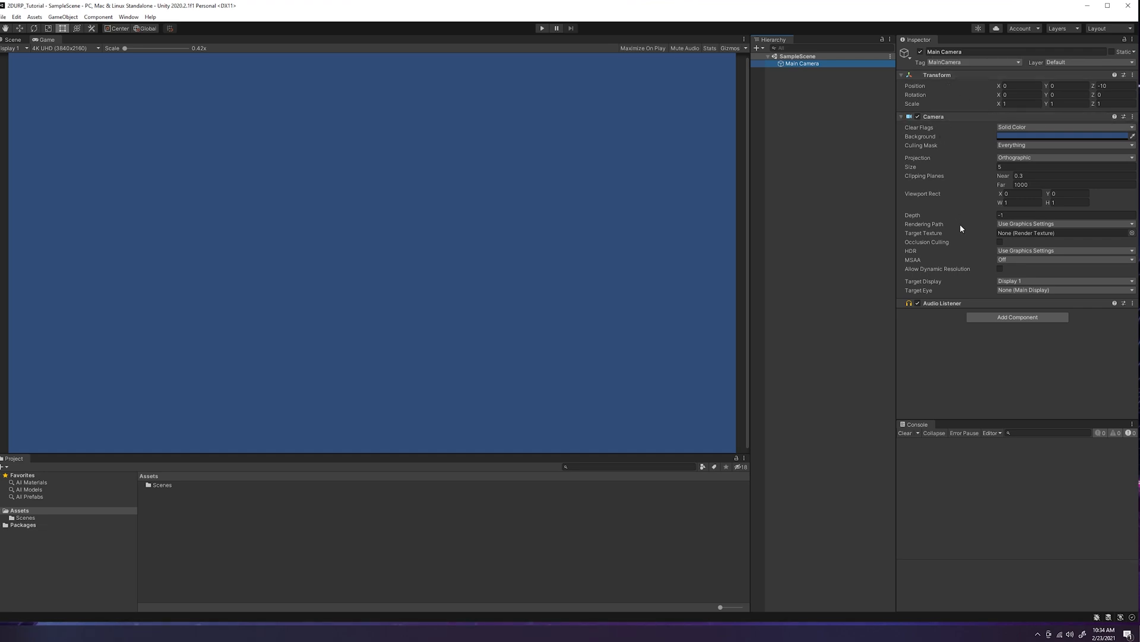
mouse_move(123, 364)
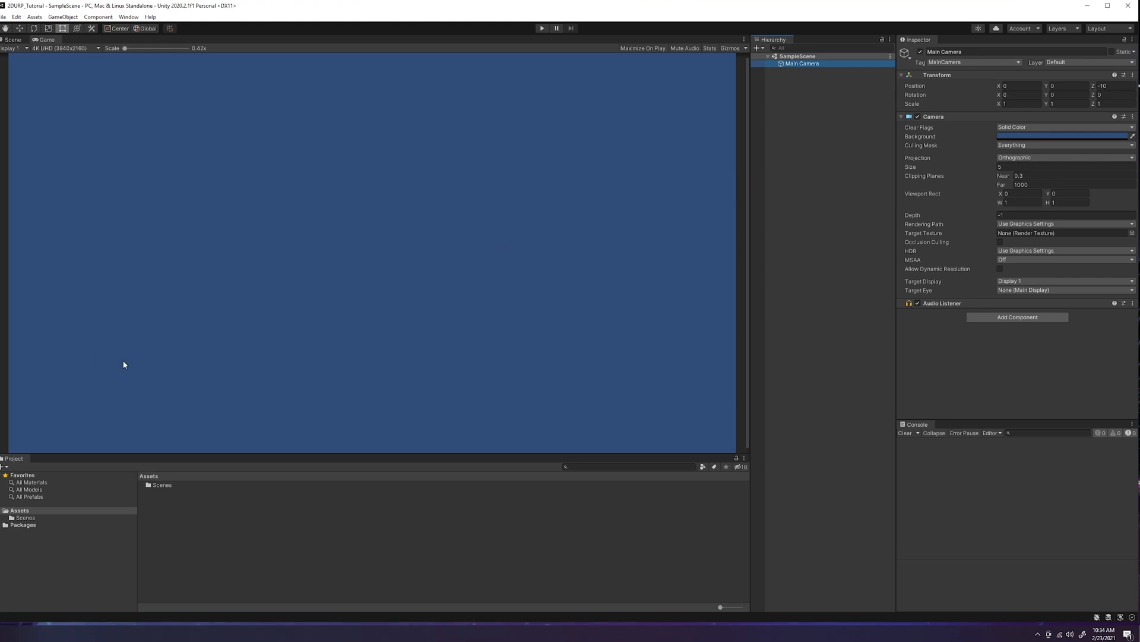
mouse_move(305, 484)
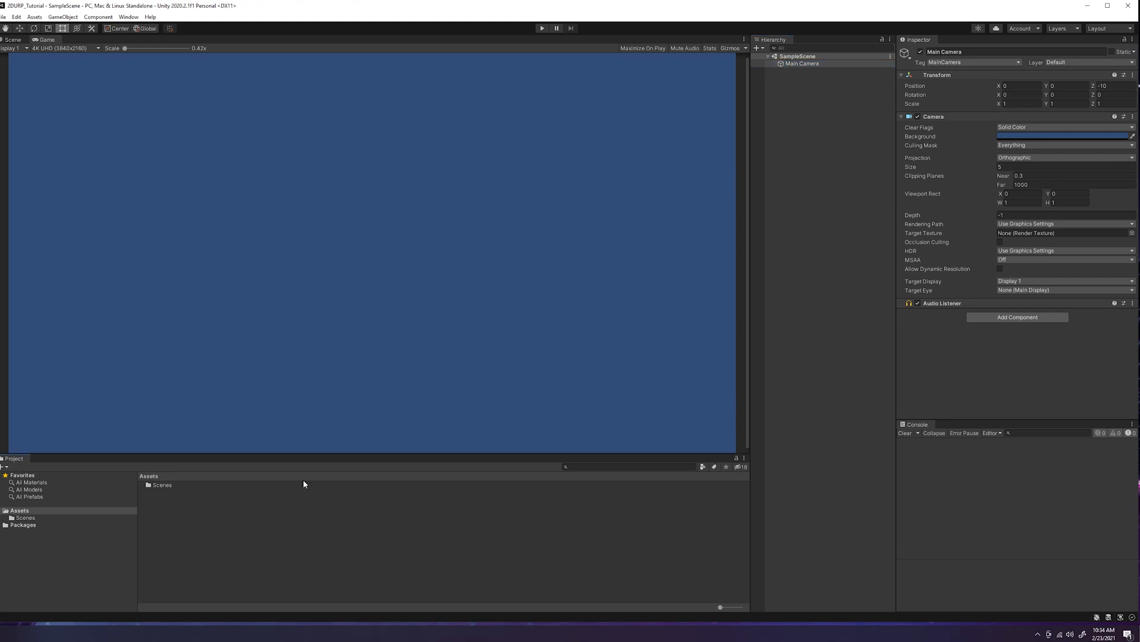
mouse_move(985, 483)
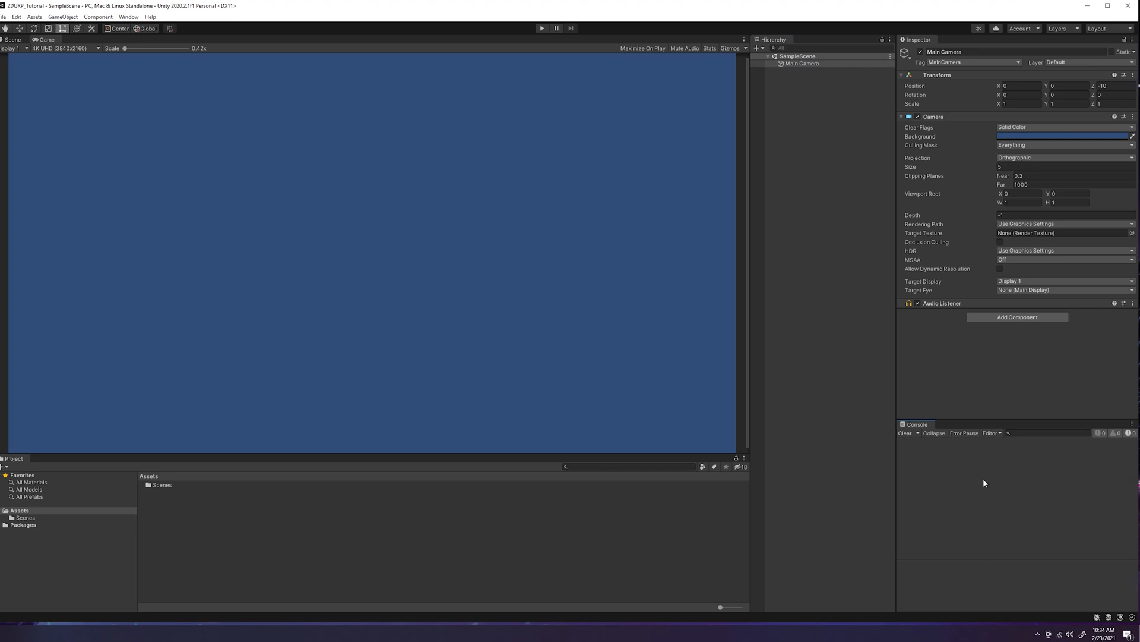
mouse_move(996, 483)
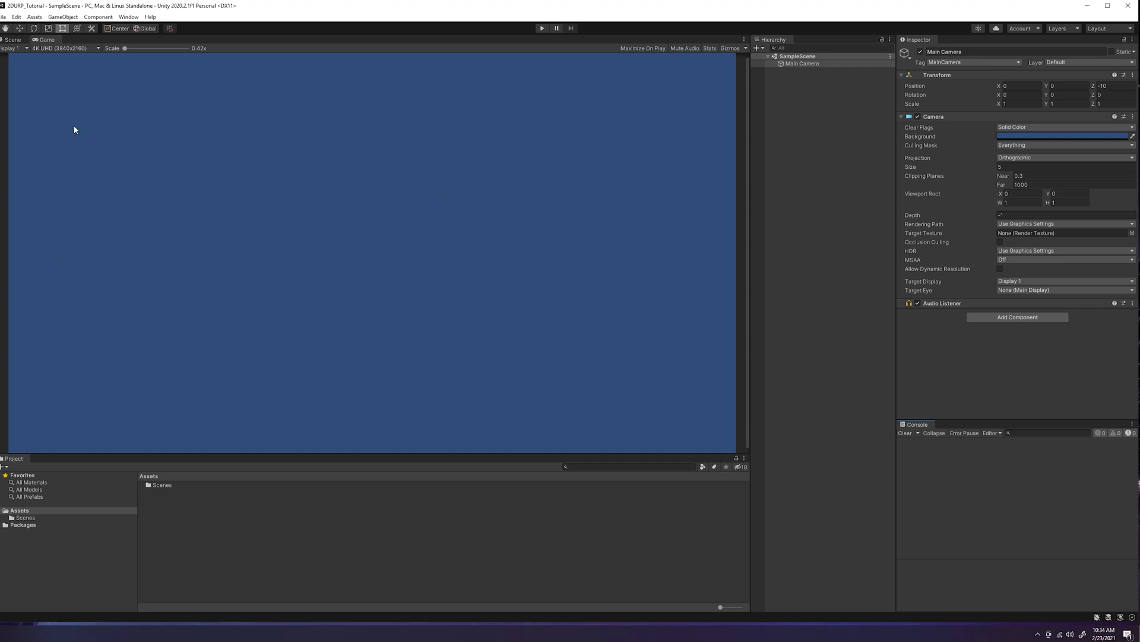
mouse_move(108, 6)
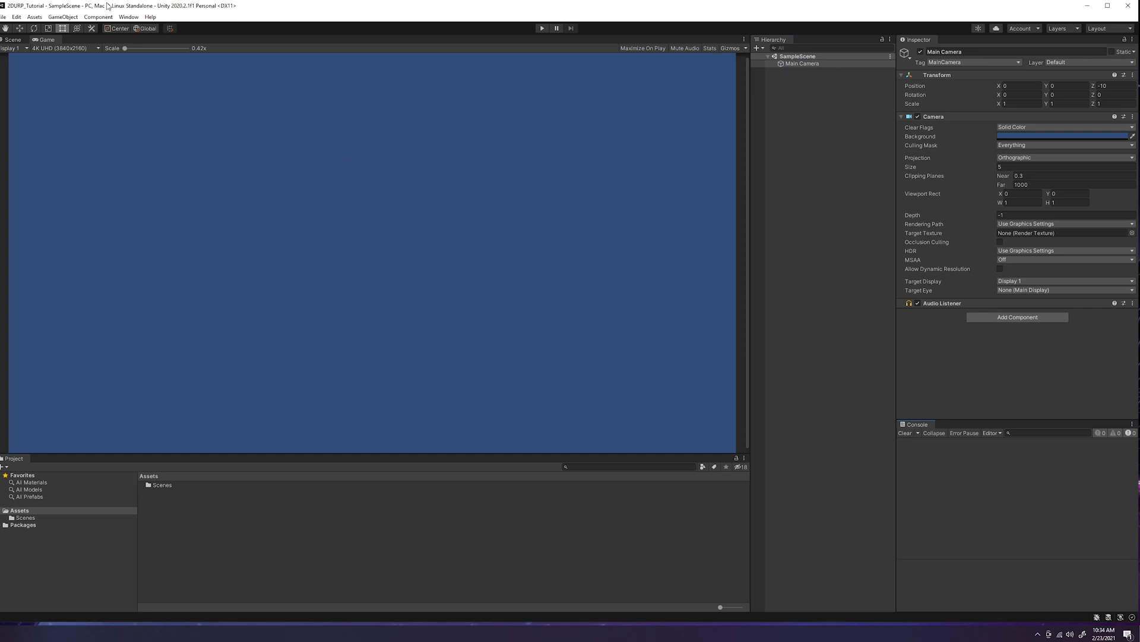
left_click(133, 17)
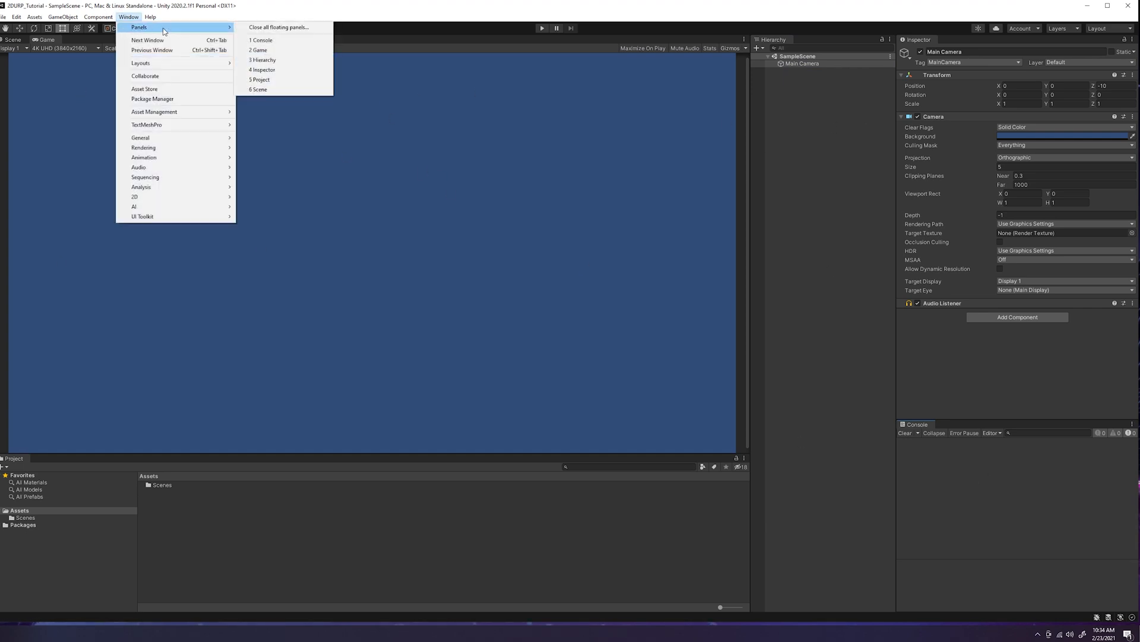
mouse_move(275, 89)
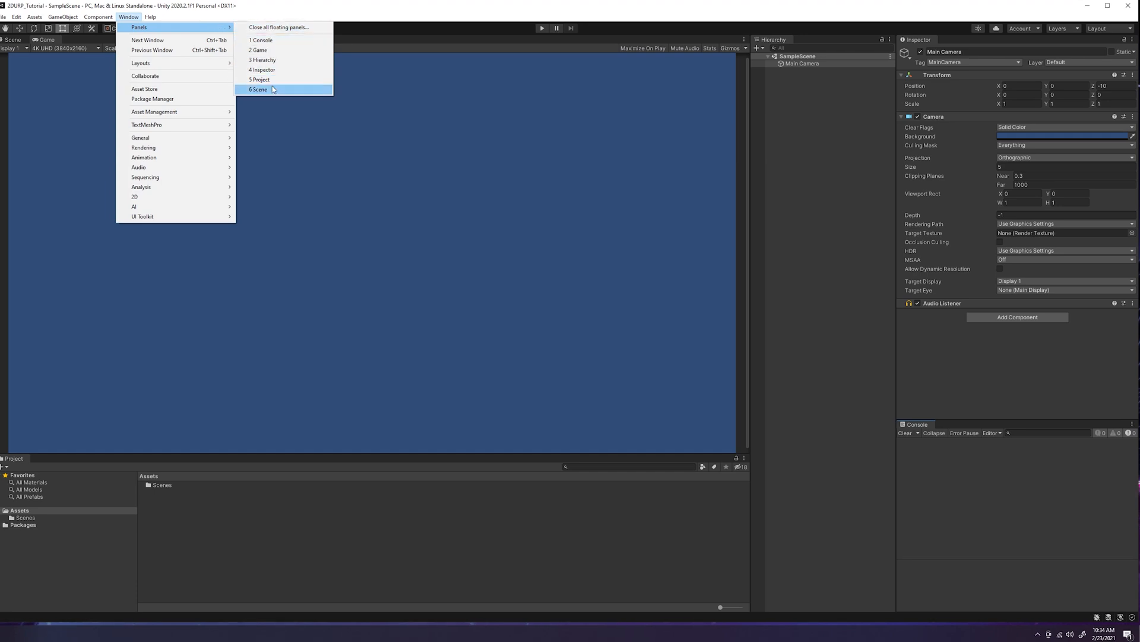
mouse_move(273, 70)
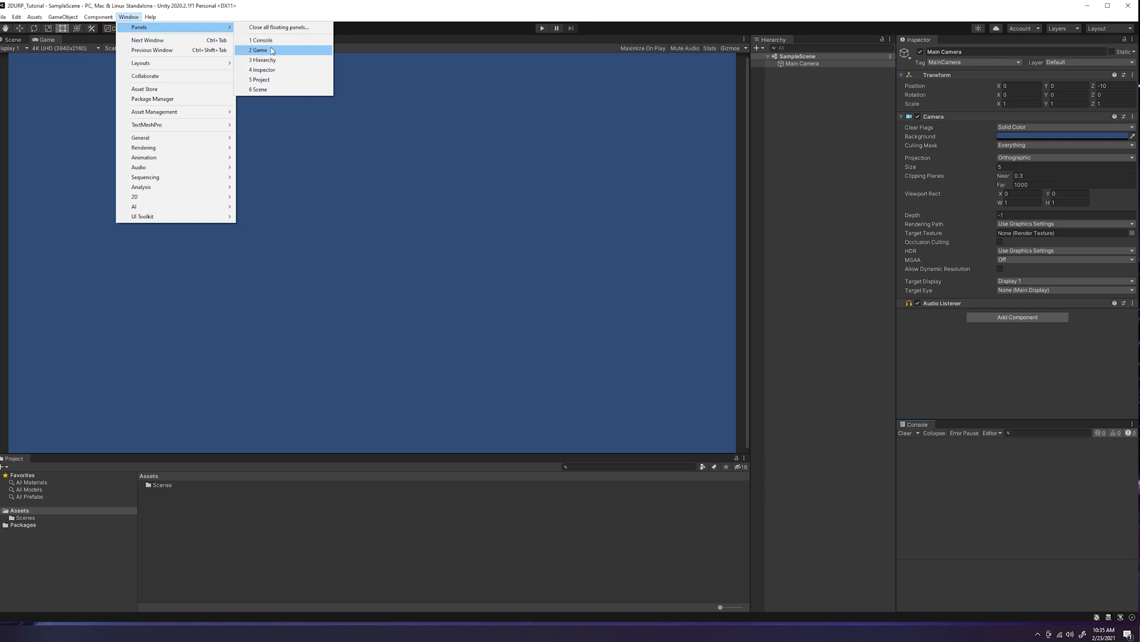
mouse_move(35, 57)
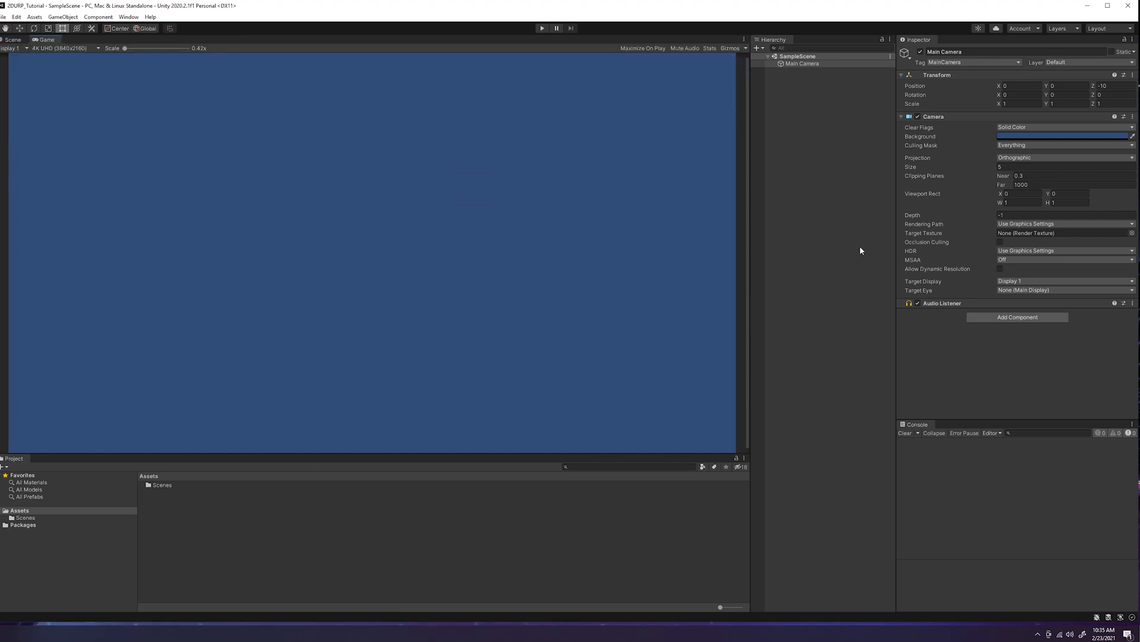
mouse_move(601, 84)
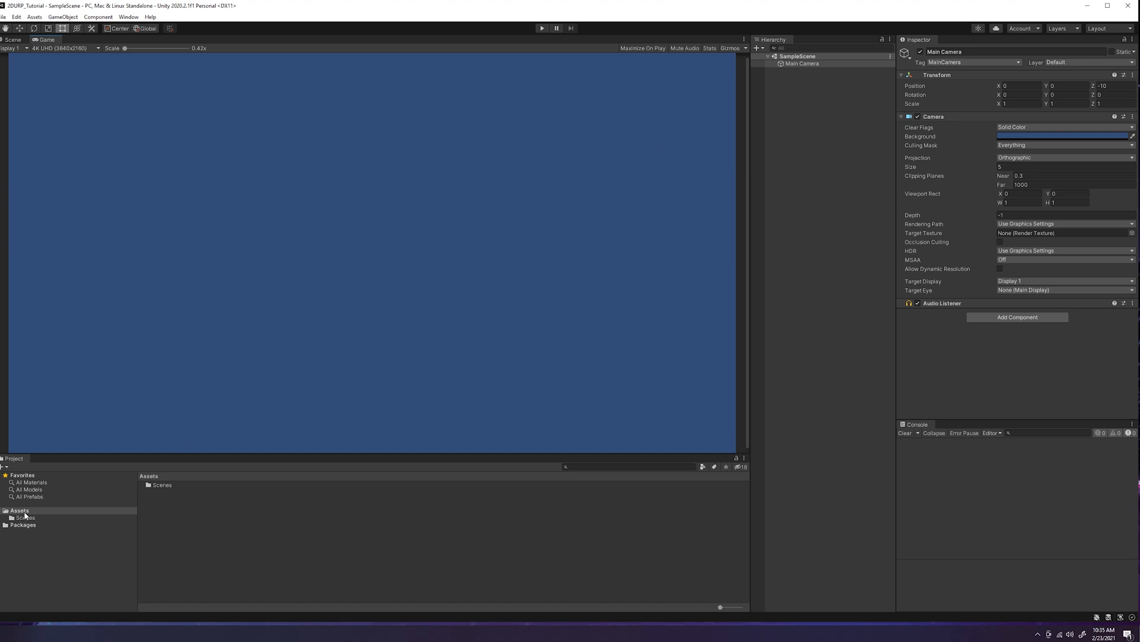
left_click(20, 510)
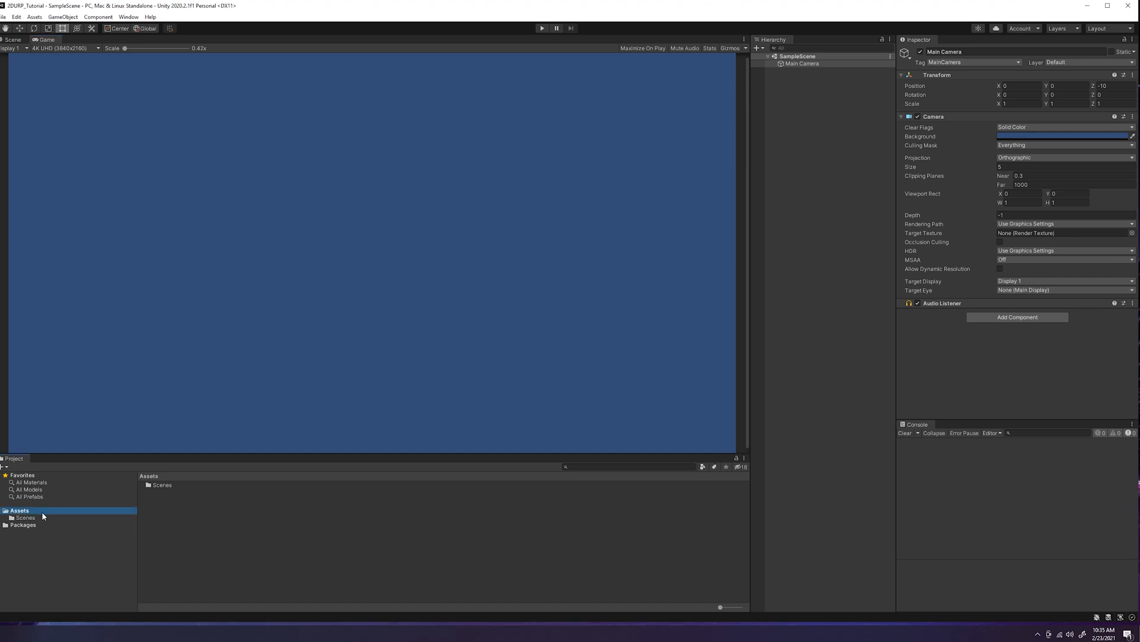
mouse_move(52, 515)
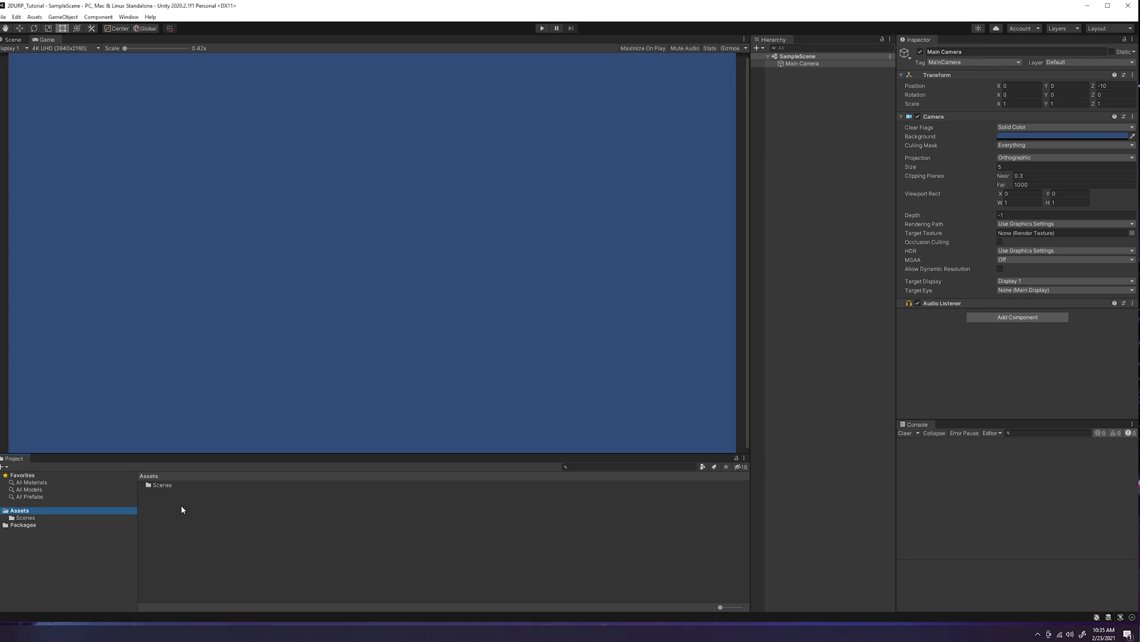
mouse_move(160, 508)
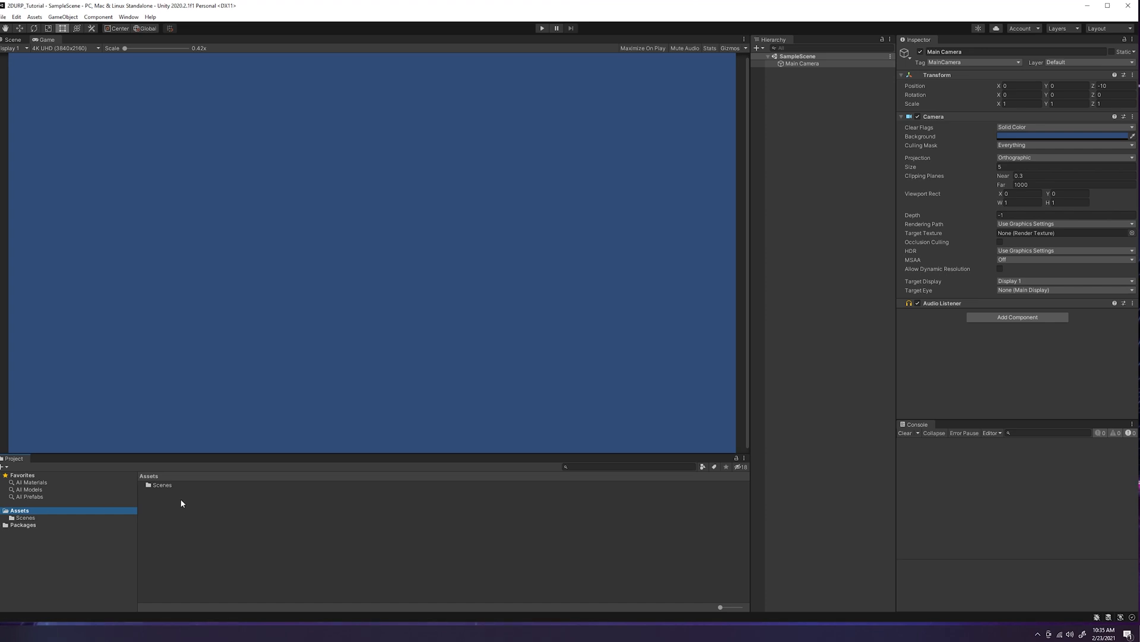
mouse_move(178, 507)
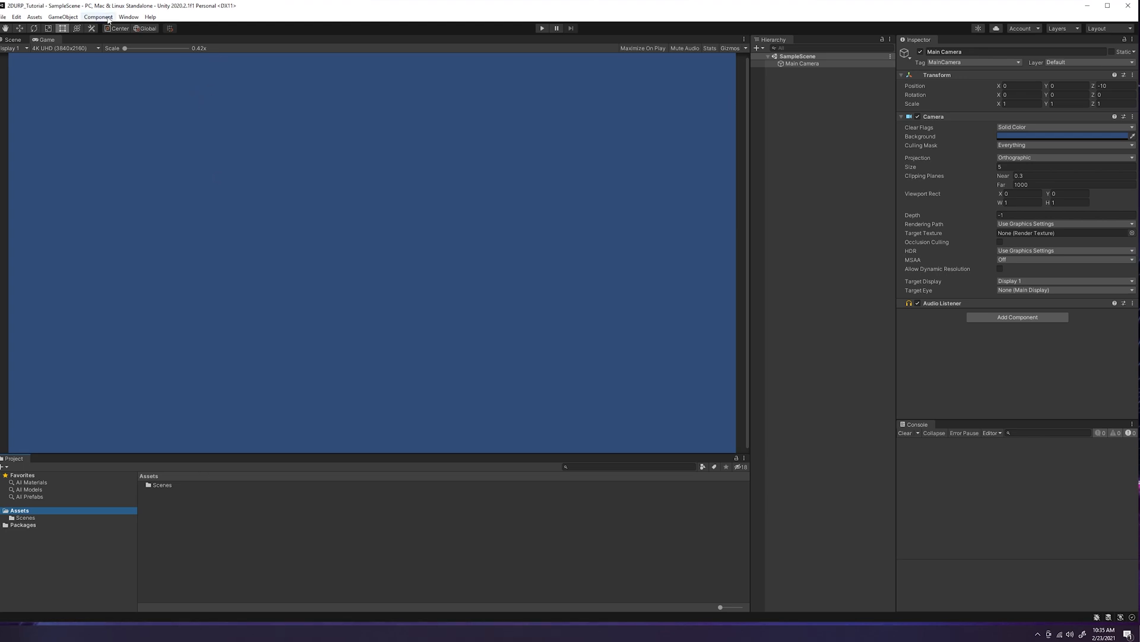
- Install the Universal RP 10.2.2 package from Package Manager, then close the window
left_click(132, 17)
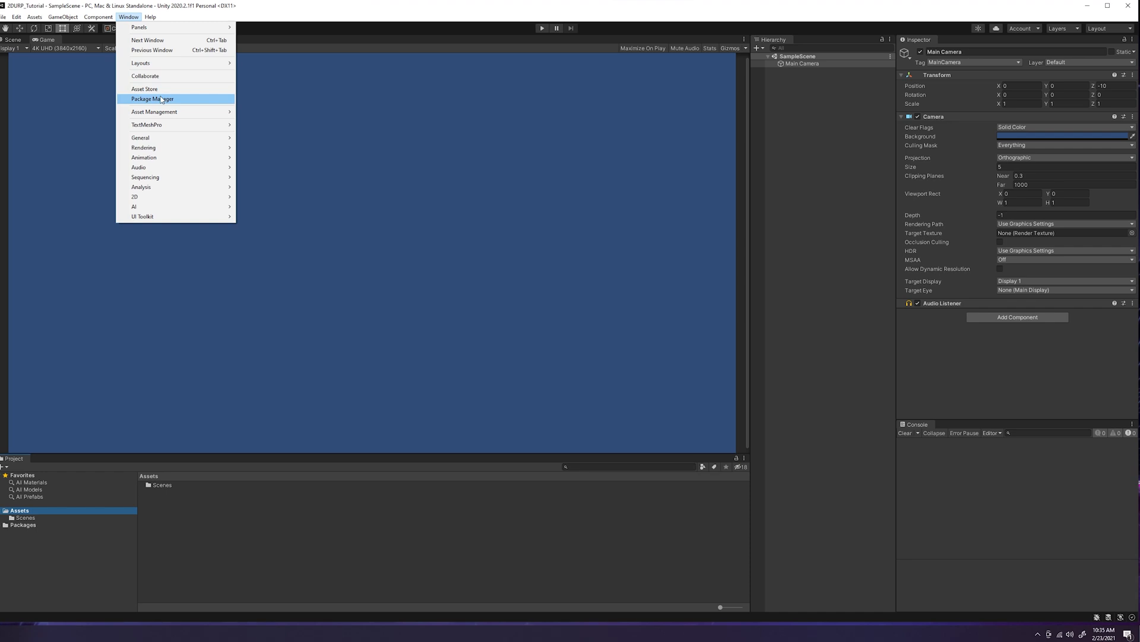
left_click(153, 99)
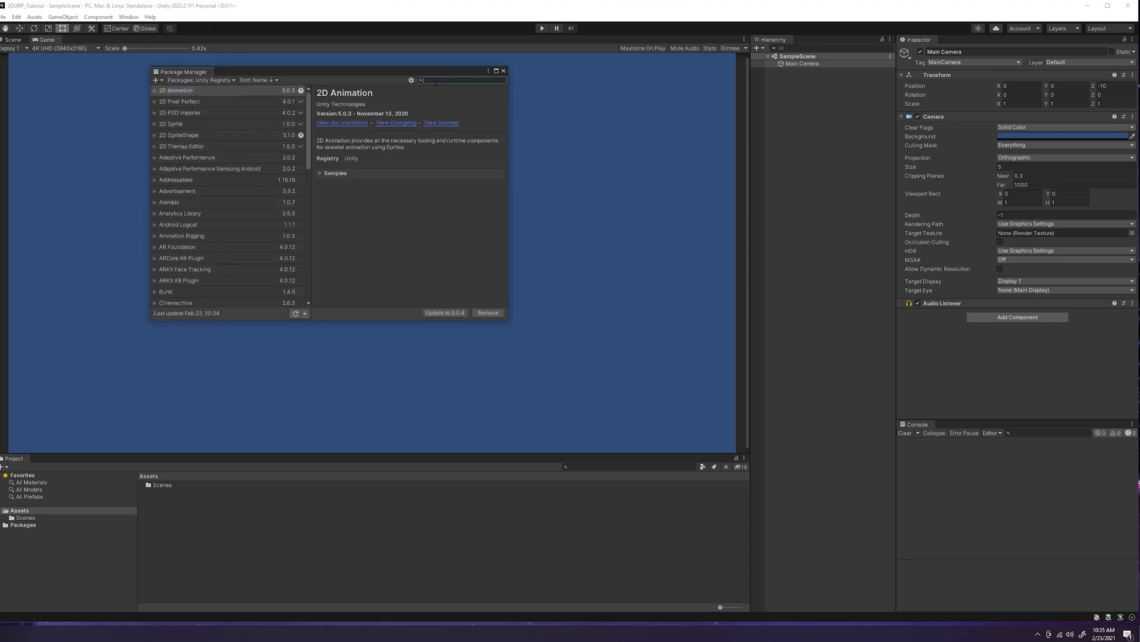
type("Univer")
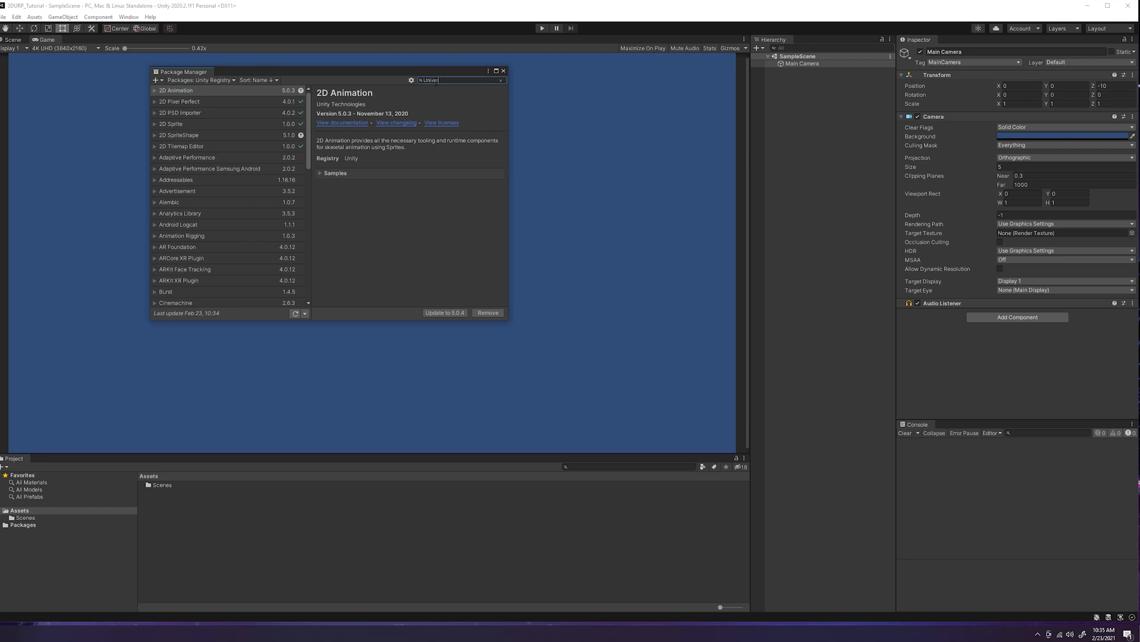
type("Universal")
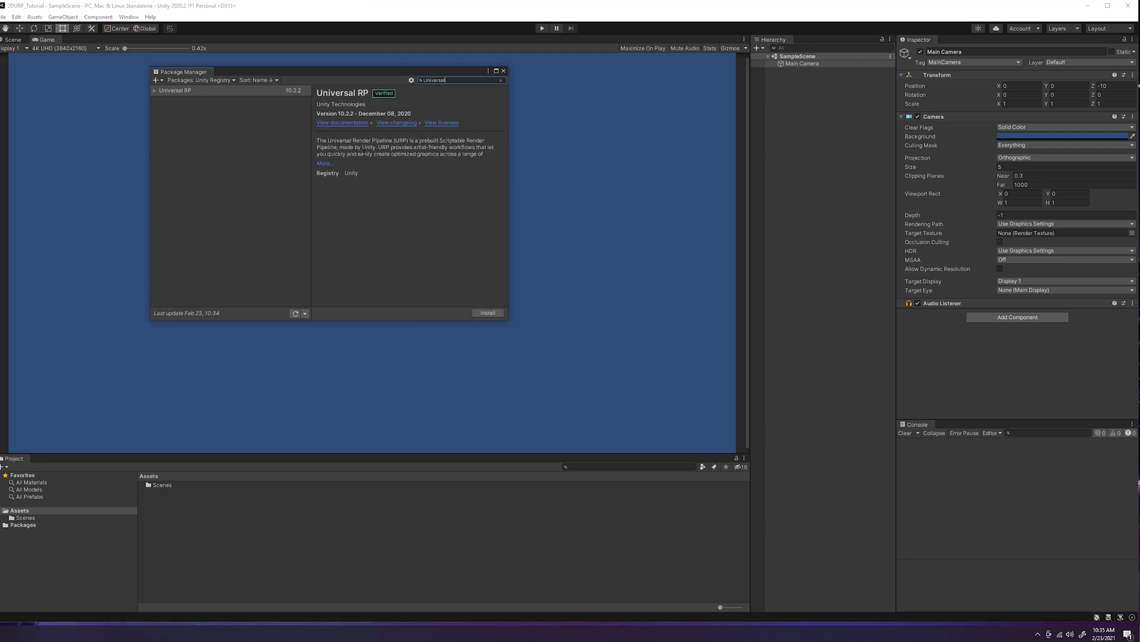
left_click(175, 90)
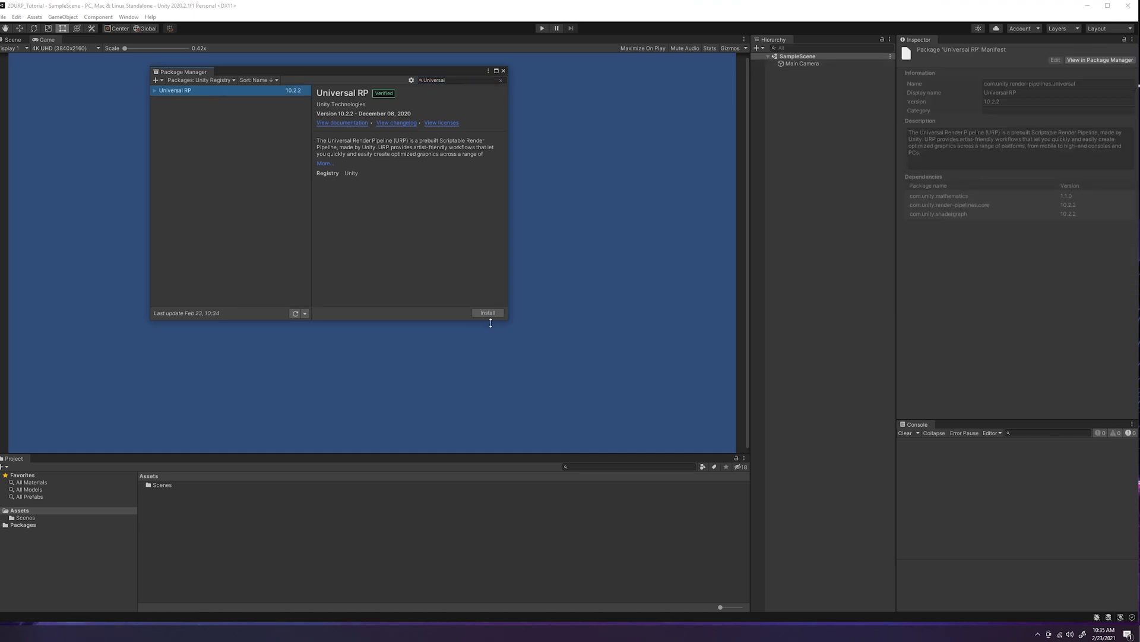
left_click(487, 313)
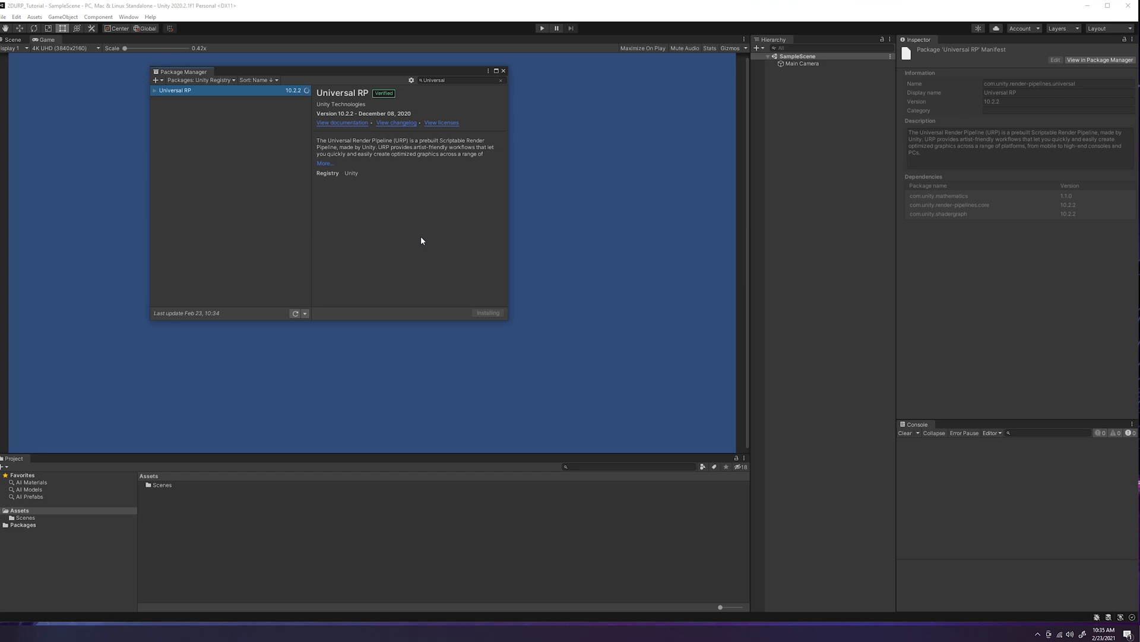
mouse_move(420, 272)
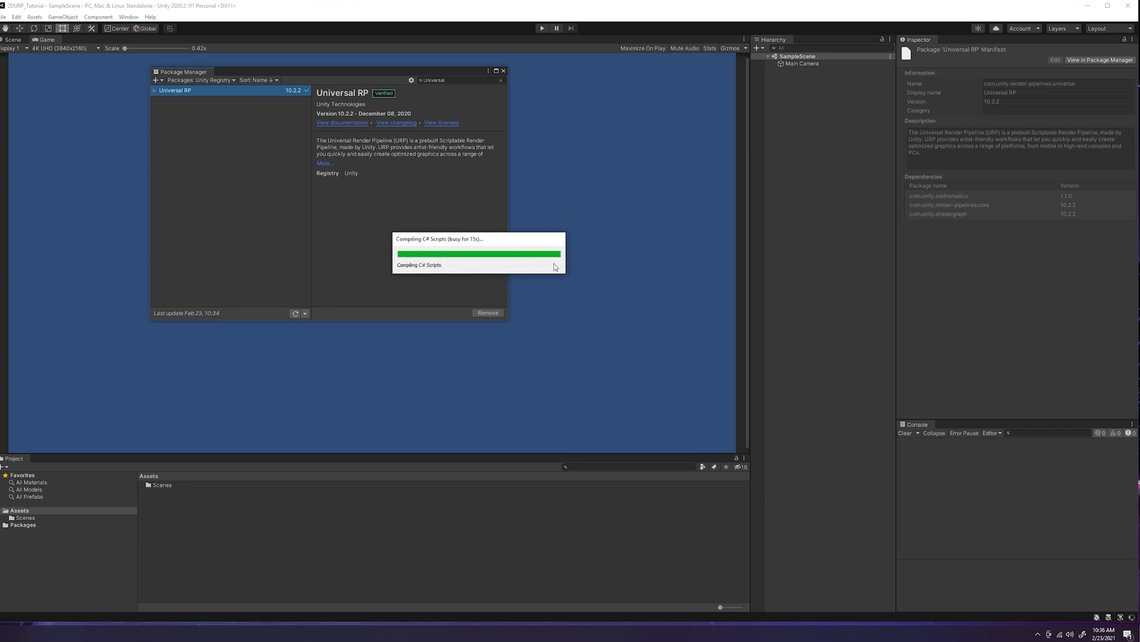
mouse_move(468, 180)
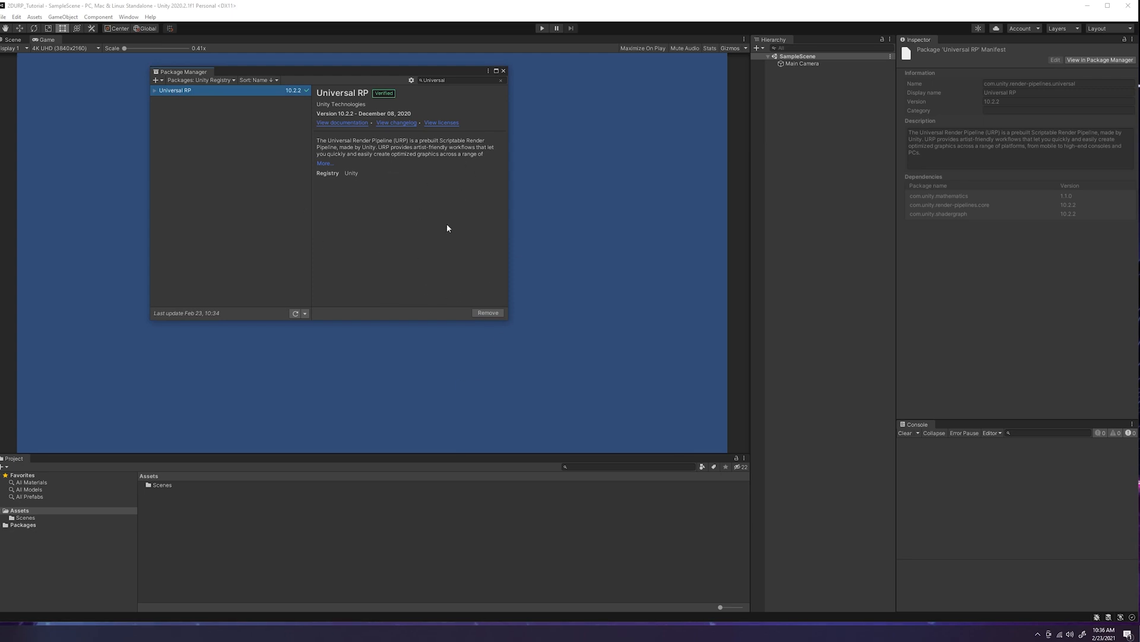
mouse_move(236, 397)
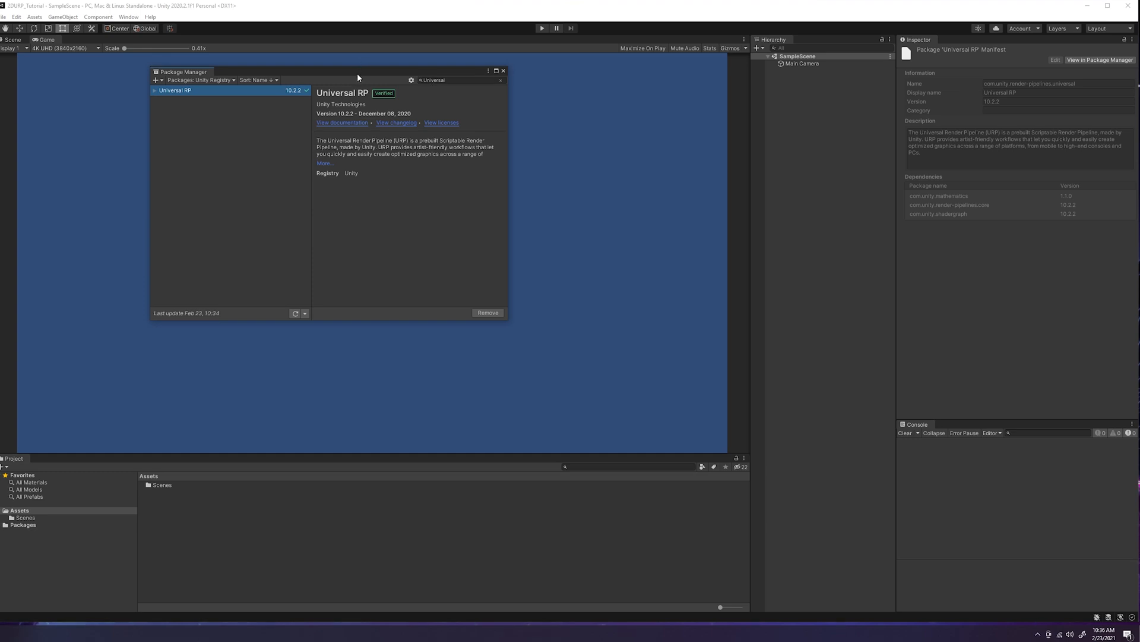
left_click_drag(357, 72, 367, 135)
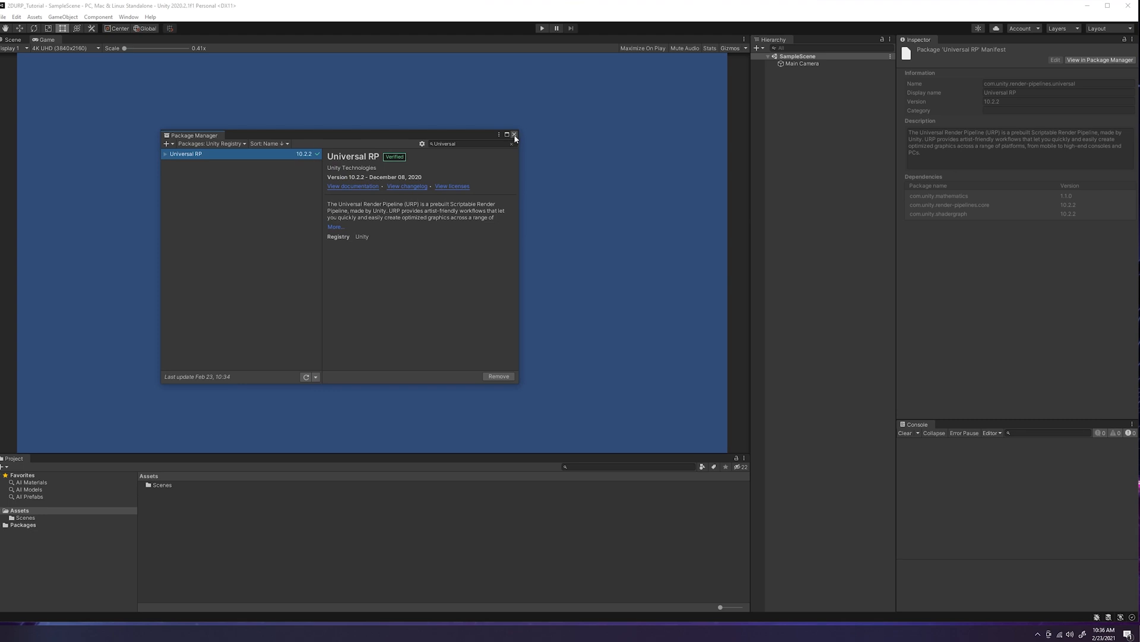
left_click(515, 134)
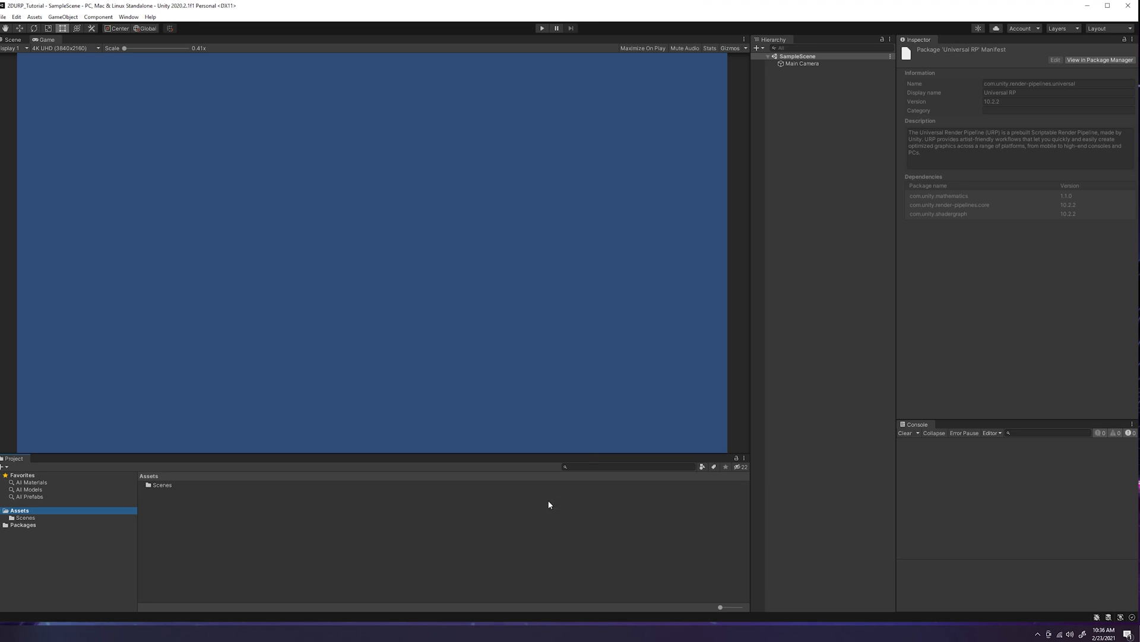
mouse_move(207, 525)
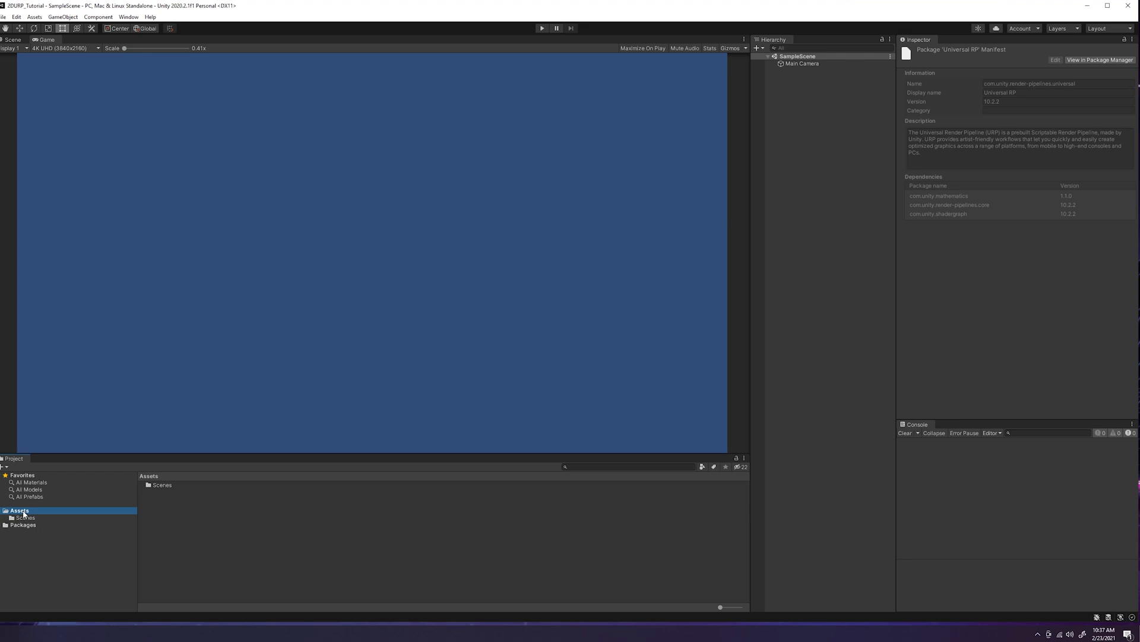
mouse_move(30, 516)
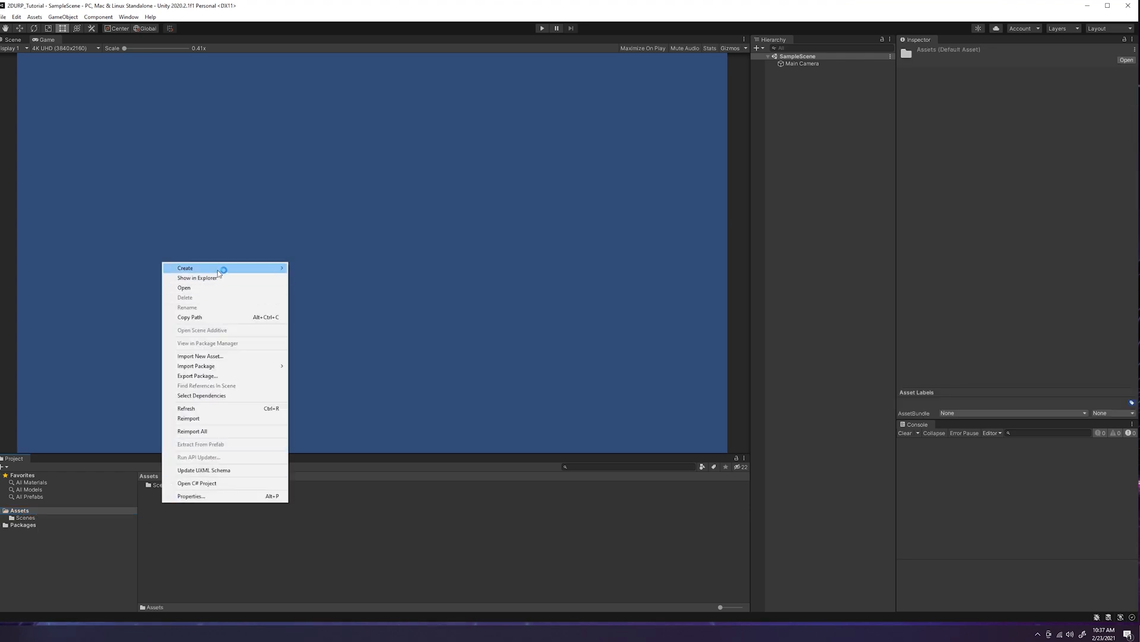
- Create a URP folder in Assets holding a forward-renderer Universal Render Pipeline asset
left_click(186, 268)
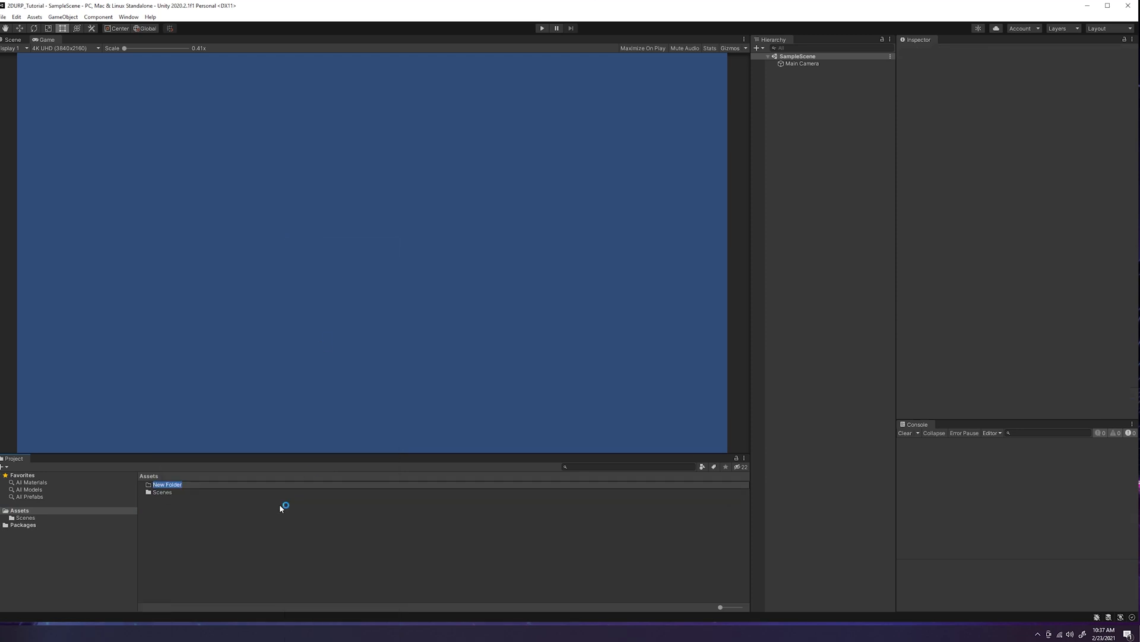
type("URP")
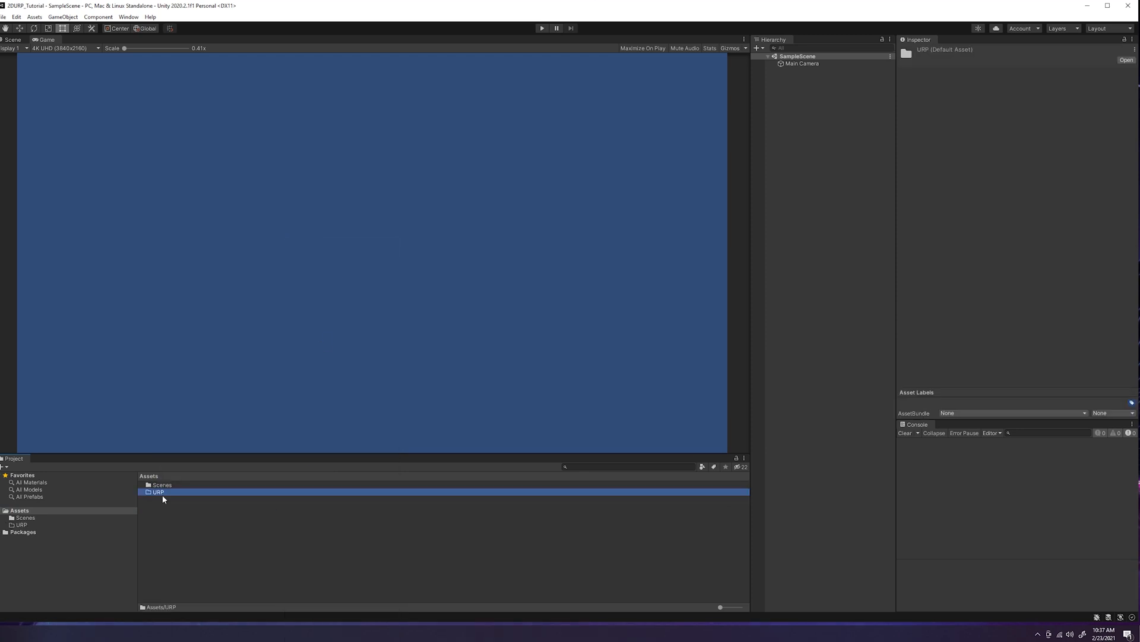
right_click(168, 501)
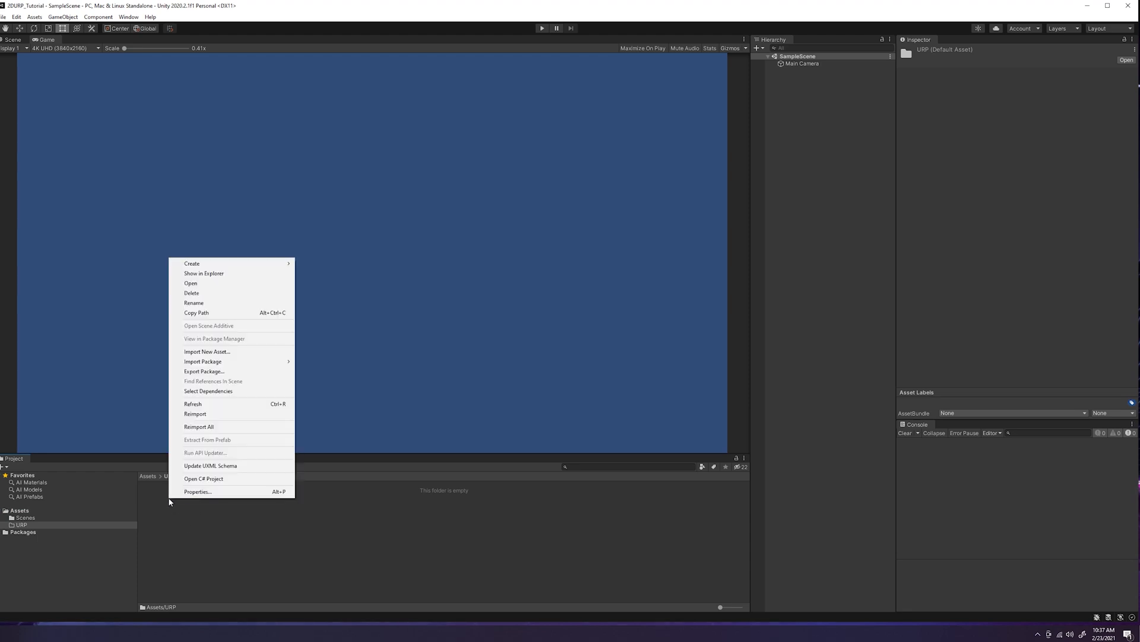
mouse_move(204, 260)
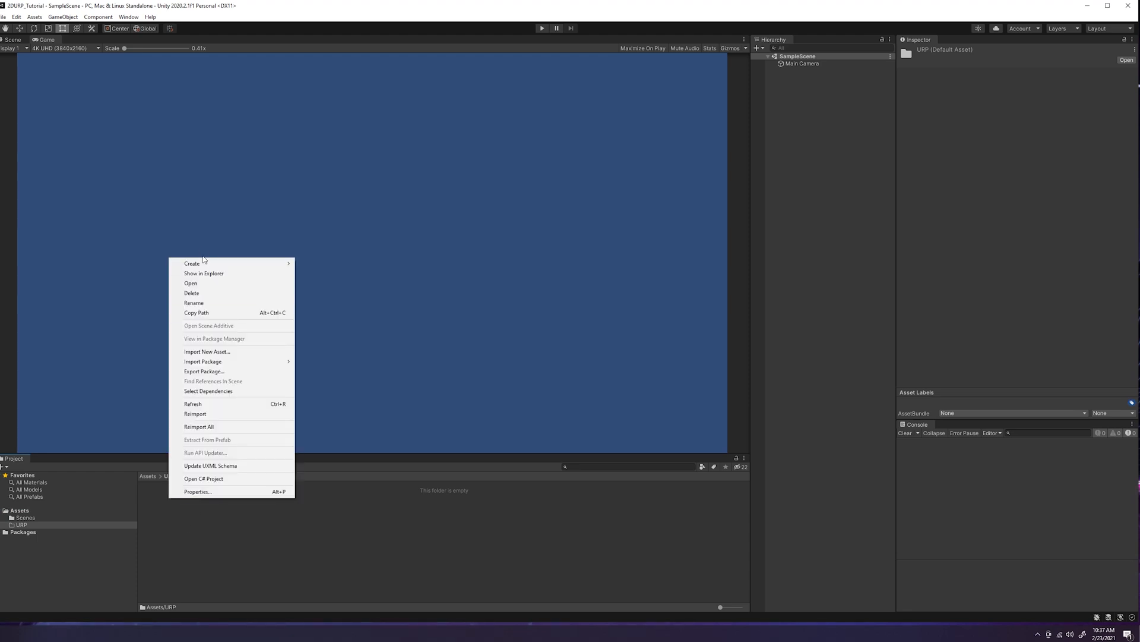
left_click(192, 263)
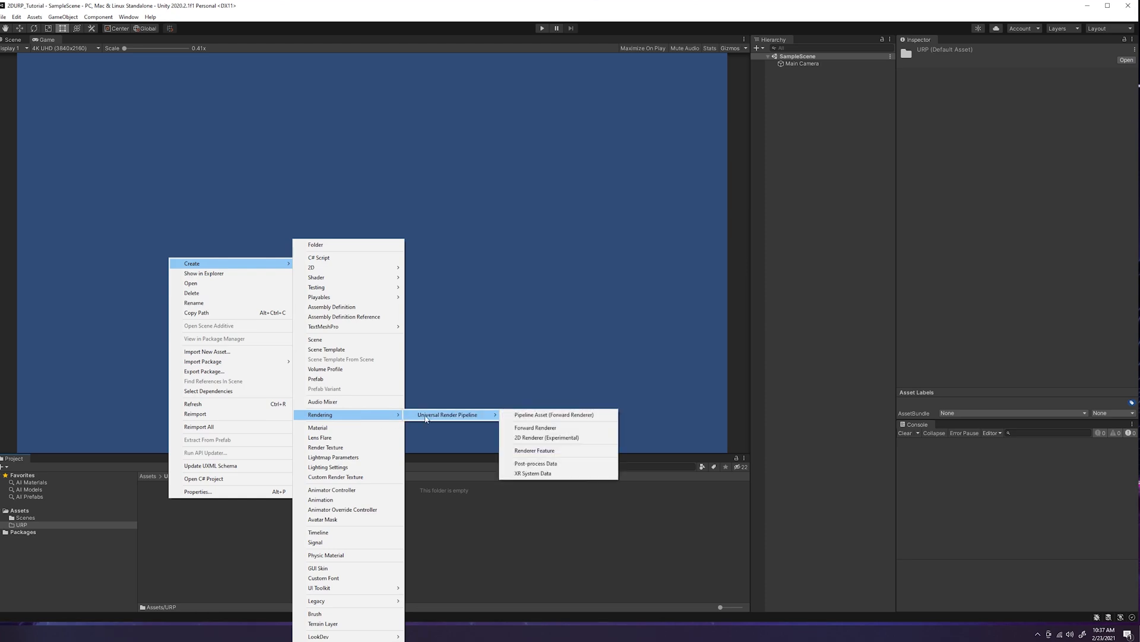
mouse_move(530, 418)
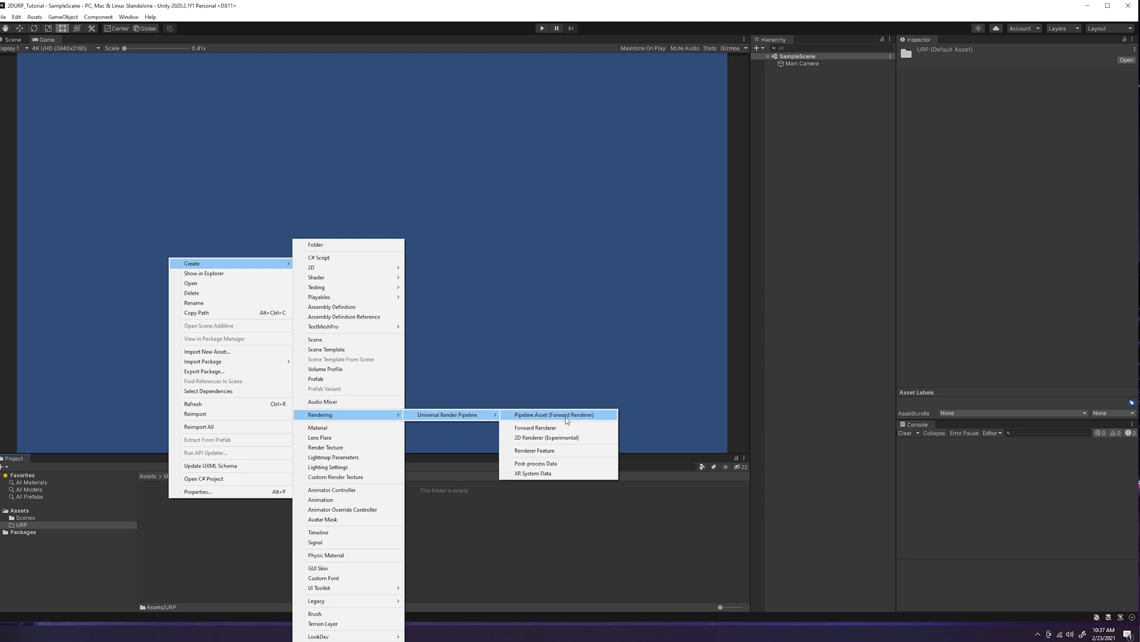
mouse_move(534, 418)
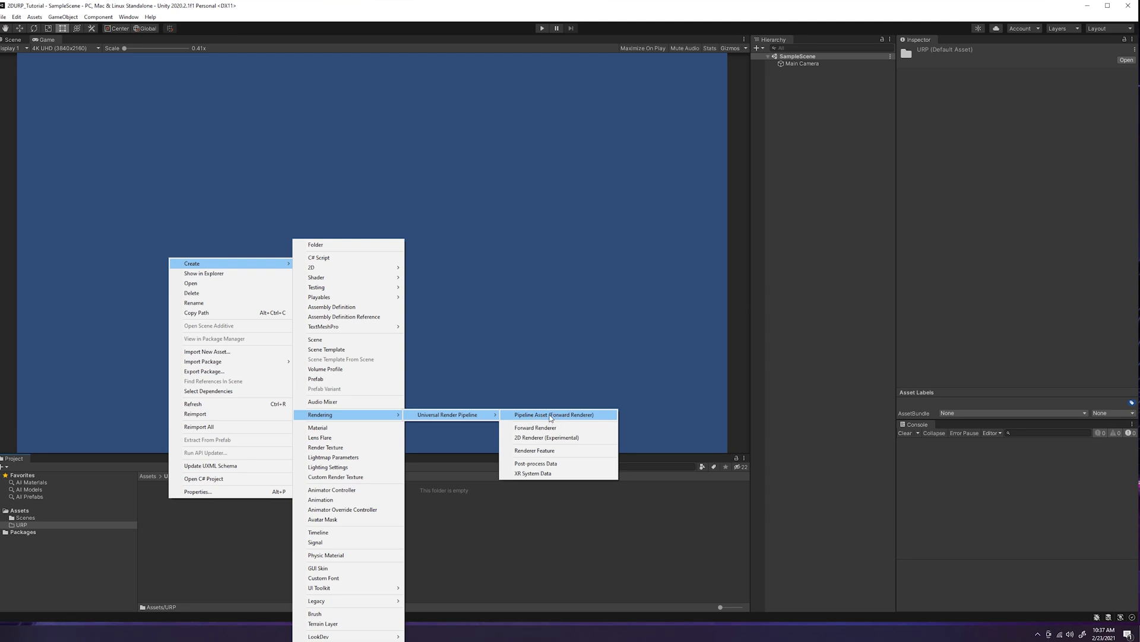
left_click(553, 415)
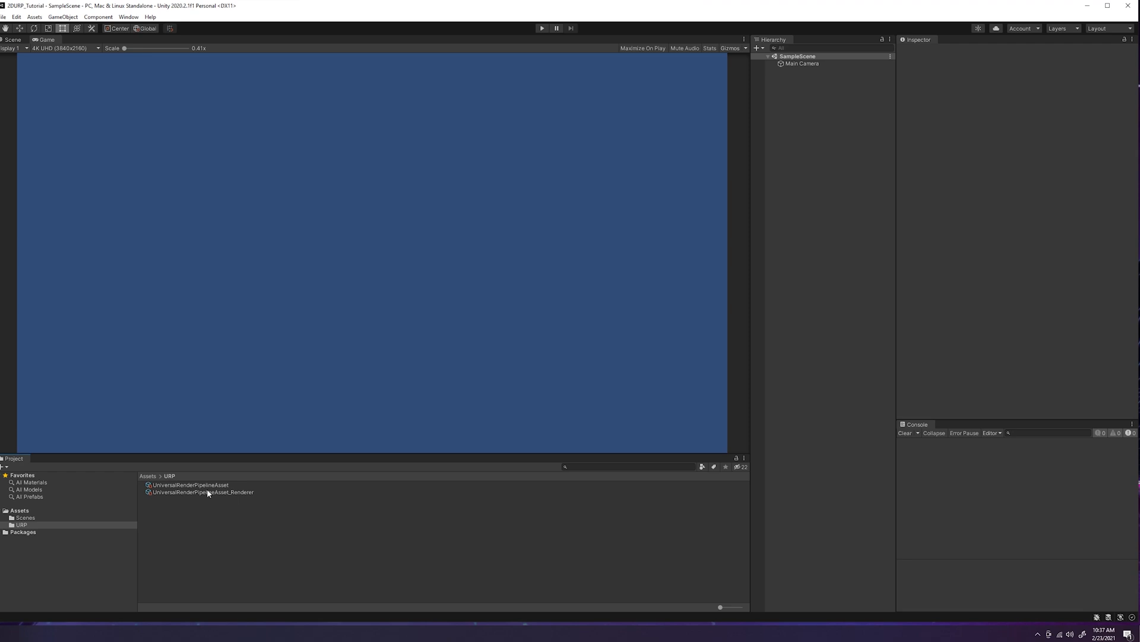
left_click(202, 492)
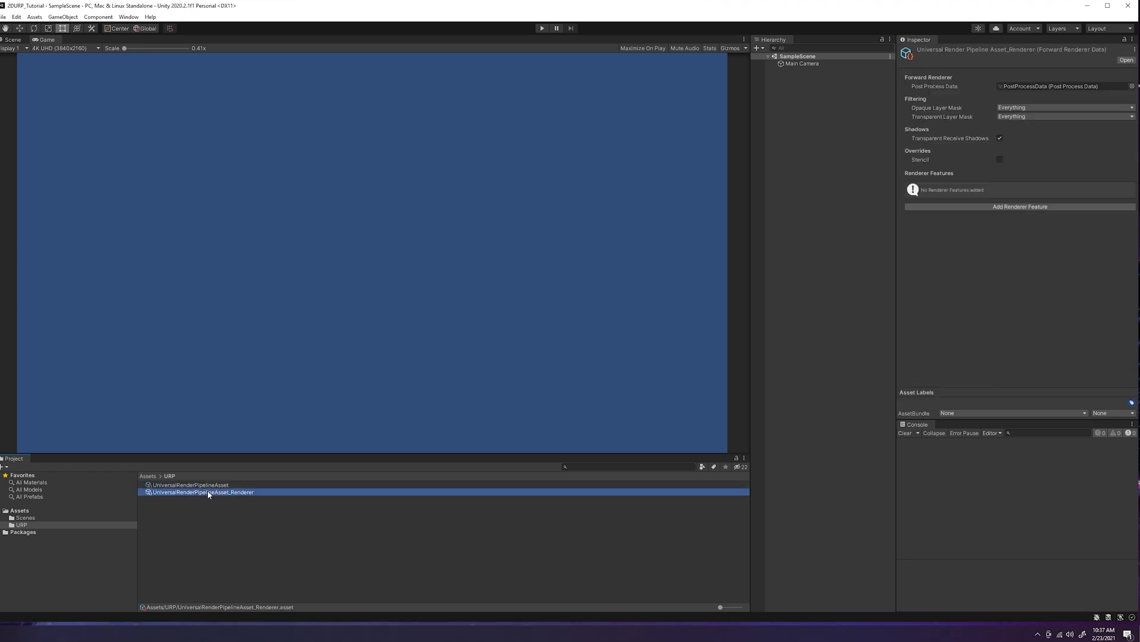
mouse_move(180, 499)
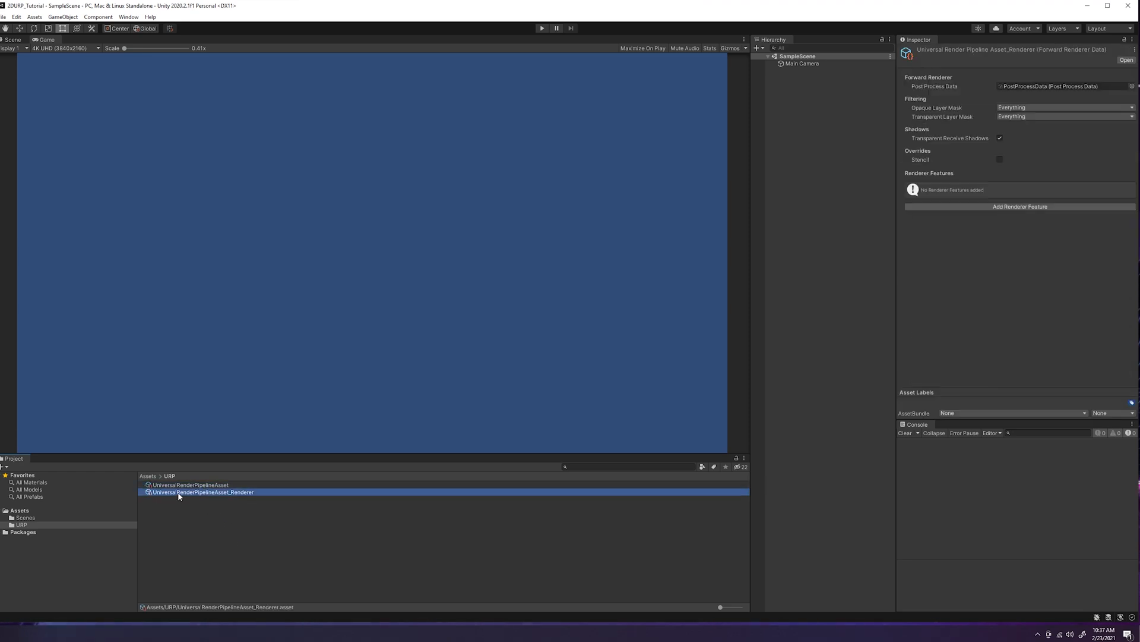
mouse_move(203, 500)
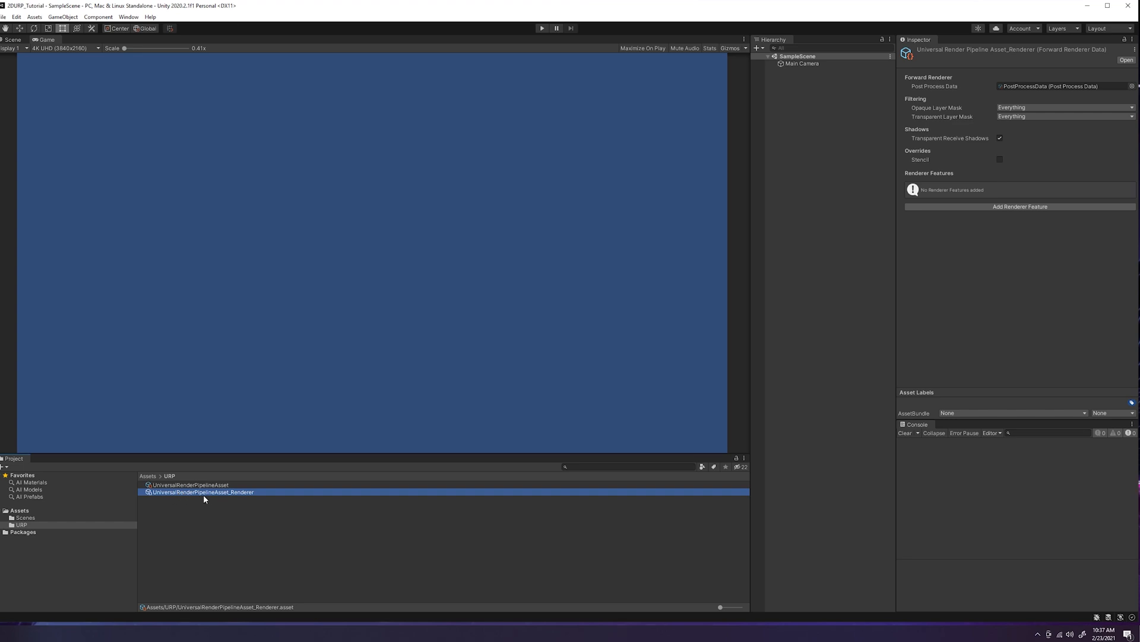
mouse_move(316, 509)
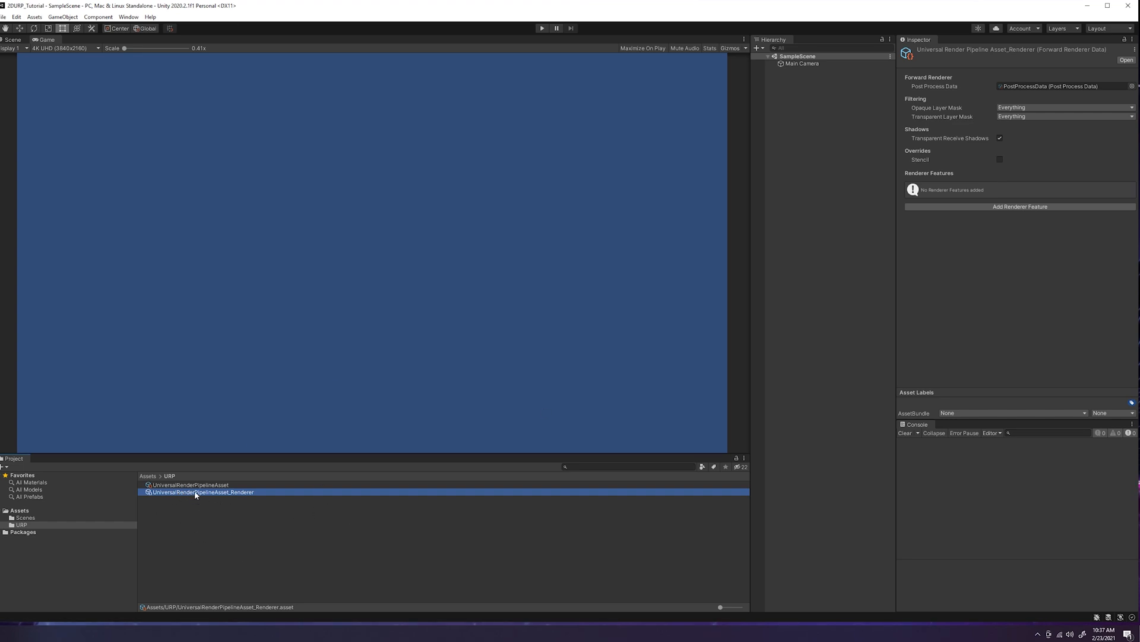
- Delete UniversalRenderPipelineAsset_Renderer and check the pipeline asset's renderer list
right_click(196, 492)
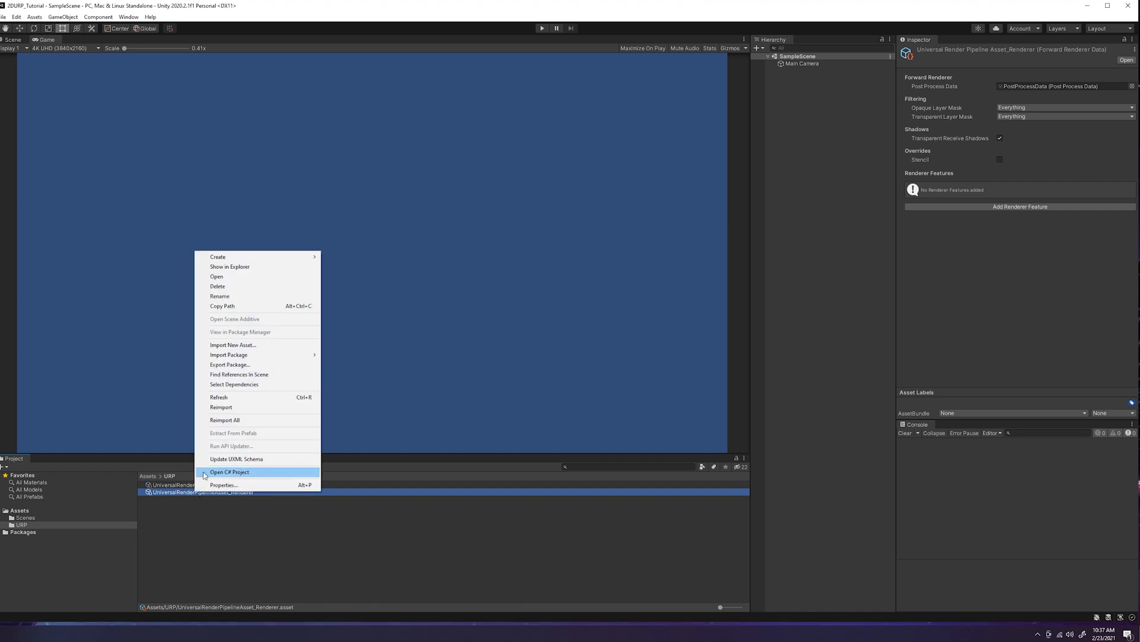
left_click(217, 285)
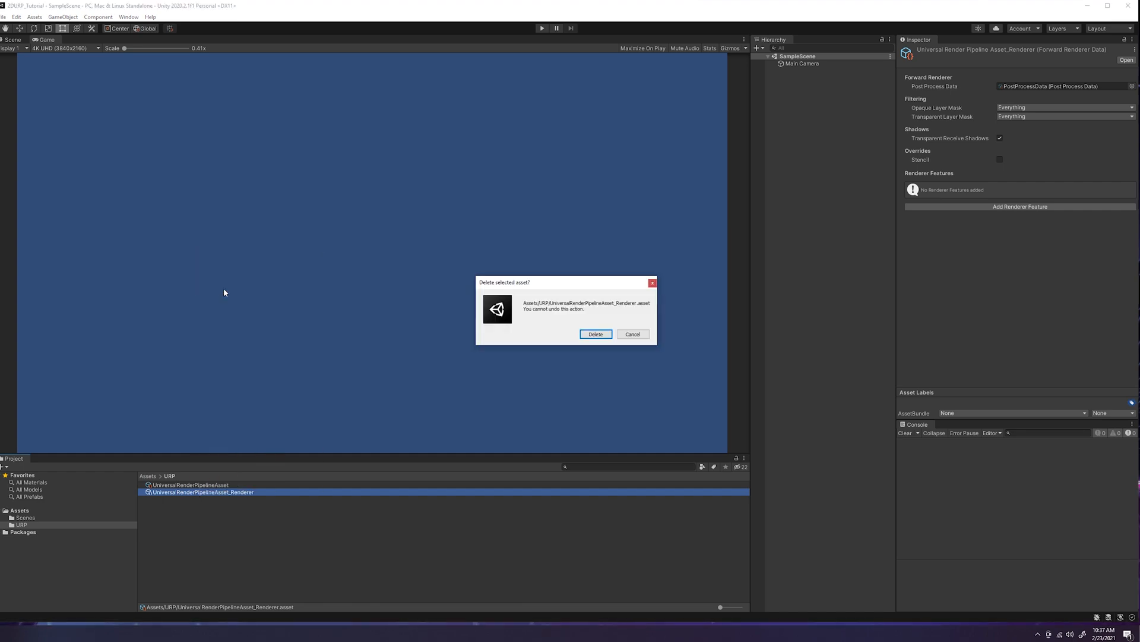
left_click(595, 334)
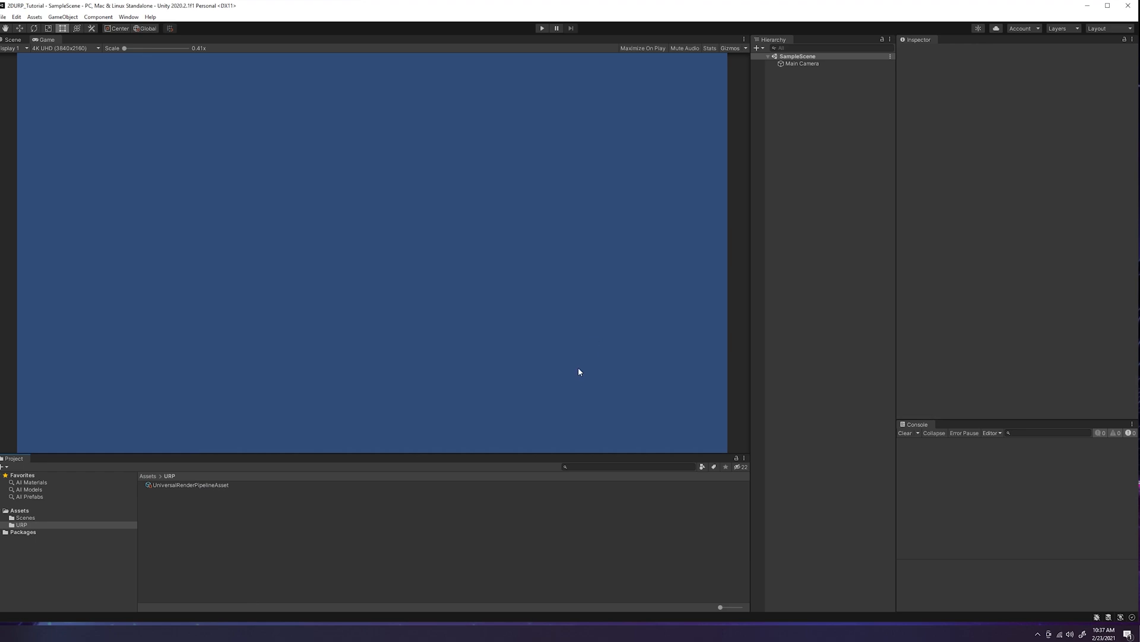
left_click(189, 485)
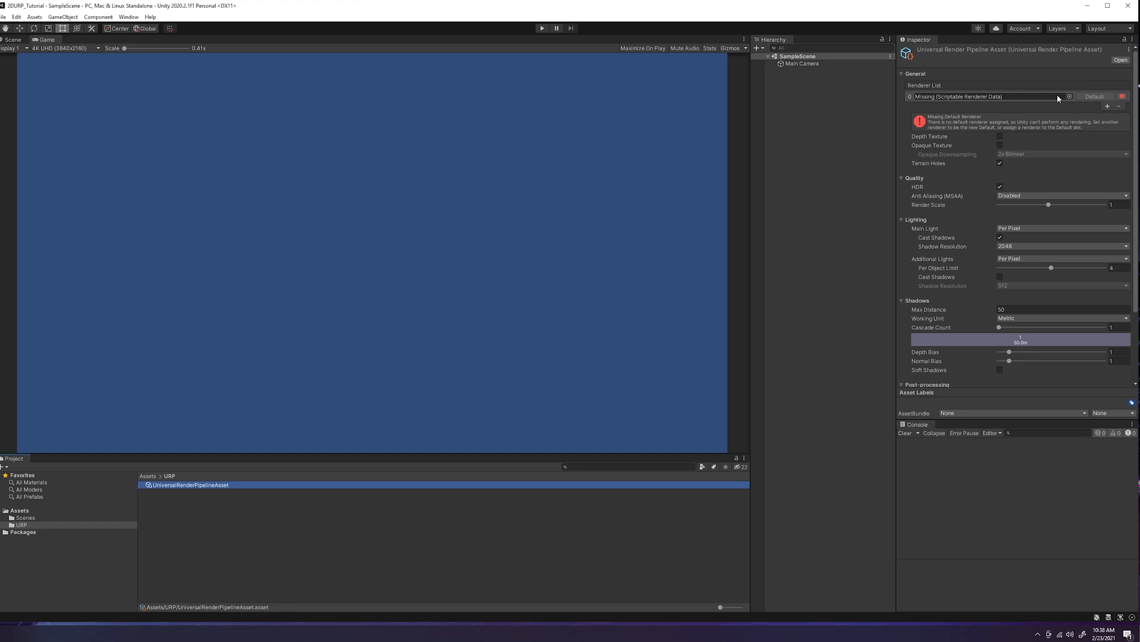
mouse_move(1006, 100)
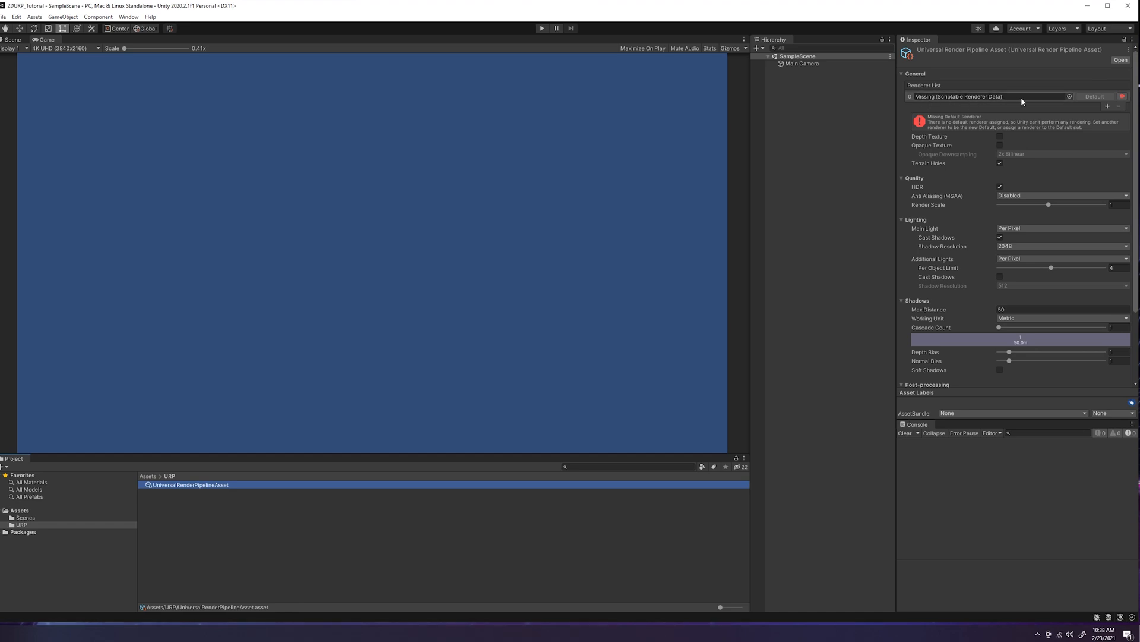
left_click(182, 514)
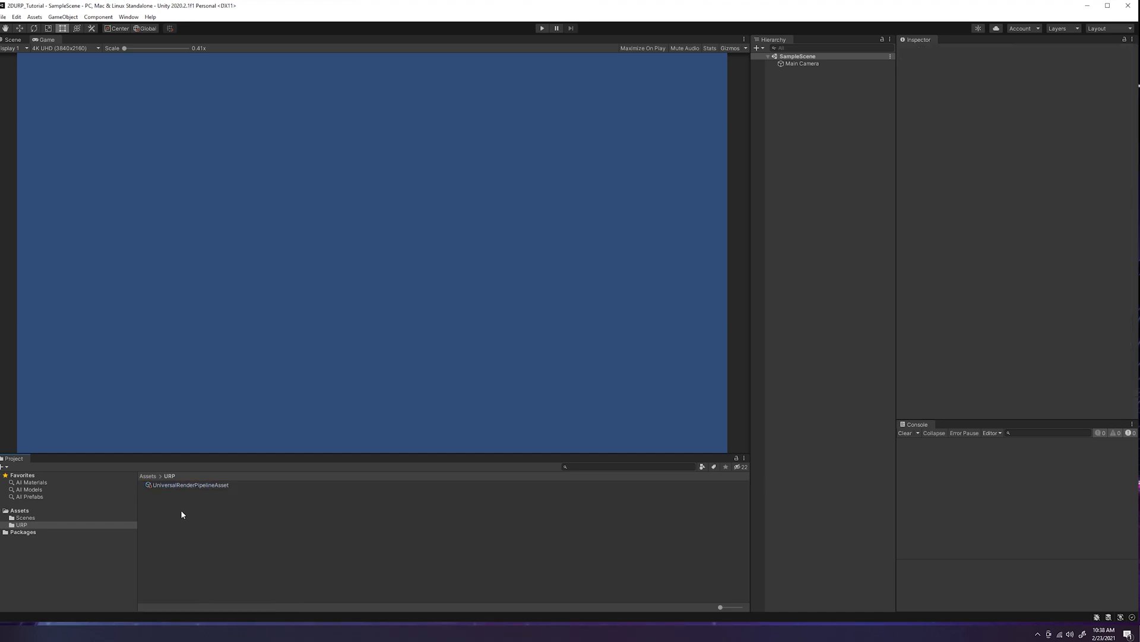
- Create a 2D Renderer (Experimental) asset in URP, keeping the default 2D Renderer Data name
right_click(185, 485)
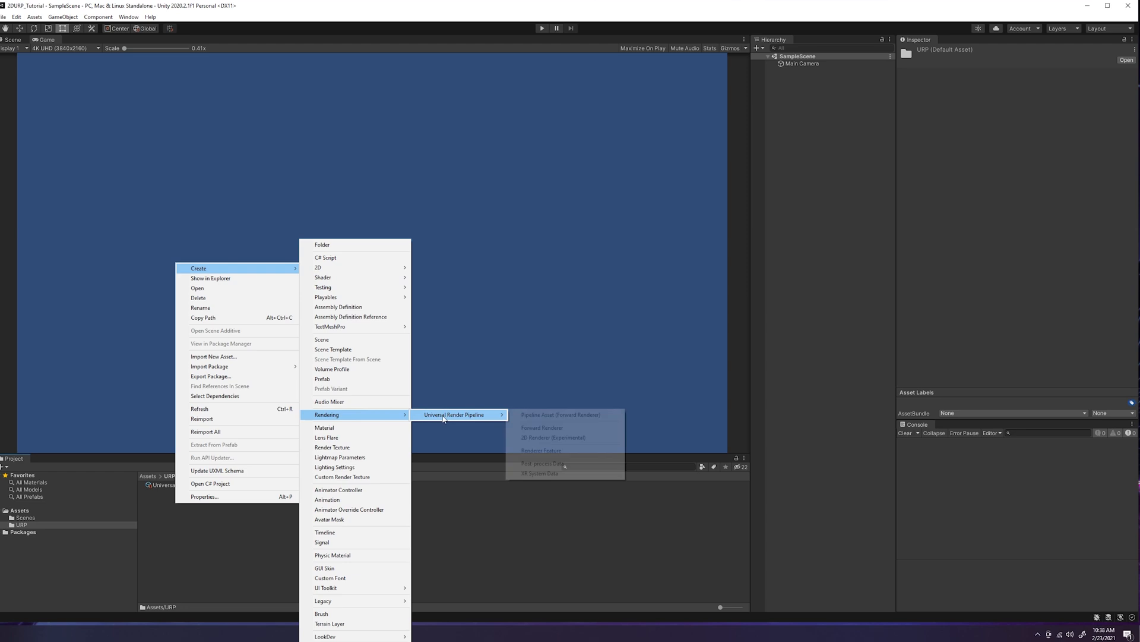
left_click(543, 437)
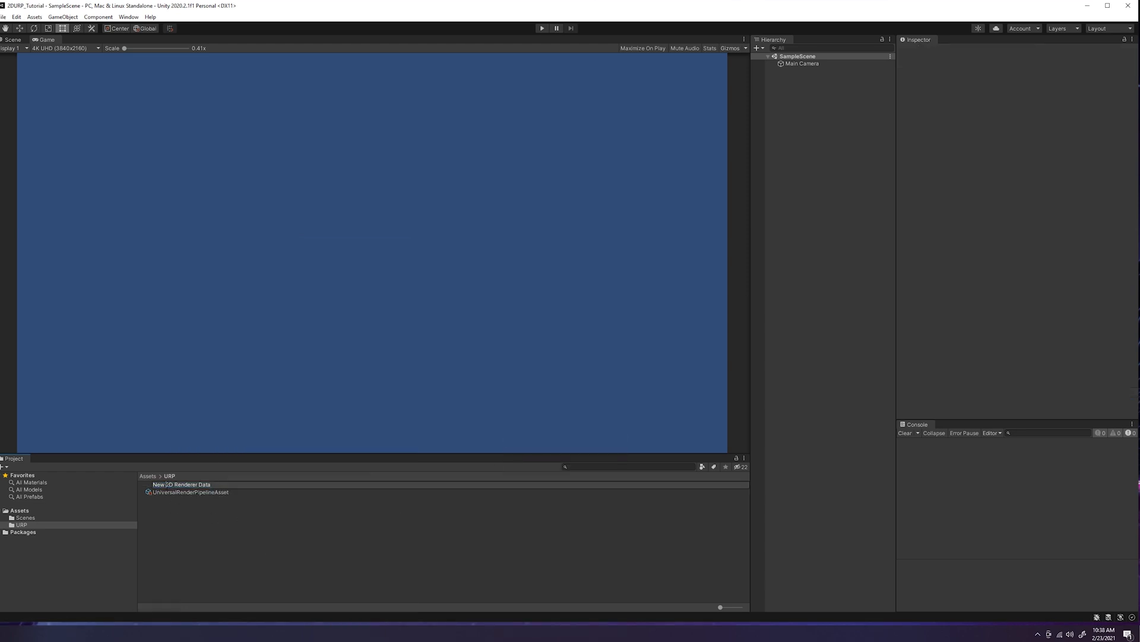
left_click(172, 484)
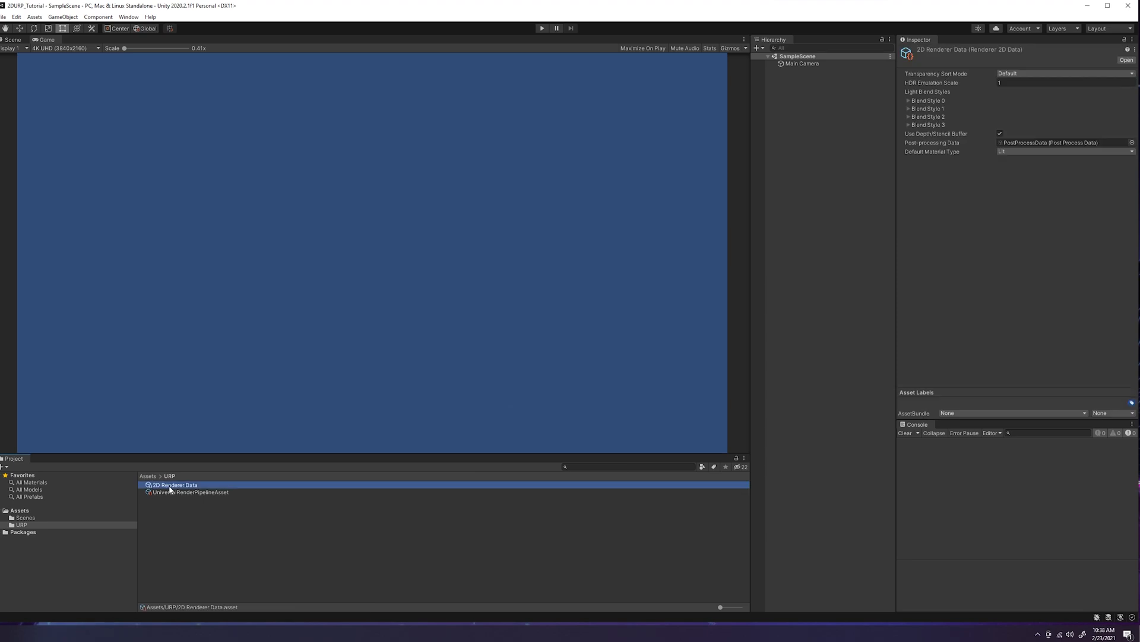
mouse_move(973, 107)
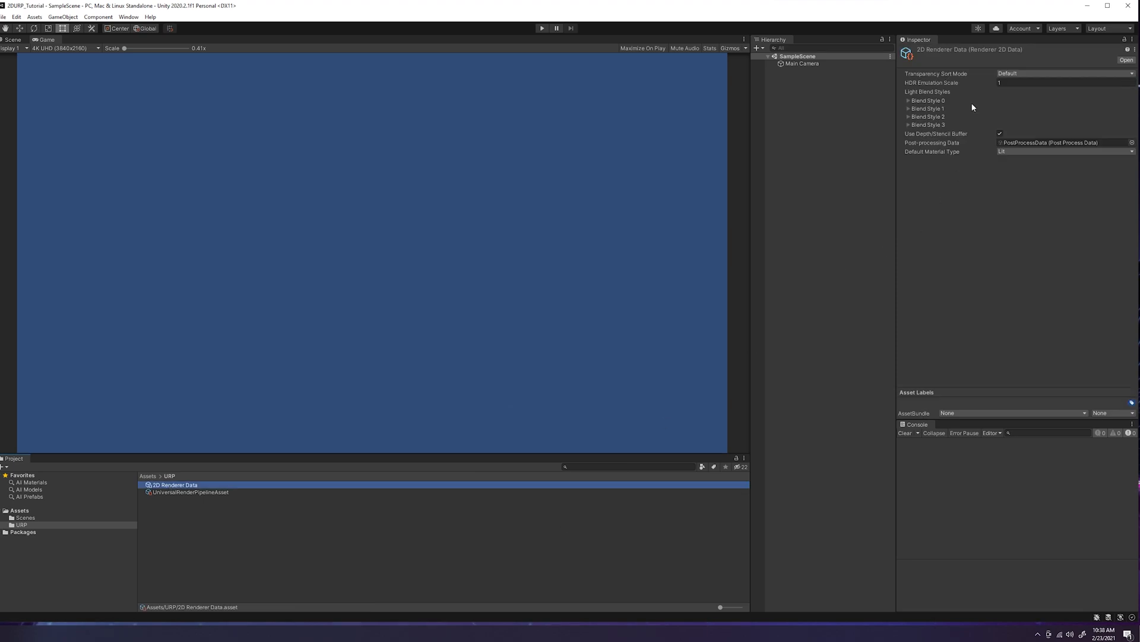
mouse_move(918, 74)
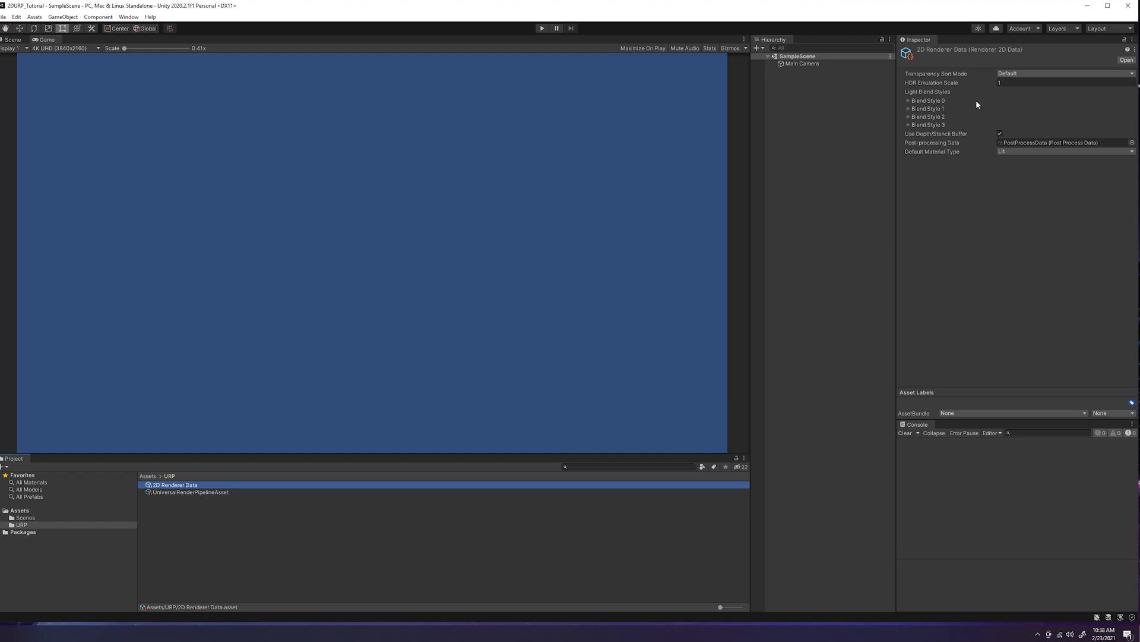
mouse_move(184, 499)
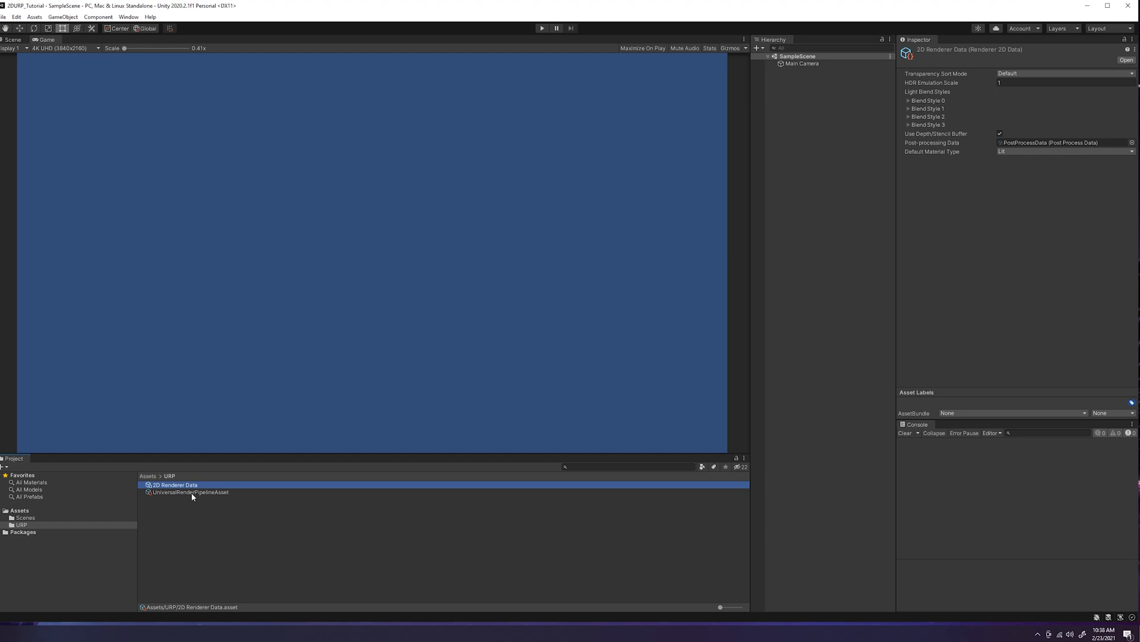
- Replace the URP asset's missing renderer with 2D Renderer Data in its Renderer List
left_click(189, 492)
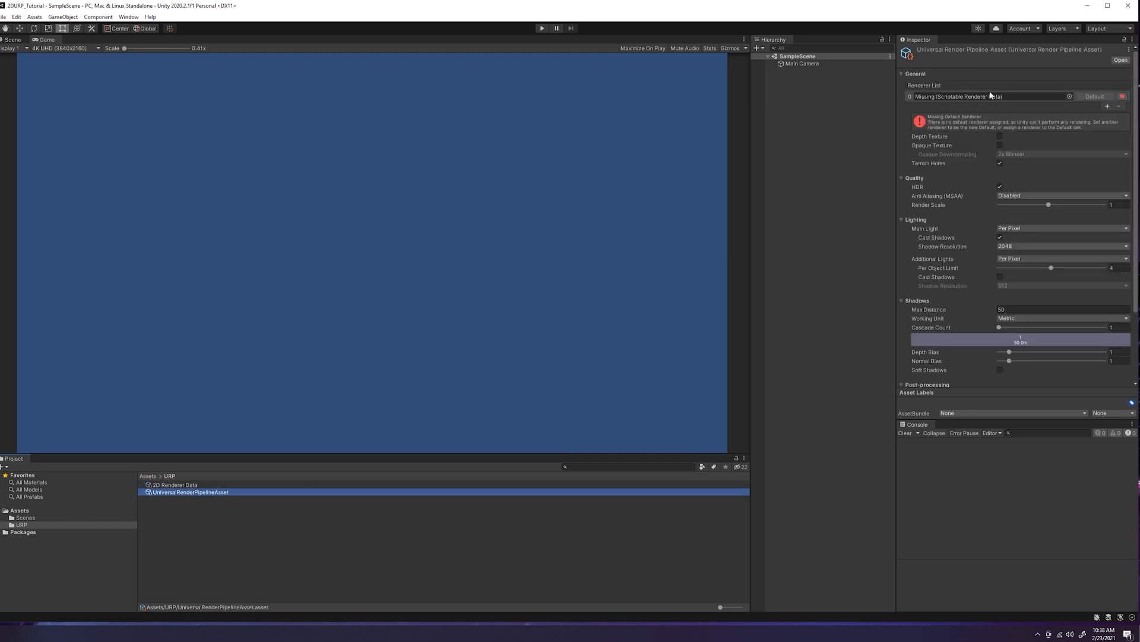
mouse_move(190, 512)
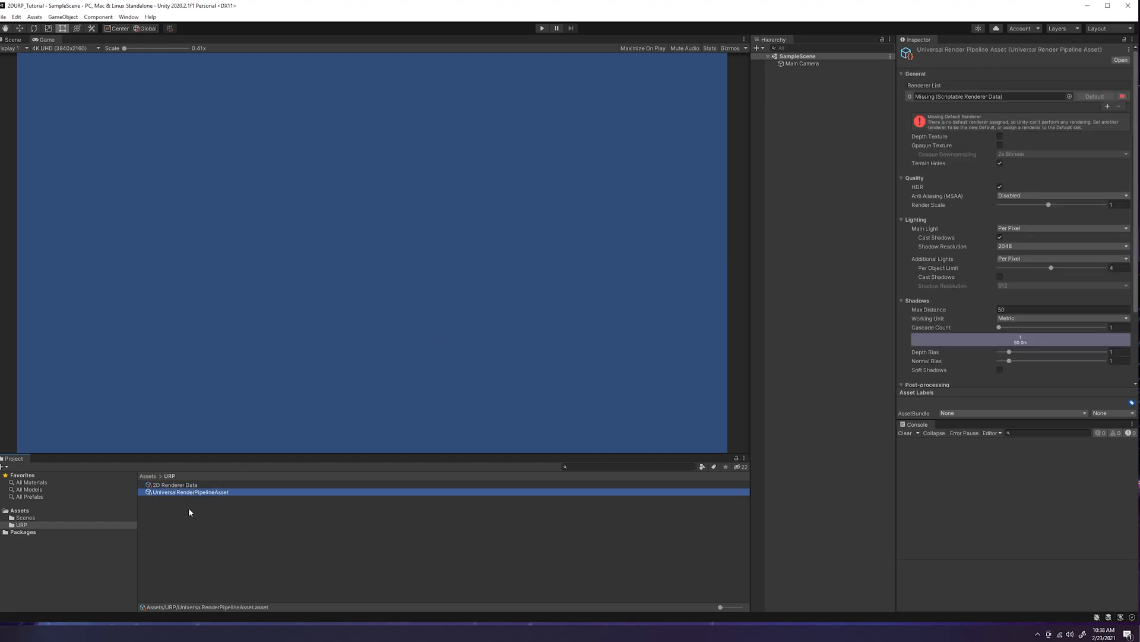
left_click(172, 485)
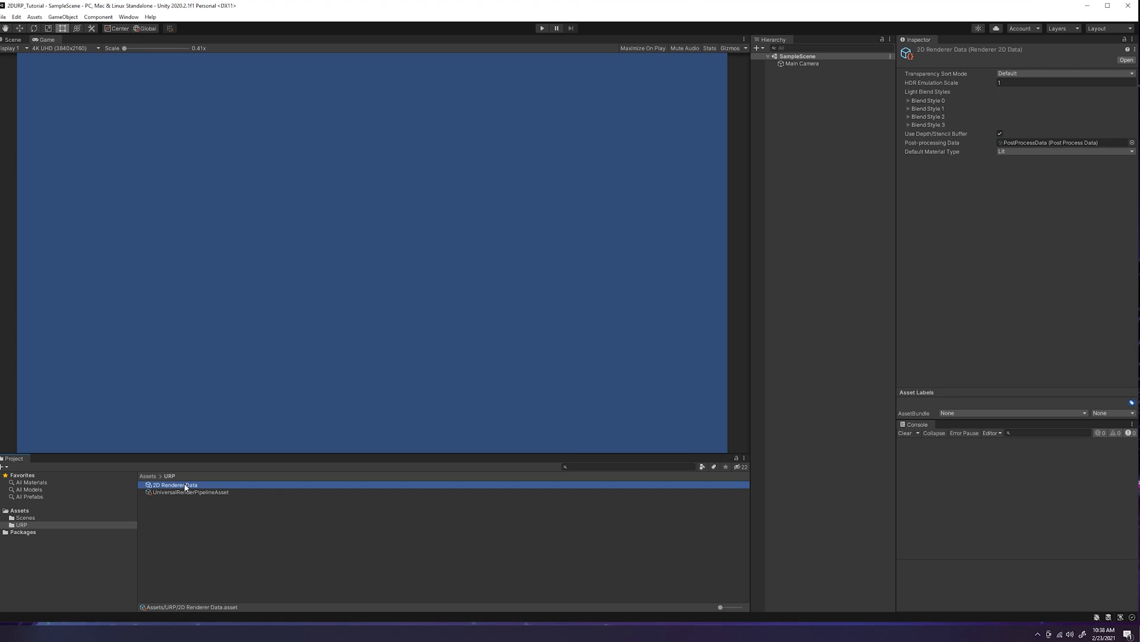
left_click(190, 492)
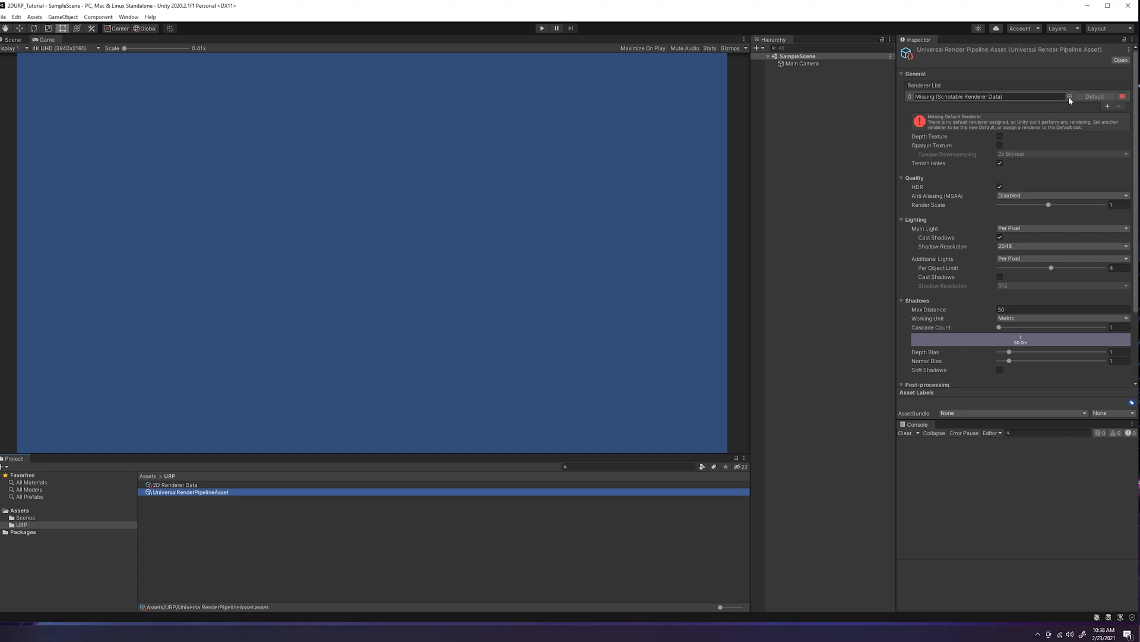
left_click(1067, 96)
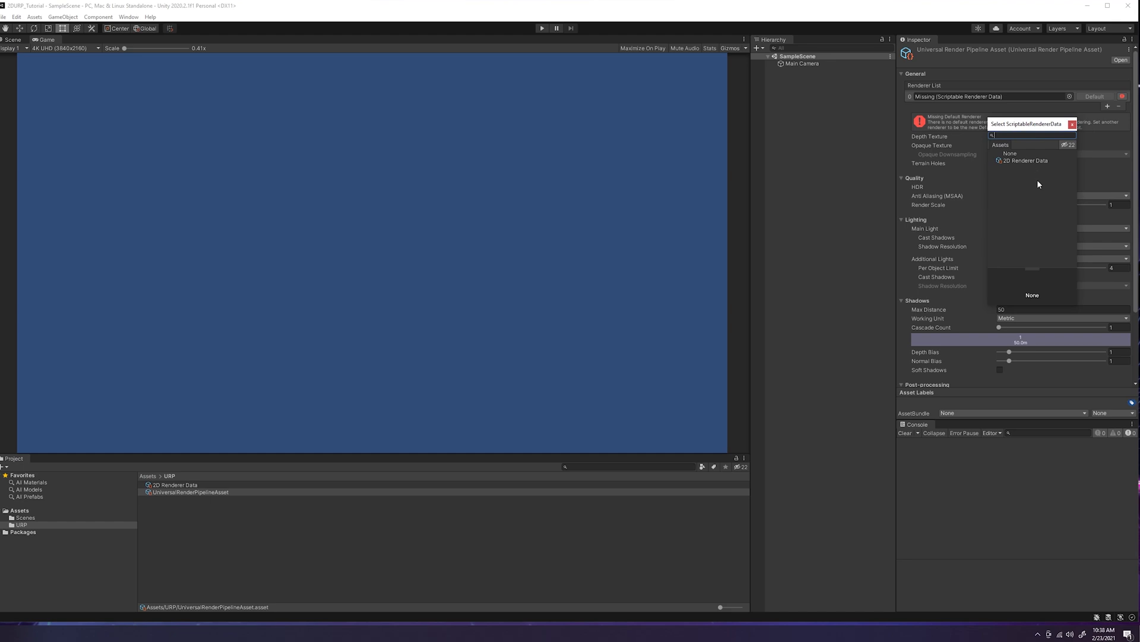
mouse_move(1015, 171)
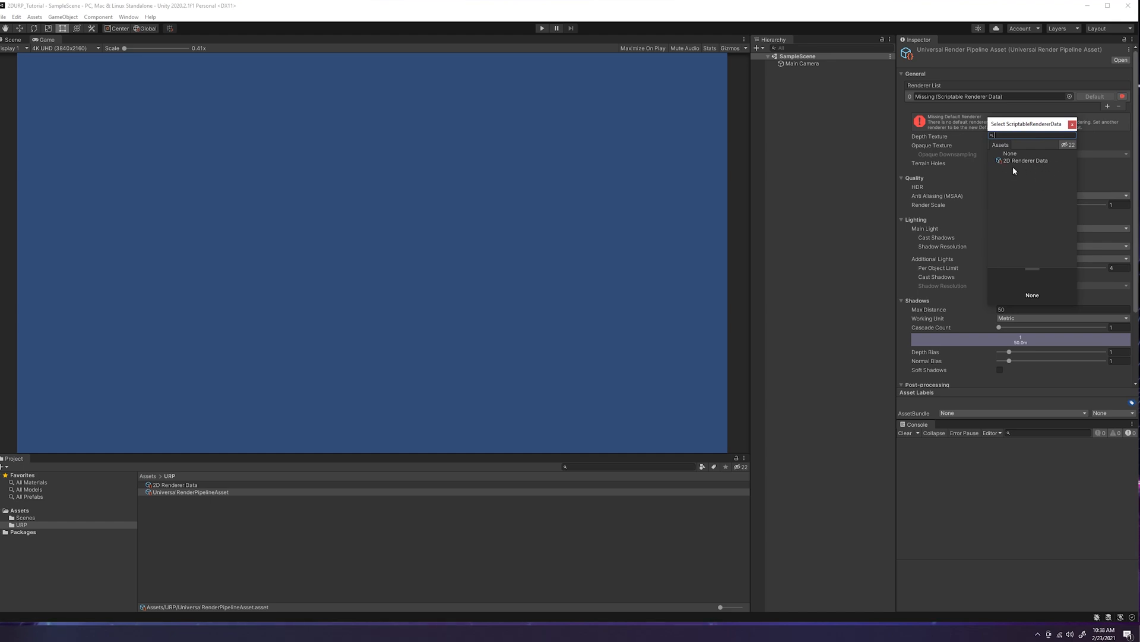
mouse_move(1029, 165)
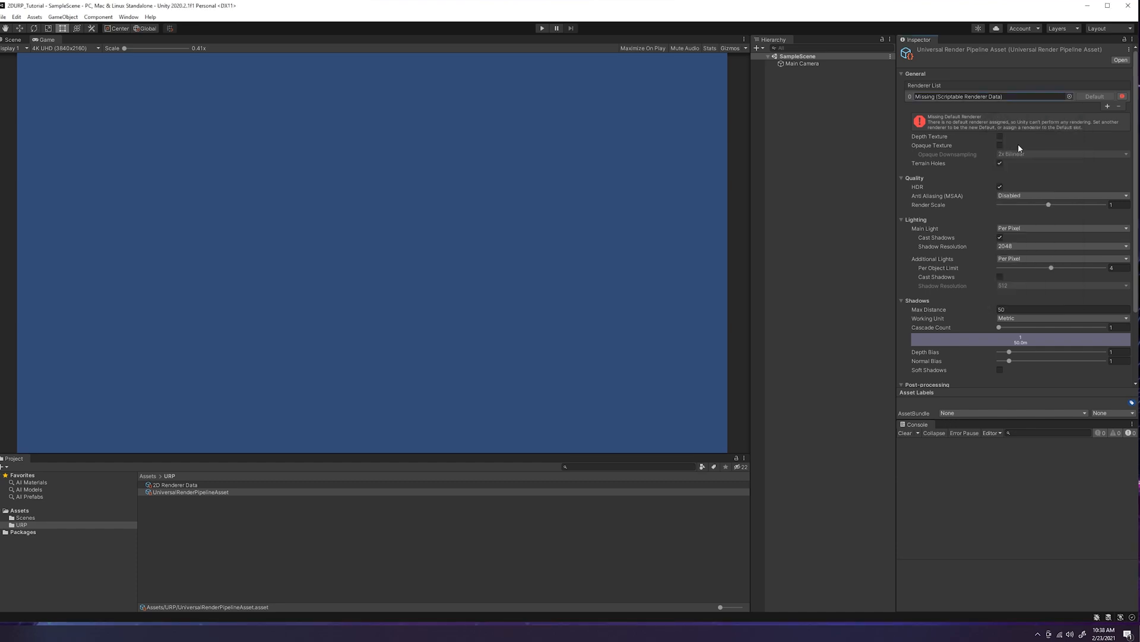
left_click(174, 484)
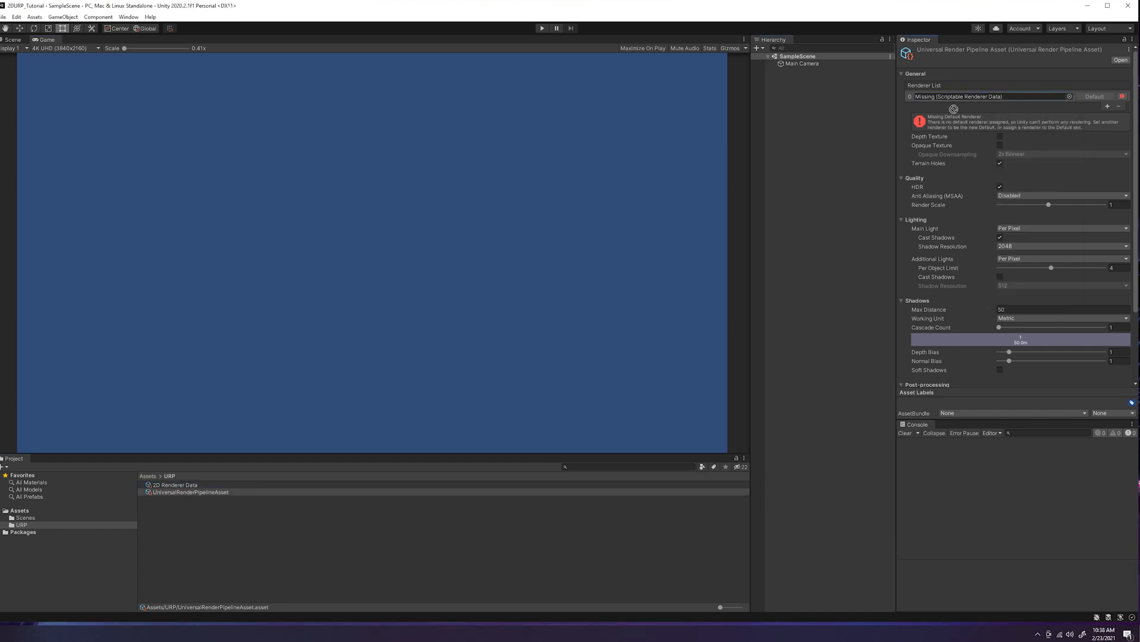
left_click(989, 96)
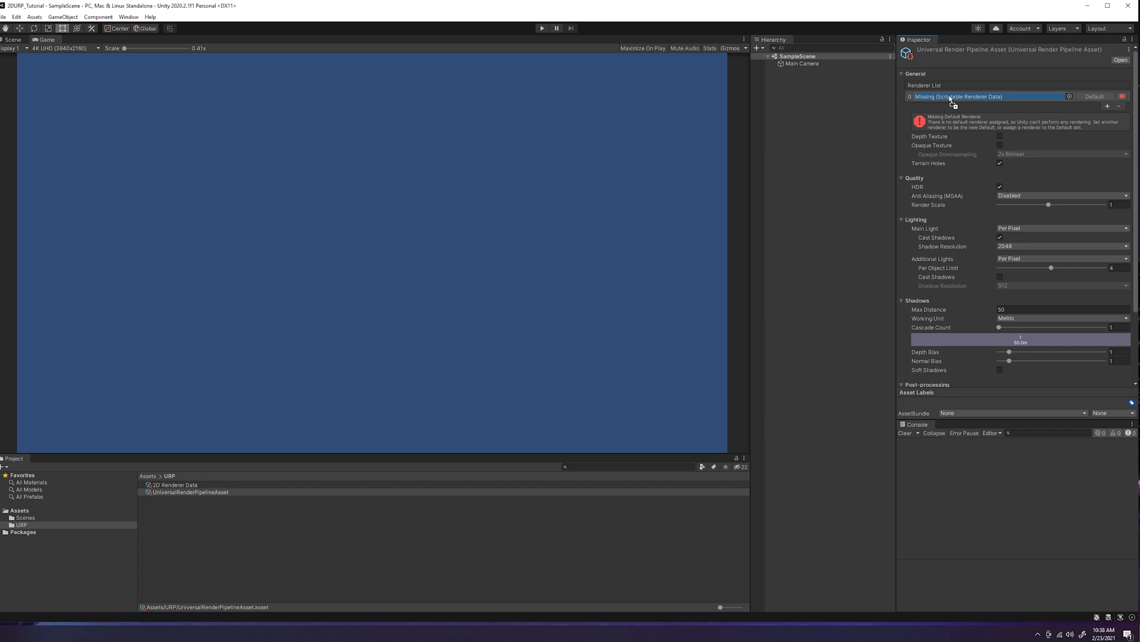
left_click(992, 96)
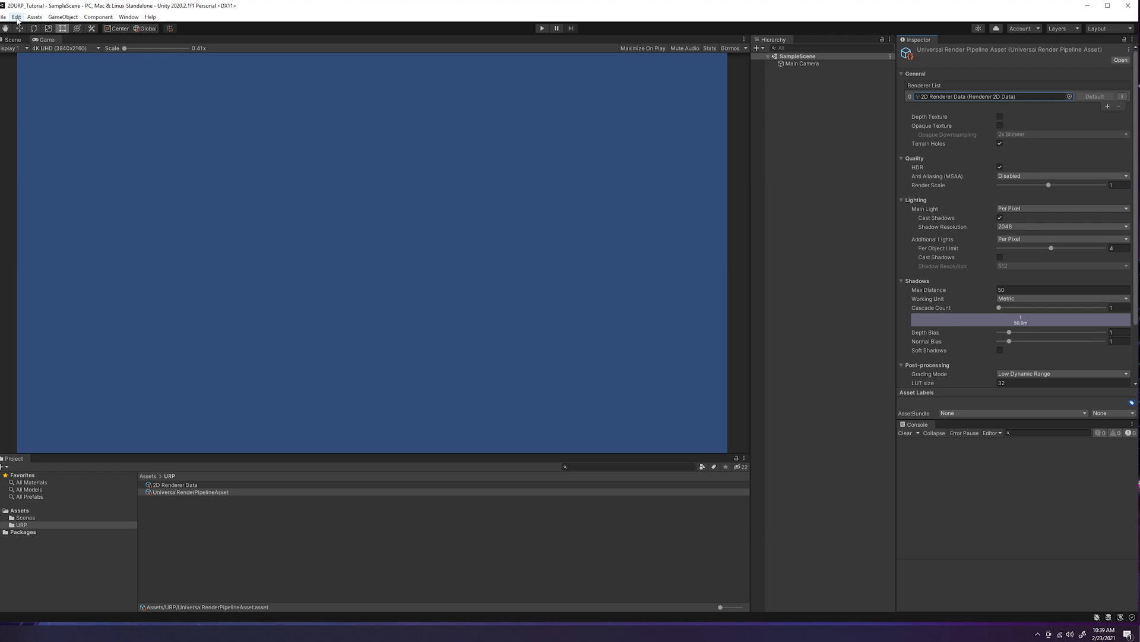
- Set UniversalRenderPipelineAsset as the Scriptable Render Pipeline under Project Settings > Graphics
left_click(19, 17)
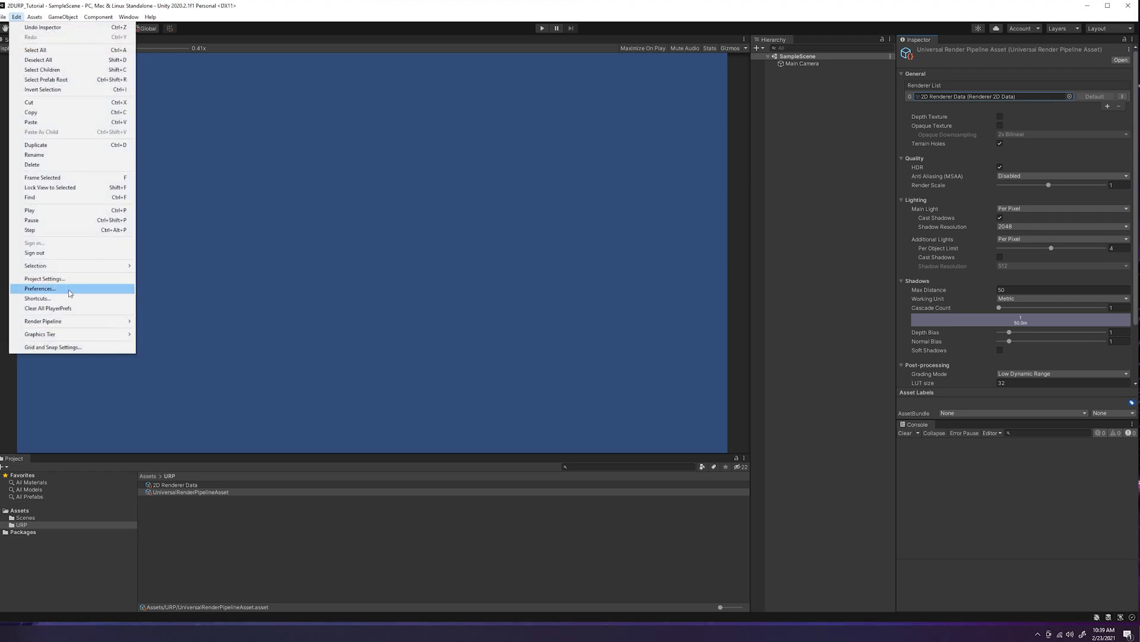
left_click(45, 279)
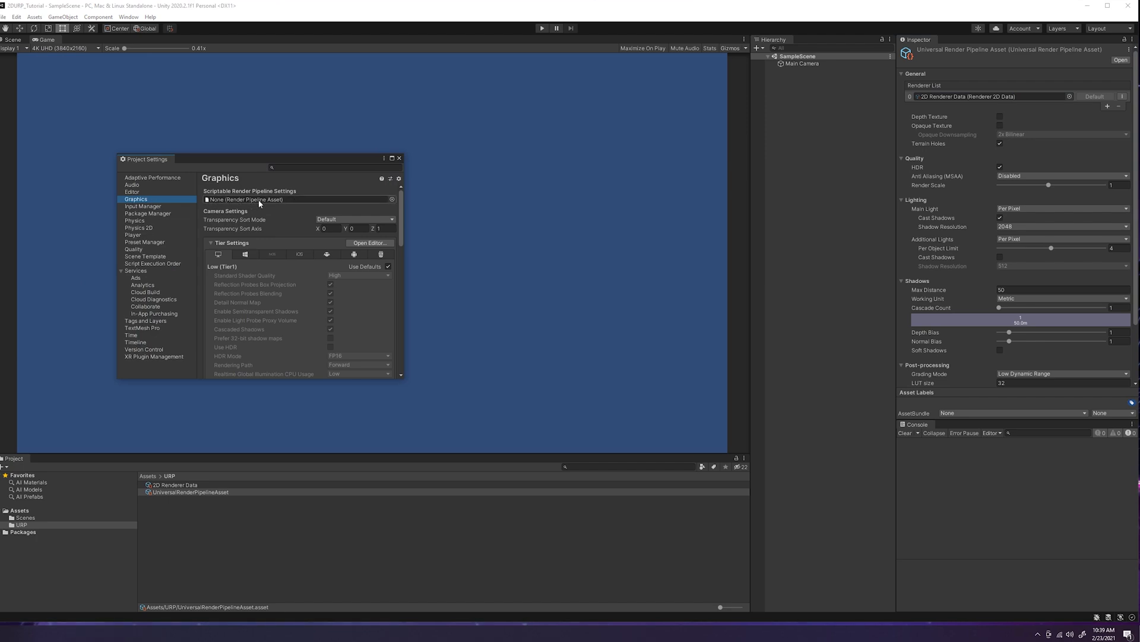
mouse_move(338, 202)
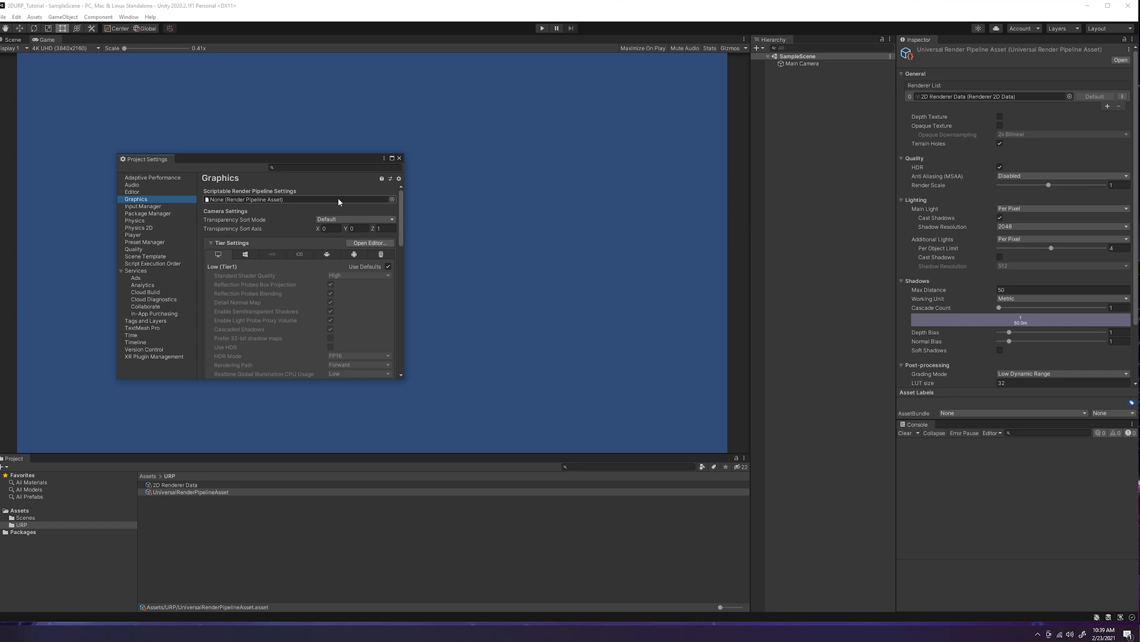
left_click(392, 199)
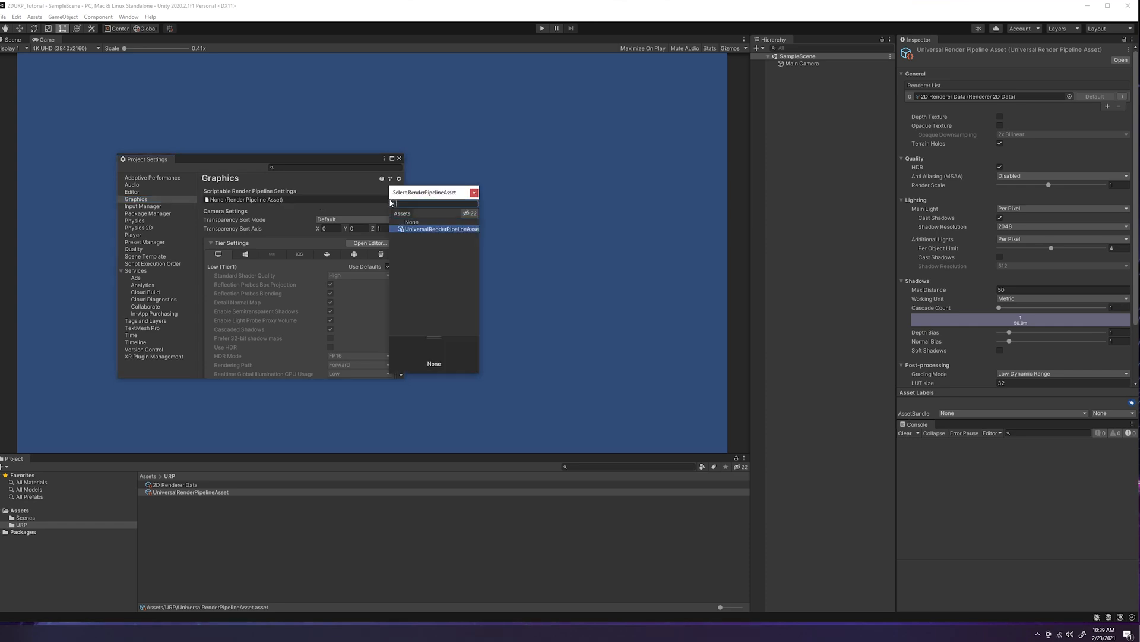
mouse_move(421, 236)
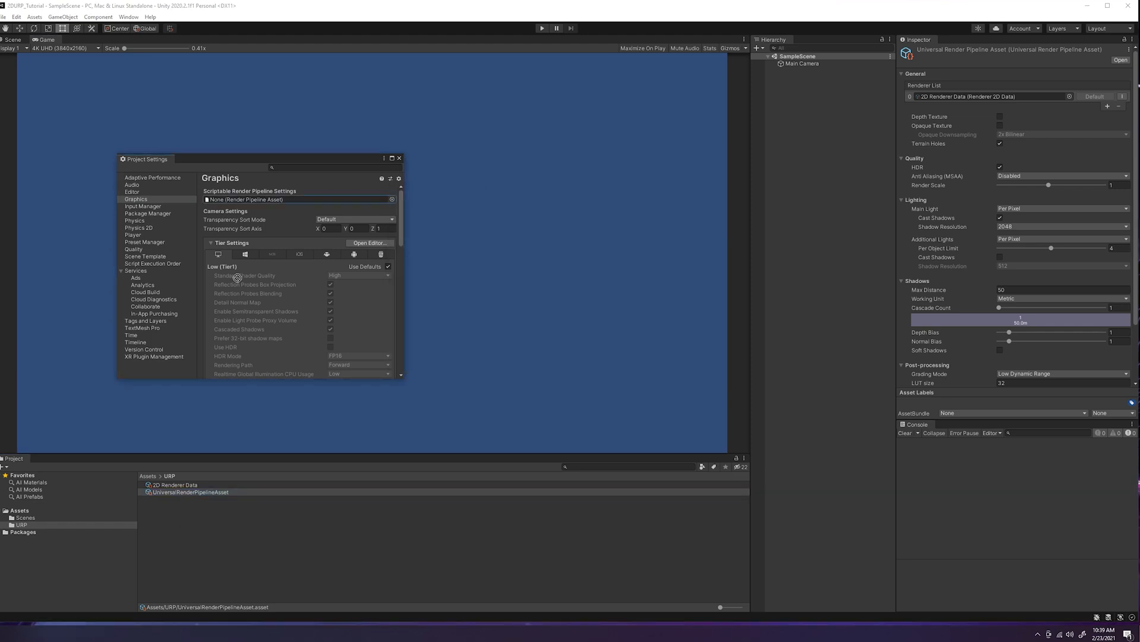
left_click(298, 199)
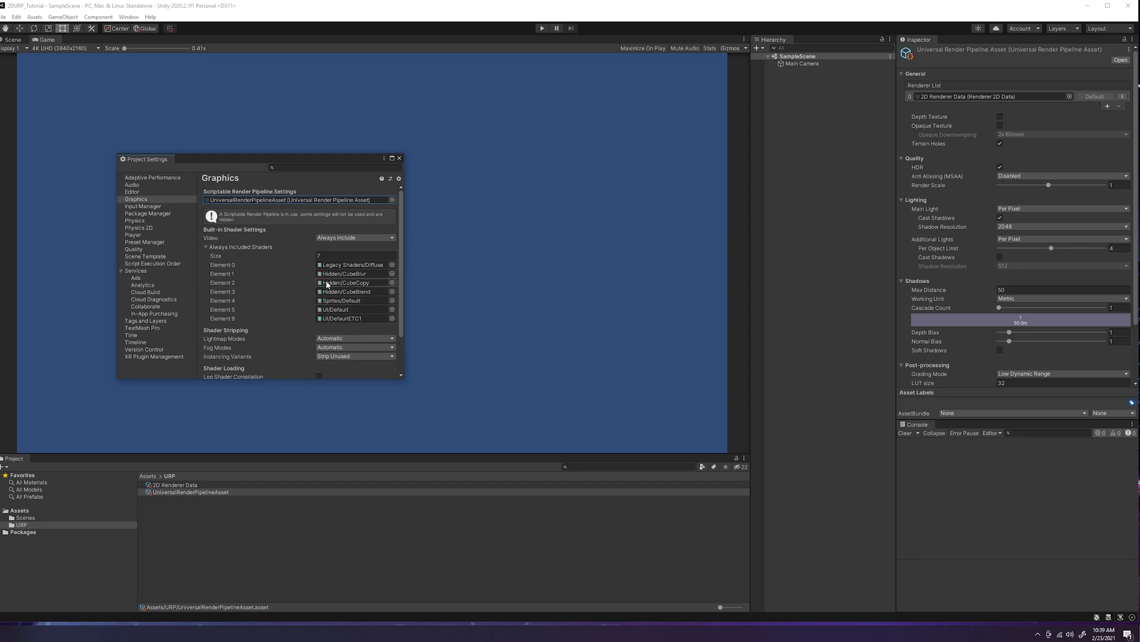
mouse_move(310, 269)
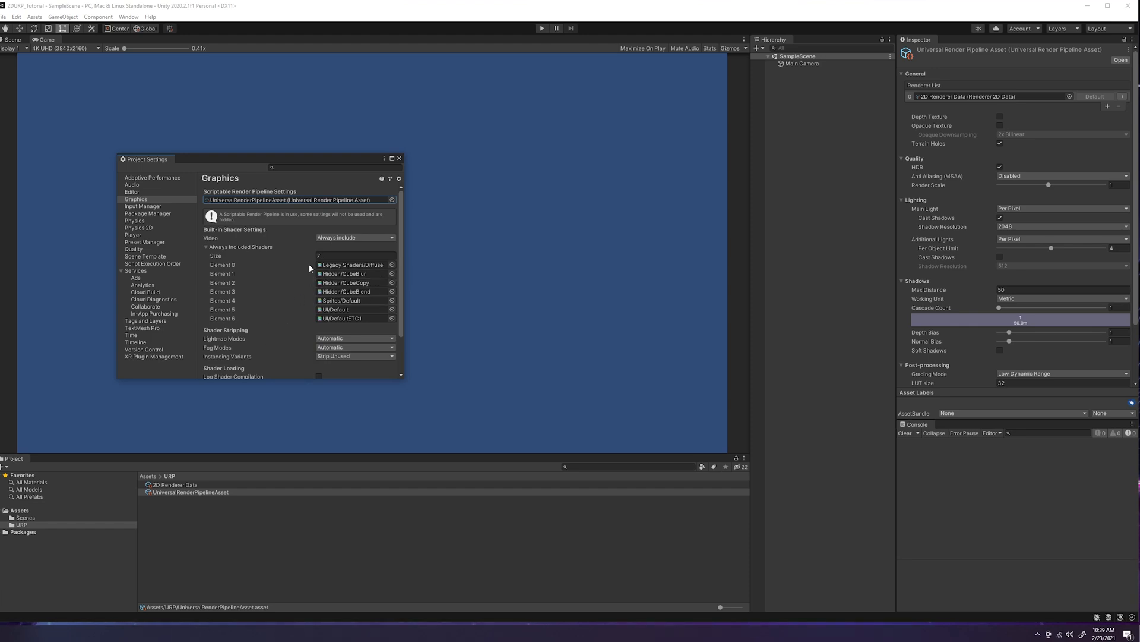
scroll("down", 3)
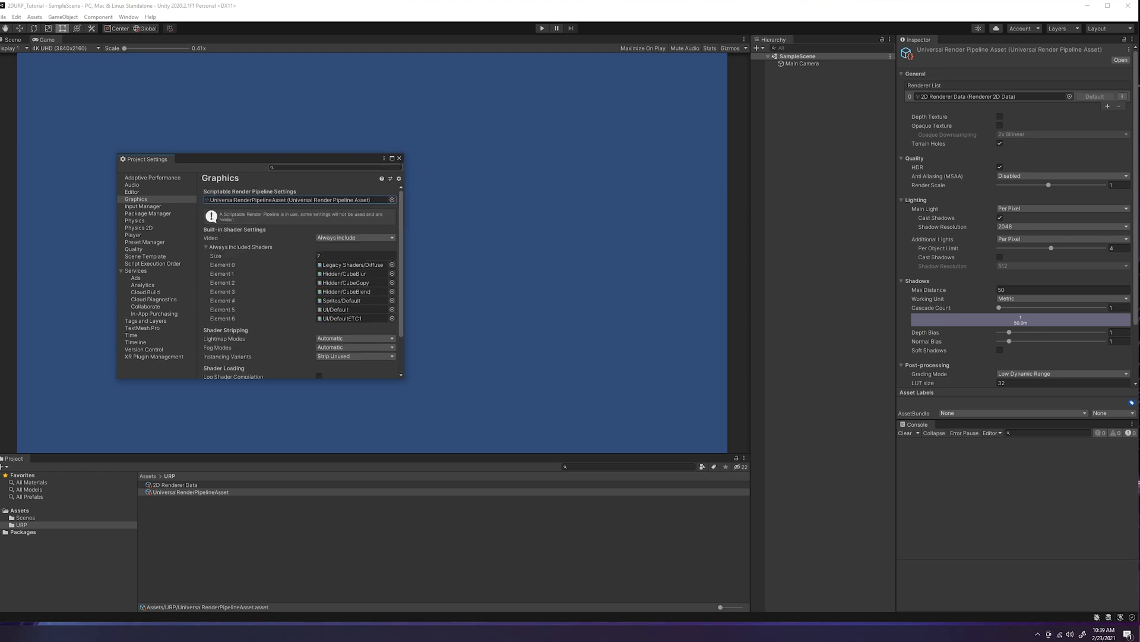
left_click(399, 157)
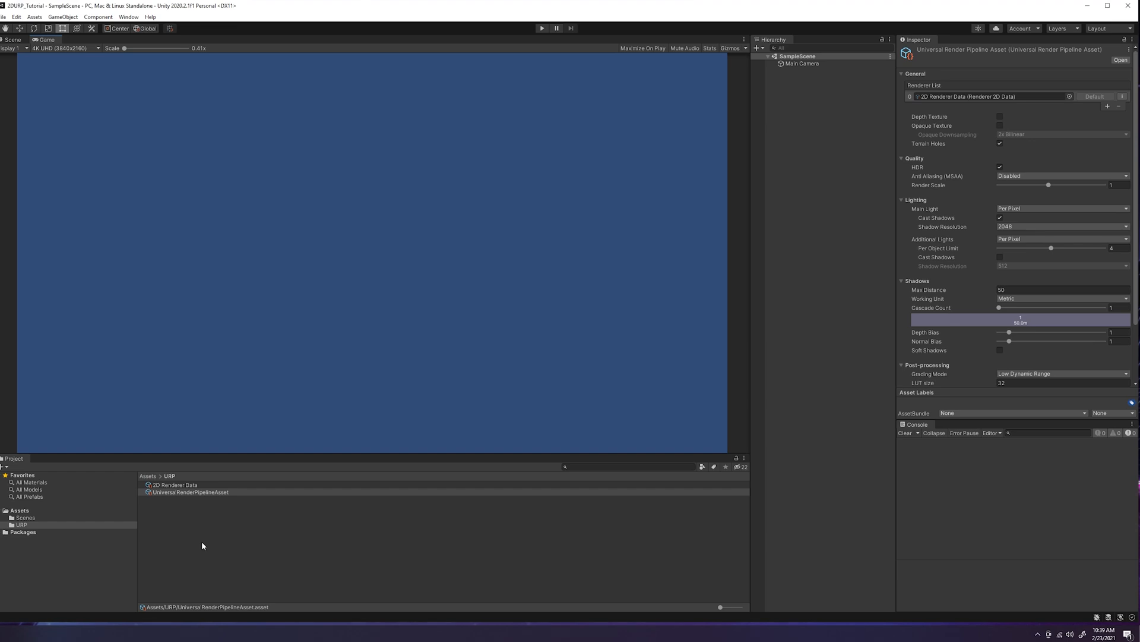
mouse_move(500, 391)
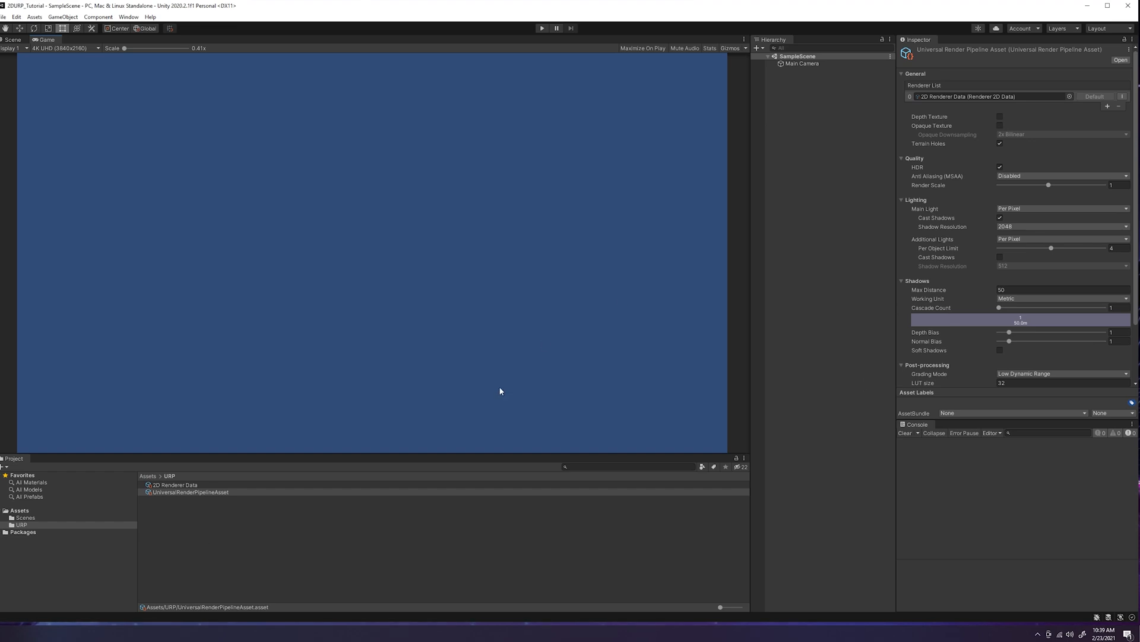
left_click(12, 40)
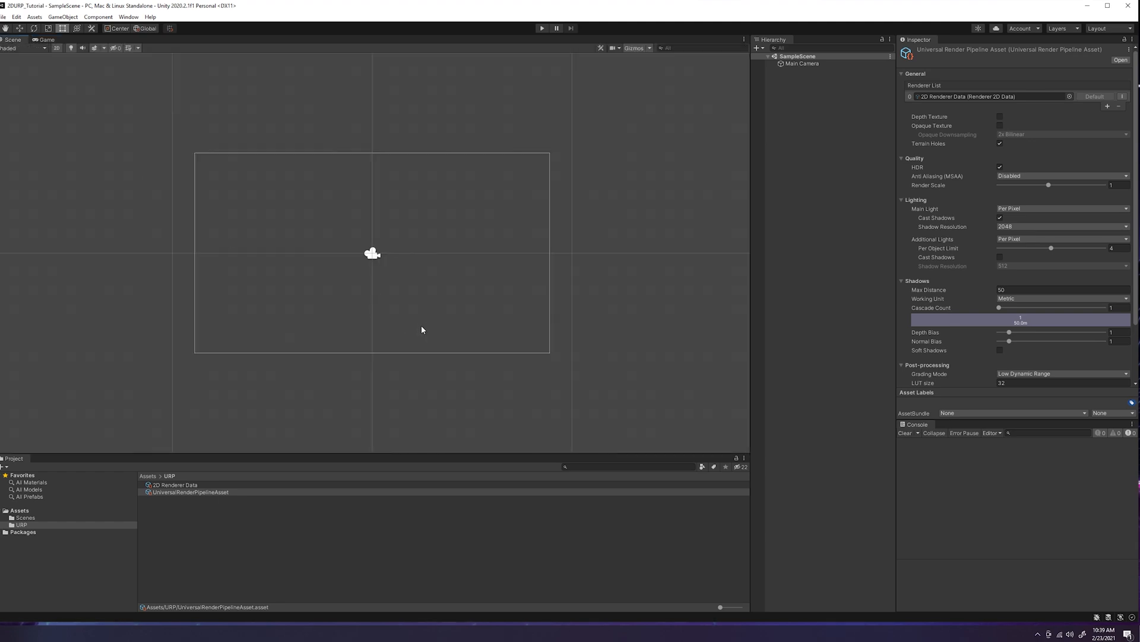
mouse_move(18, 510)
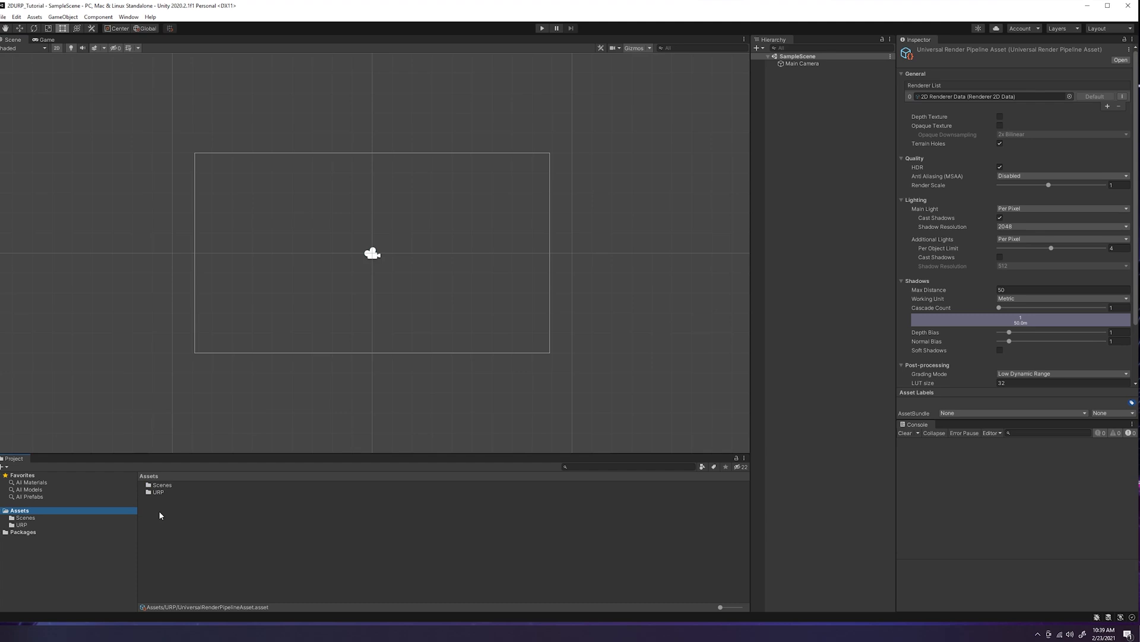
mouse_move(42, 516)
type("Shaders")
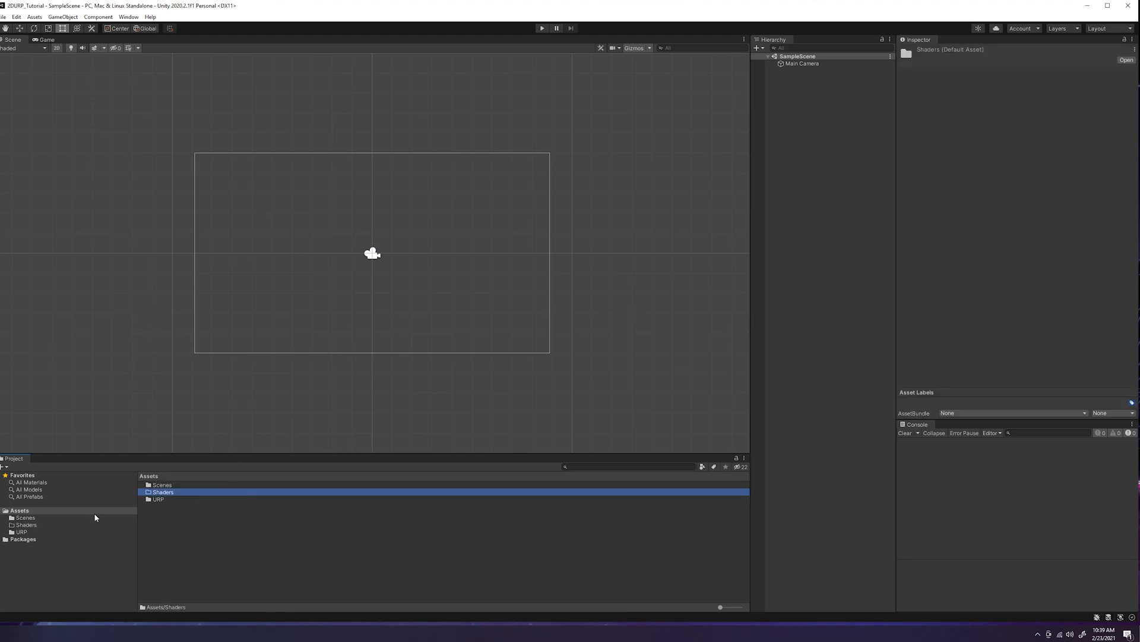
mouse_move(172, 499)
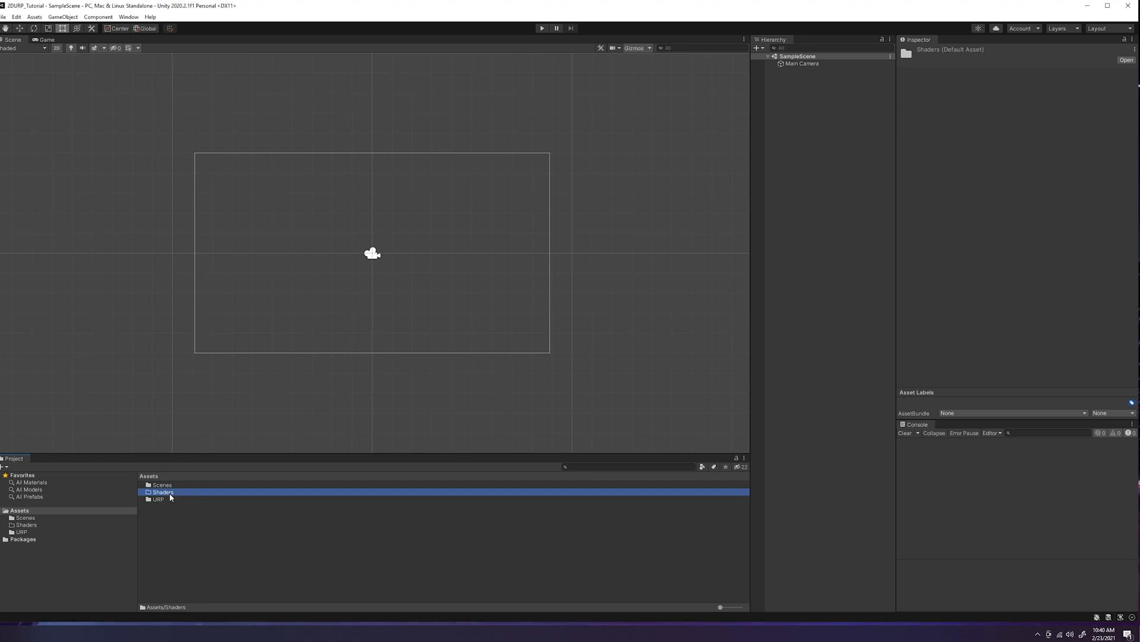
mouse_move(174, 494)
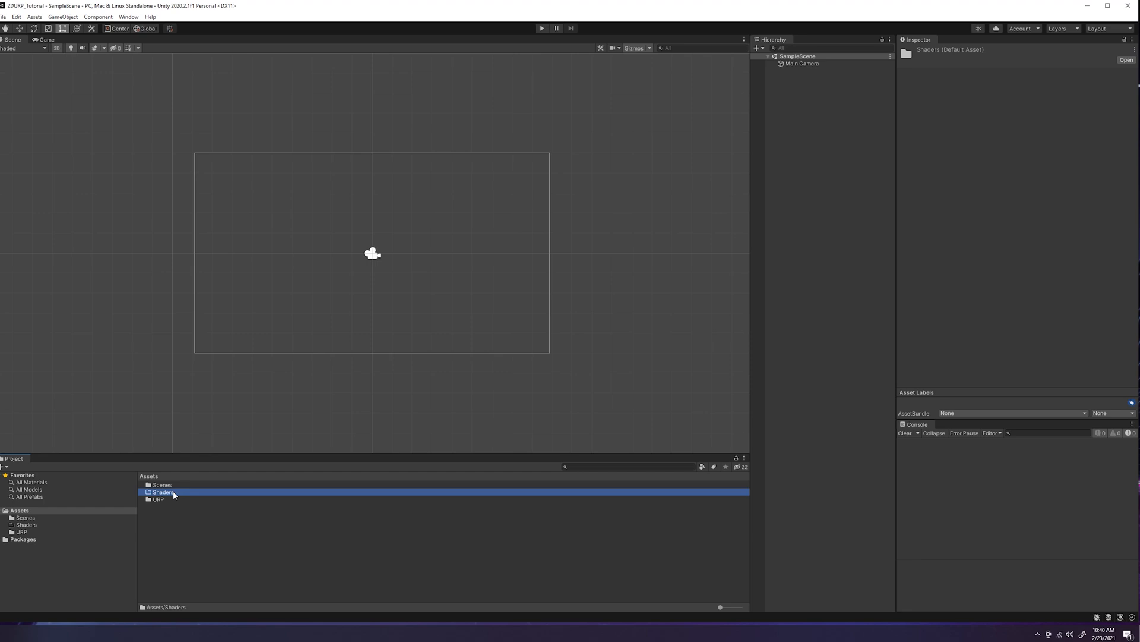
mouse_move(186, 483)
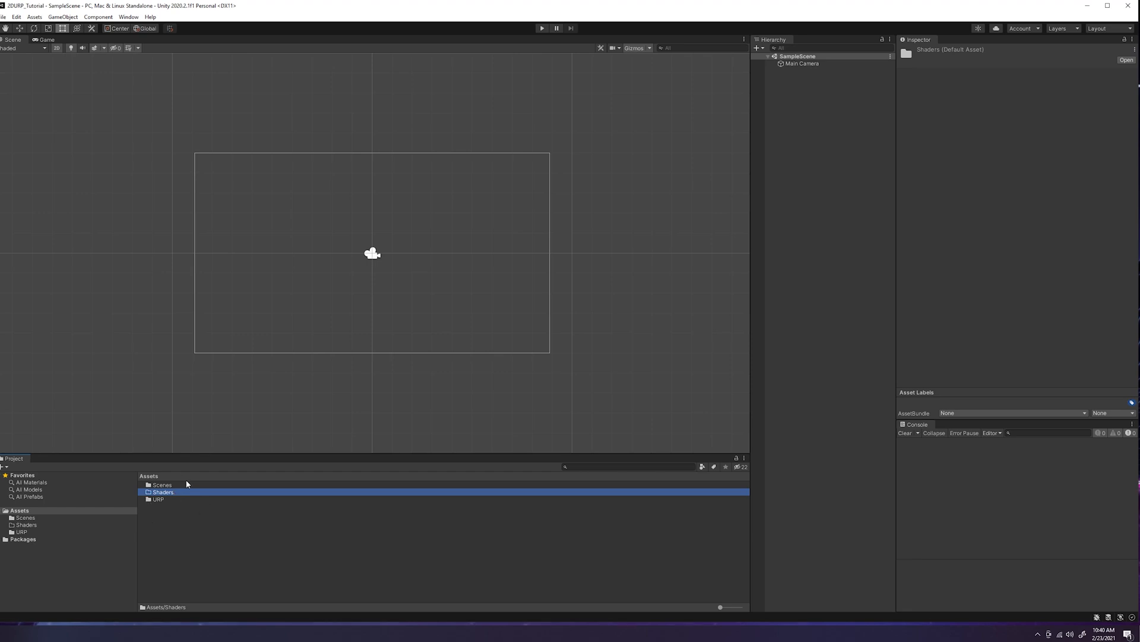
- Open the empty Shaders folder and bring up its asset creation menu
double_click(162, 492)
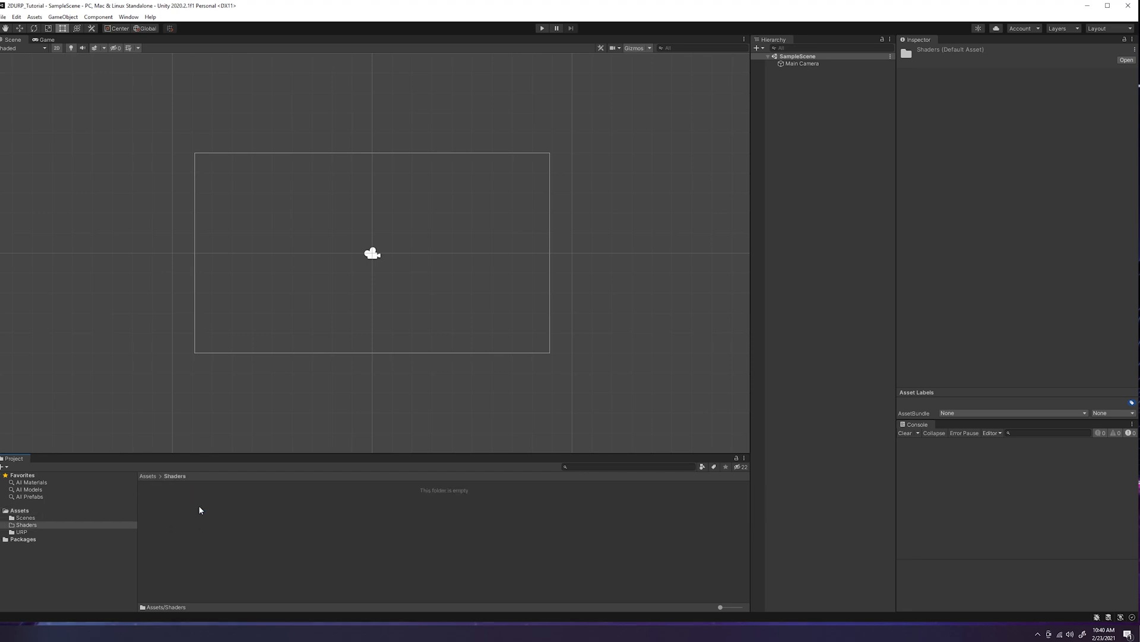
right_click(200, 510)
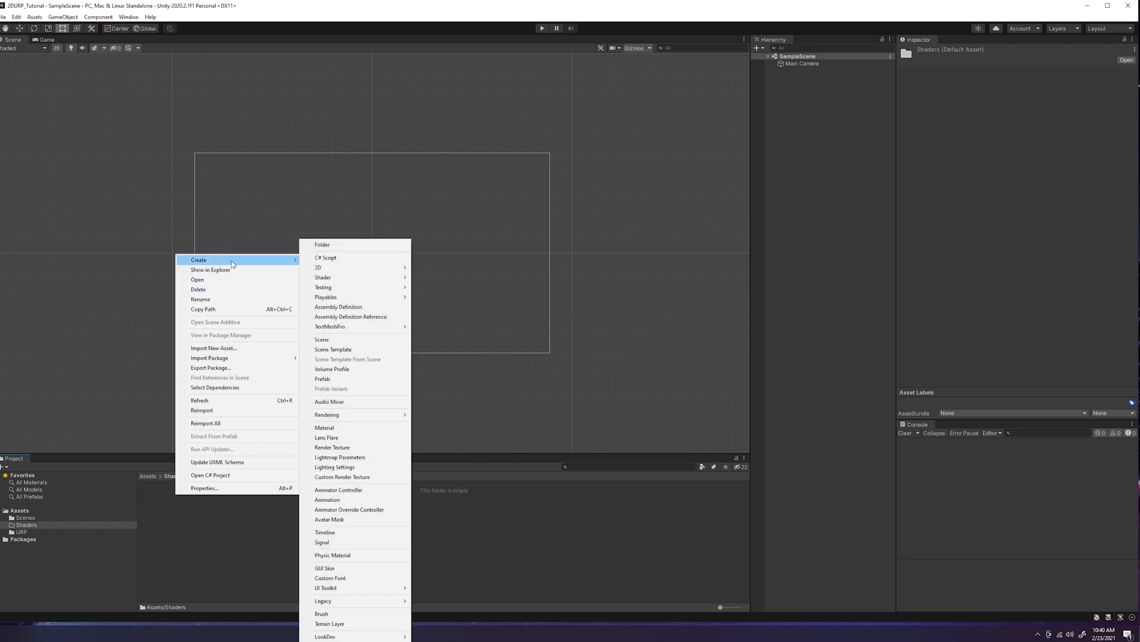
mouse_move(349, 285)
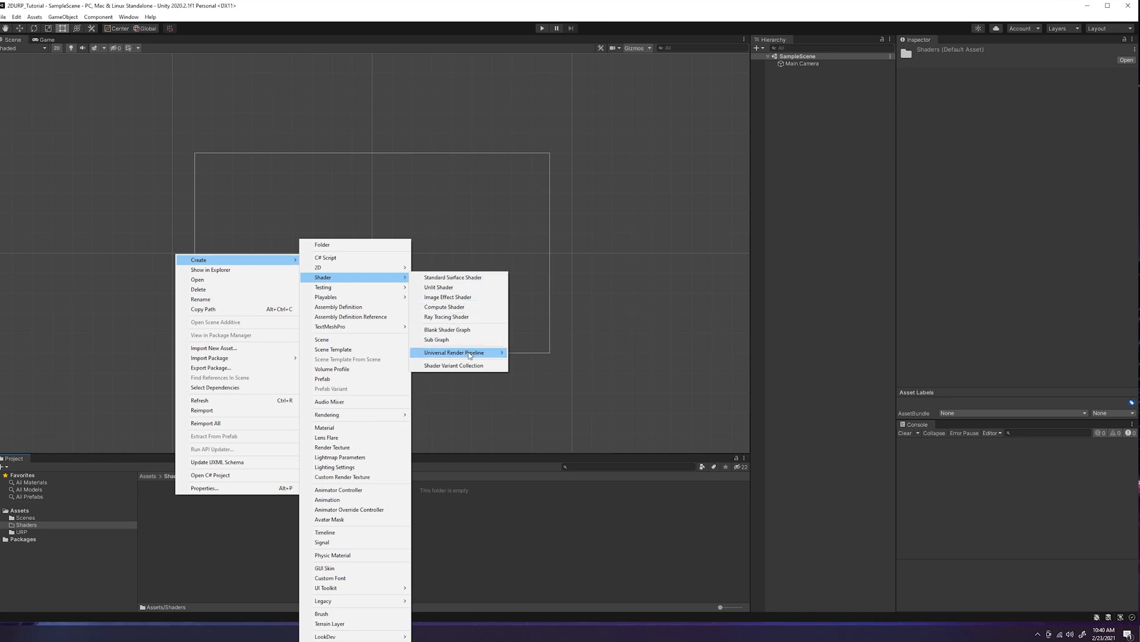
mouse_move(469, 353)
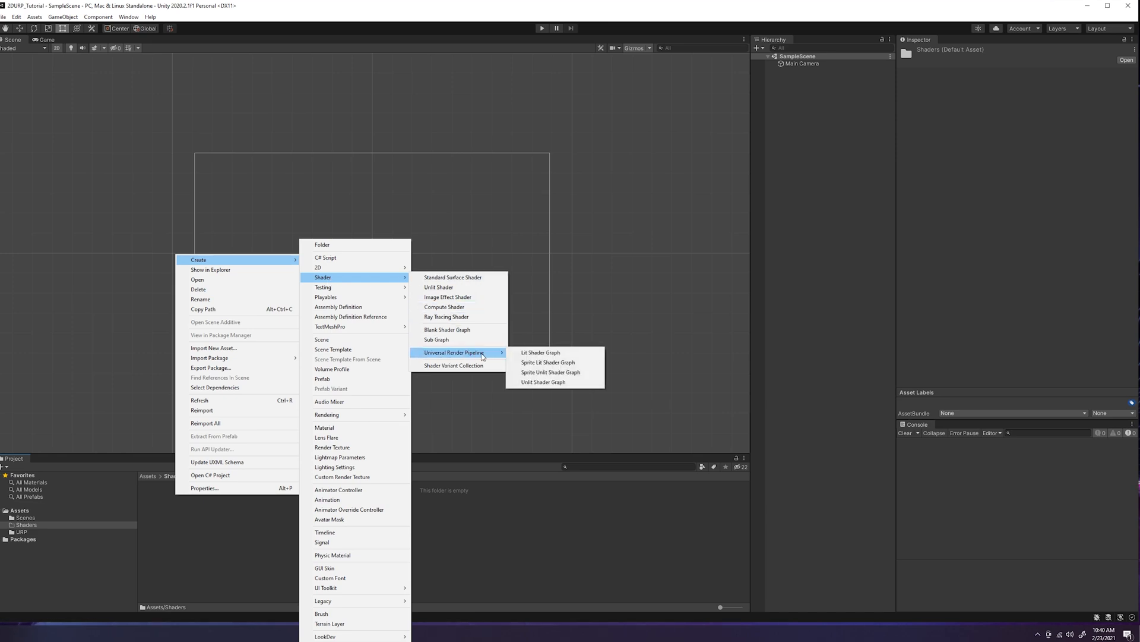
mouse_move(467, 301)
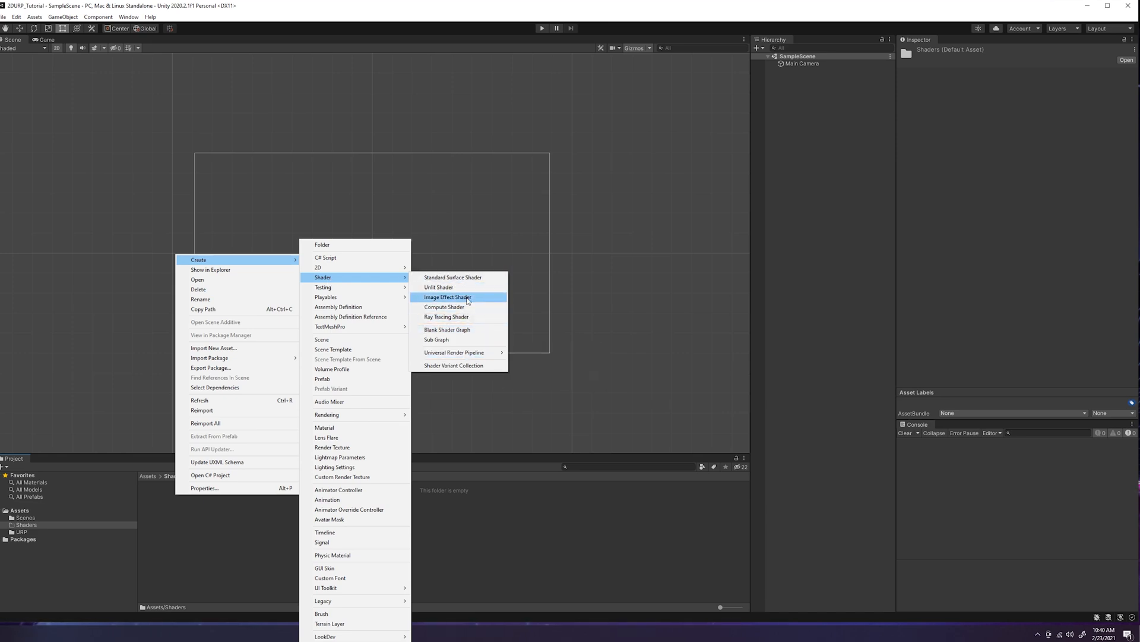
mouse_move(478, 352)
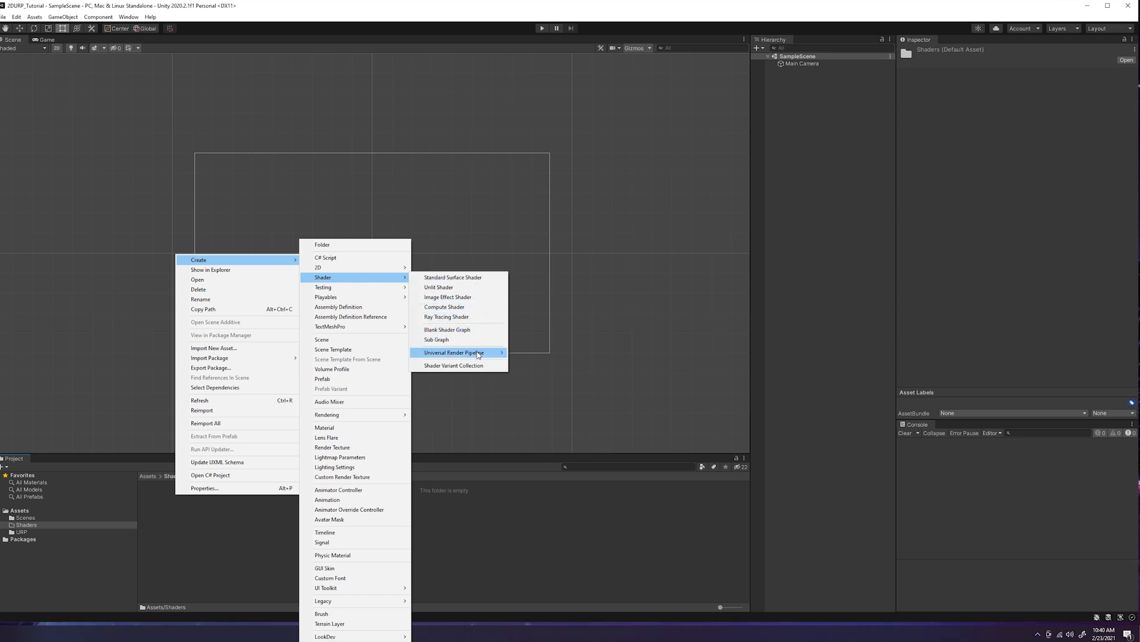
mouse_move(479, 352)
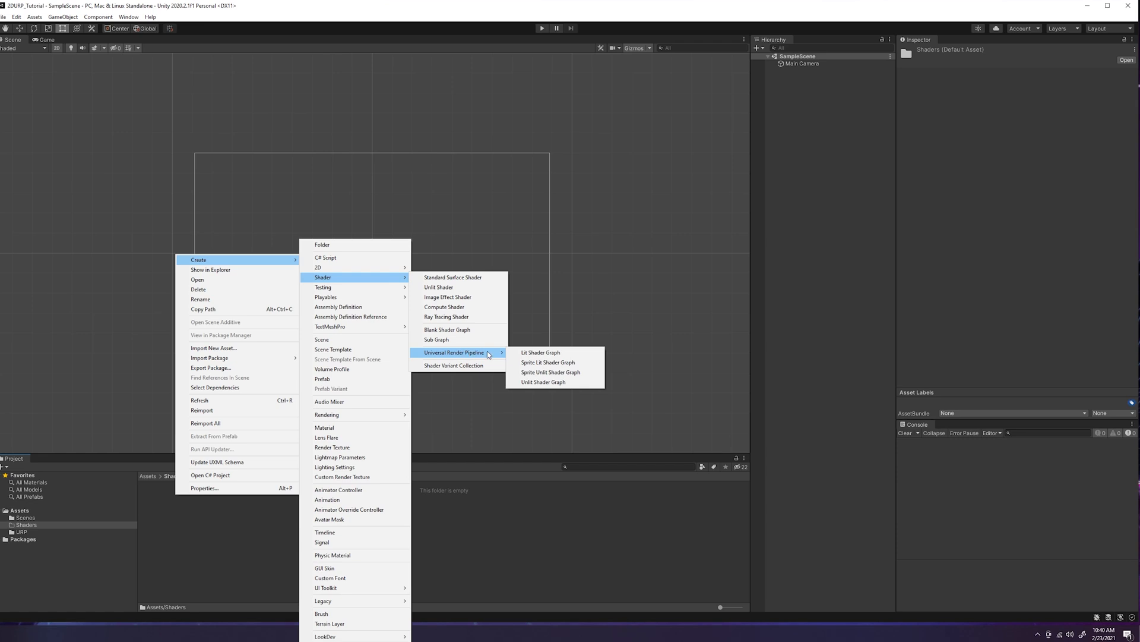
mouse_move(549, 355)
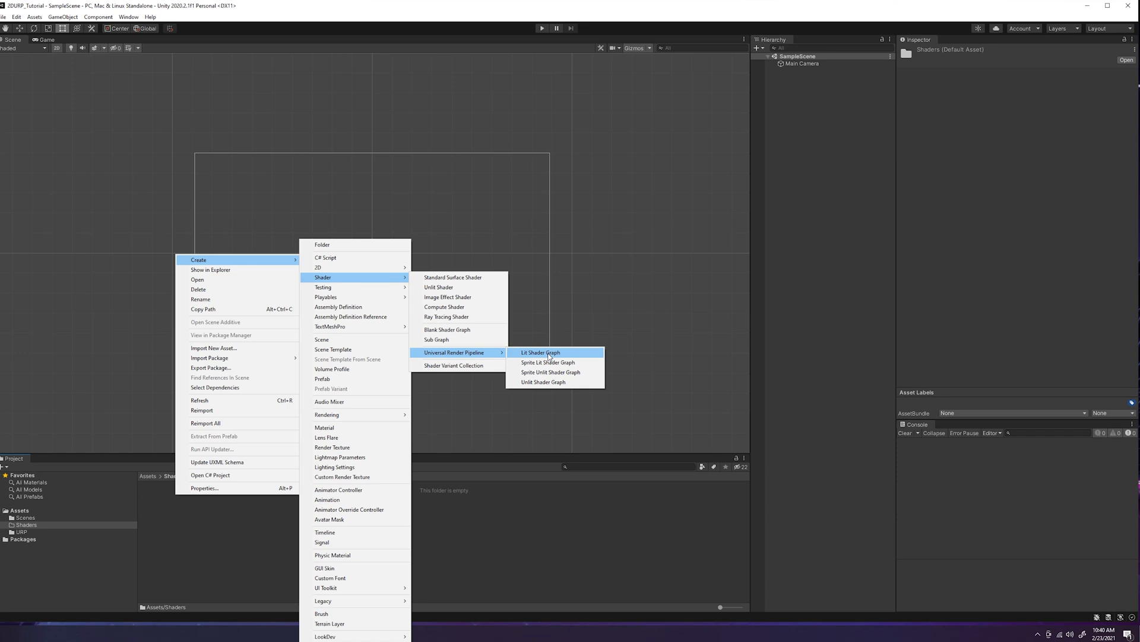
- Create a Lit Shader Graph via Create > Shader > Universal Render Pipeline
left_click(540, 352)
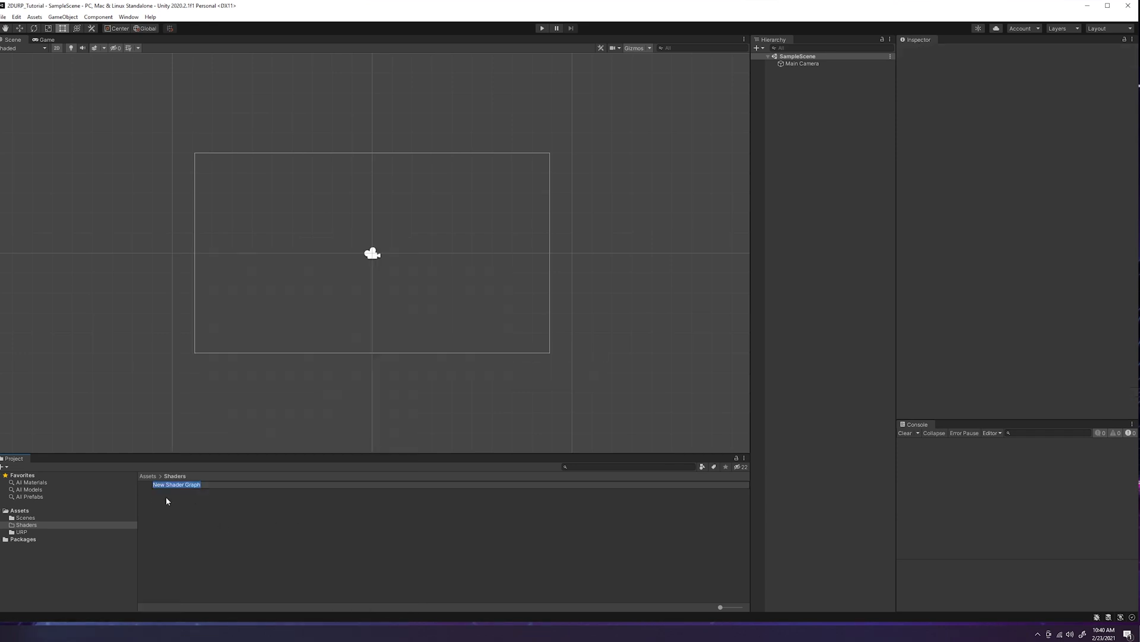
mouse_move(184, 499)
type("Shader")
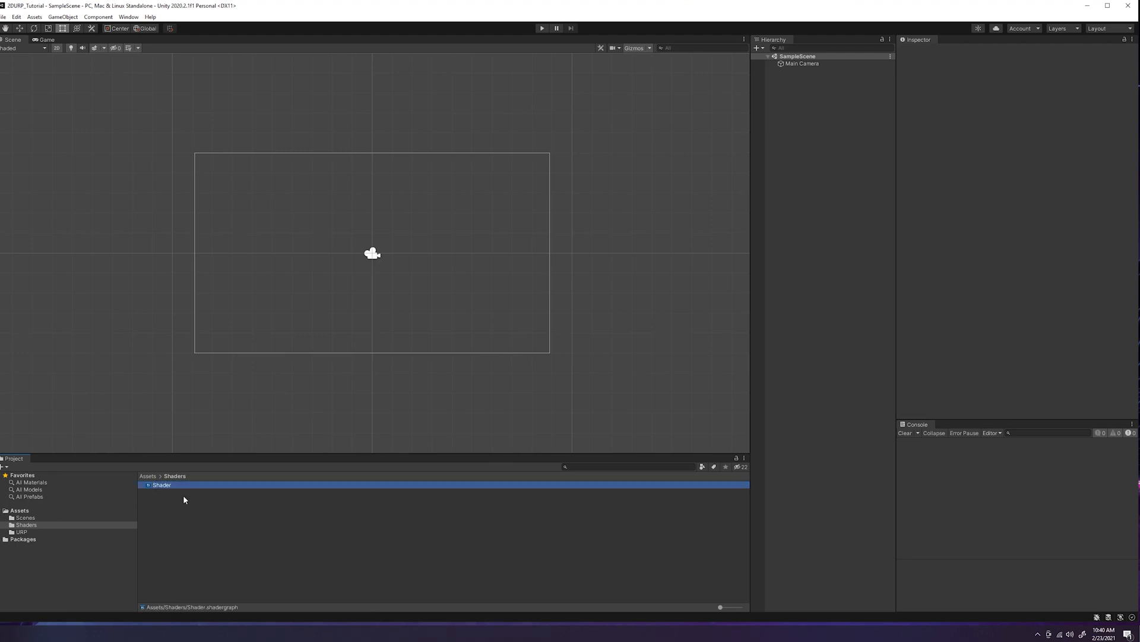
- Select the asset named Shader to show its import settings in the Inspector
left_click(160, 485)
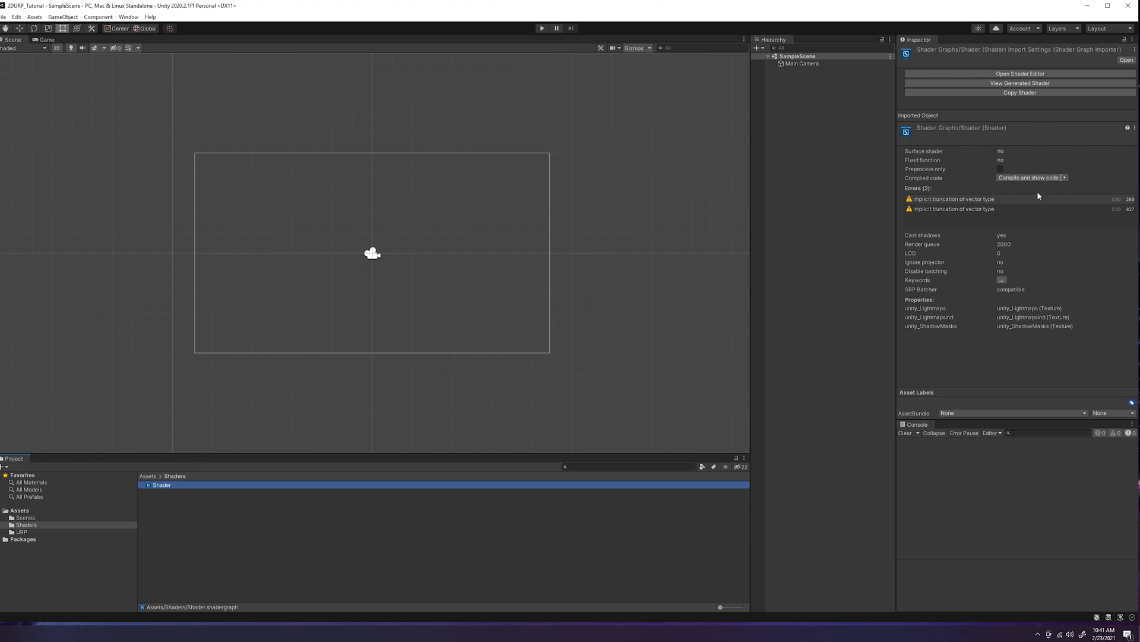
mouse_move(986, 278)
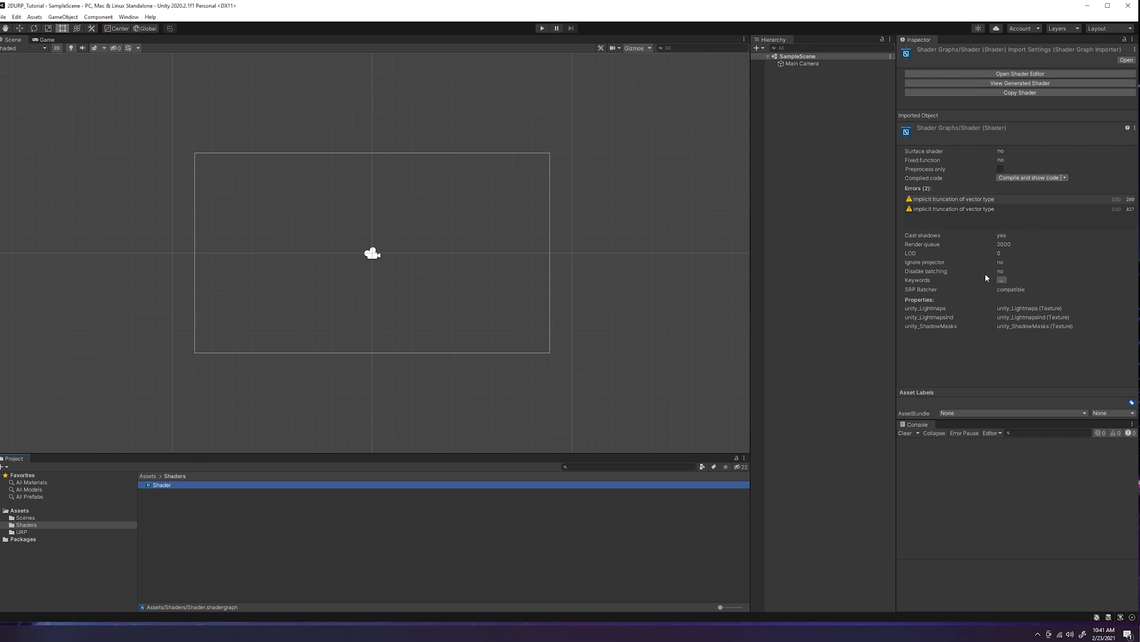
mouse_move(207, 565)
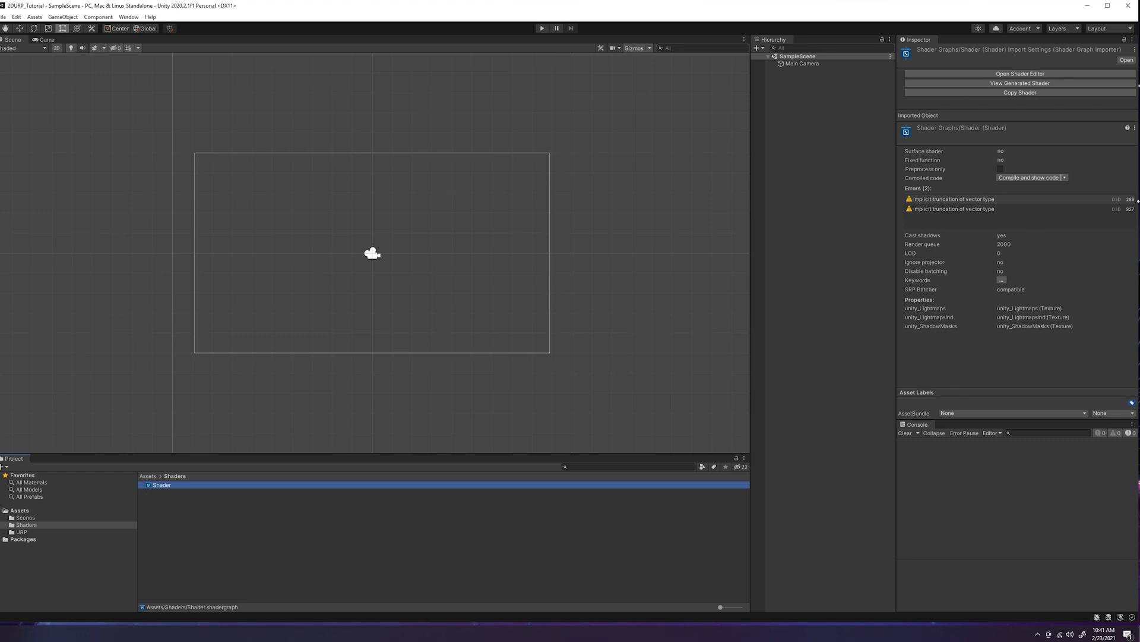
mouse_move(908, 244)
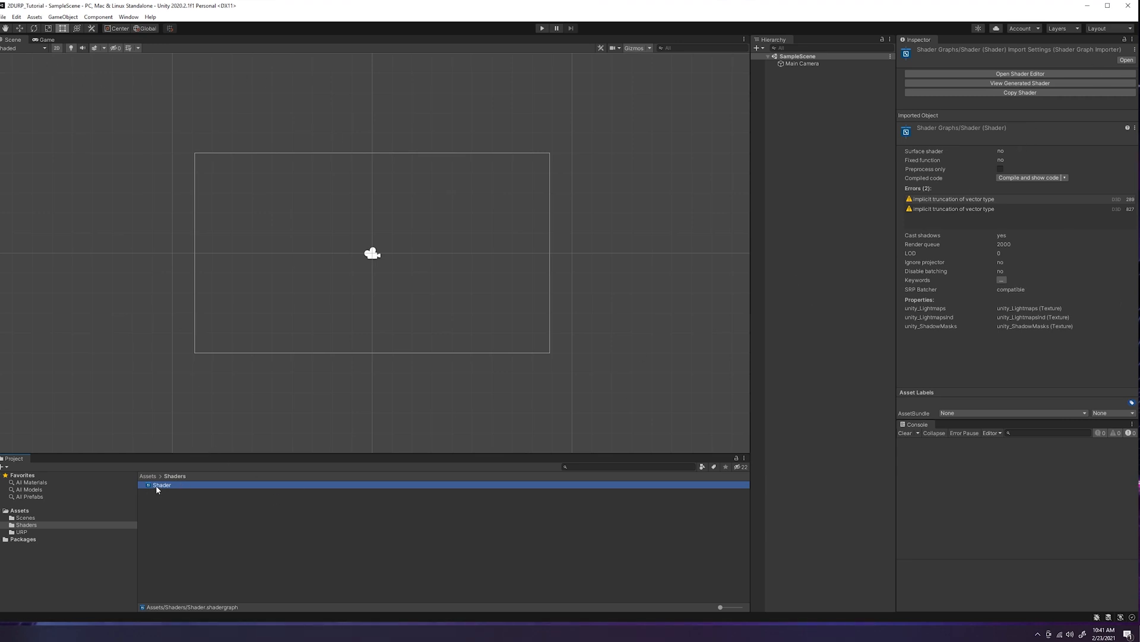
- Open Shader in Shader Graph, then select and deselect its Vertex and Fragment stacks
double_click(160, 485)
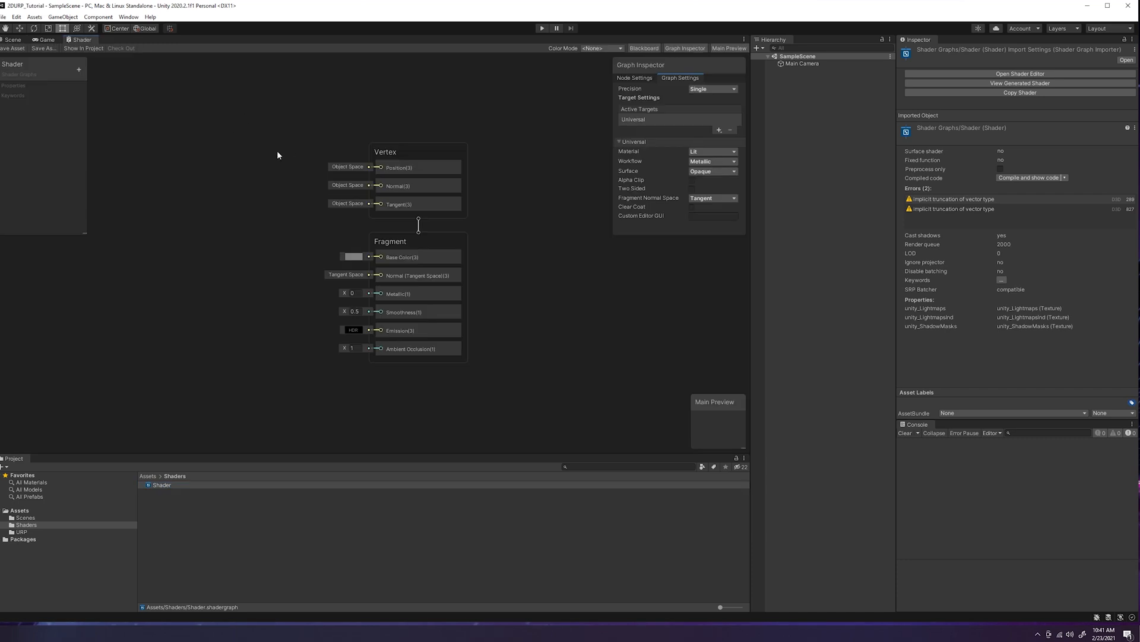
left_click_drag(277, 139, 518, 377)
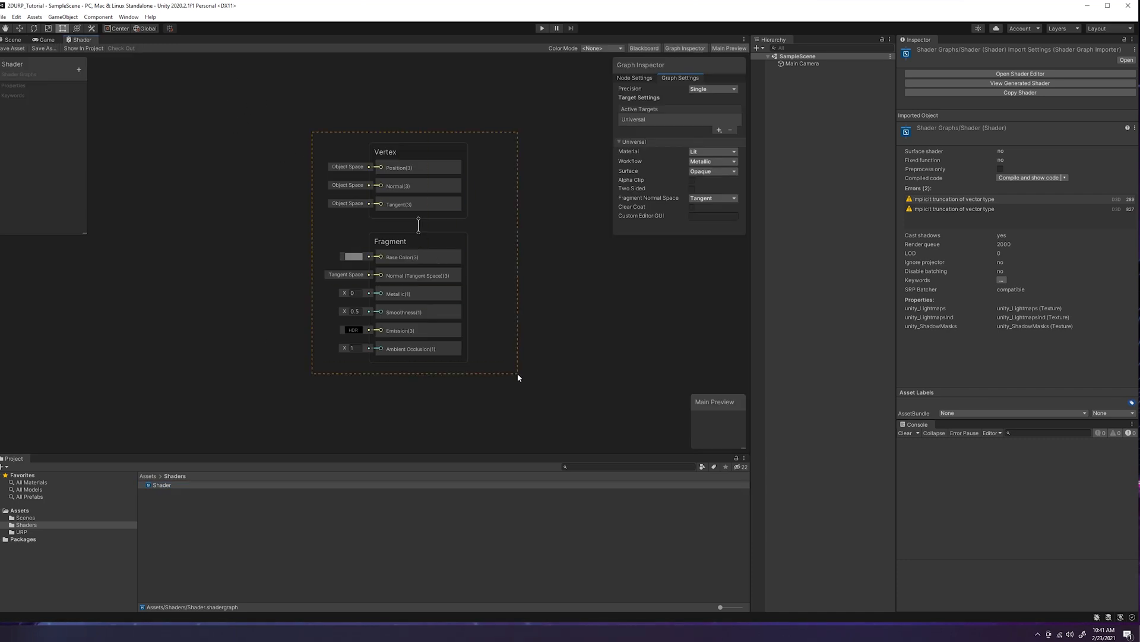
left_click(418, 241)
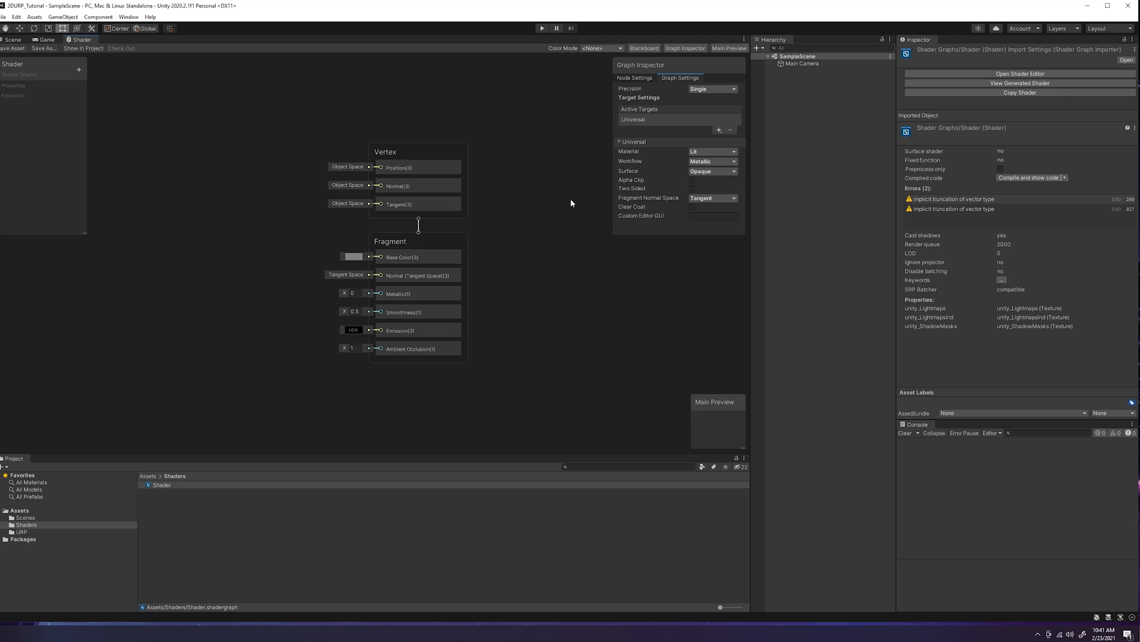
mouse_move(309, 135)
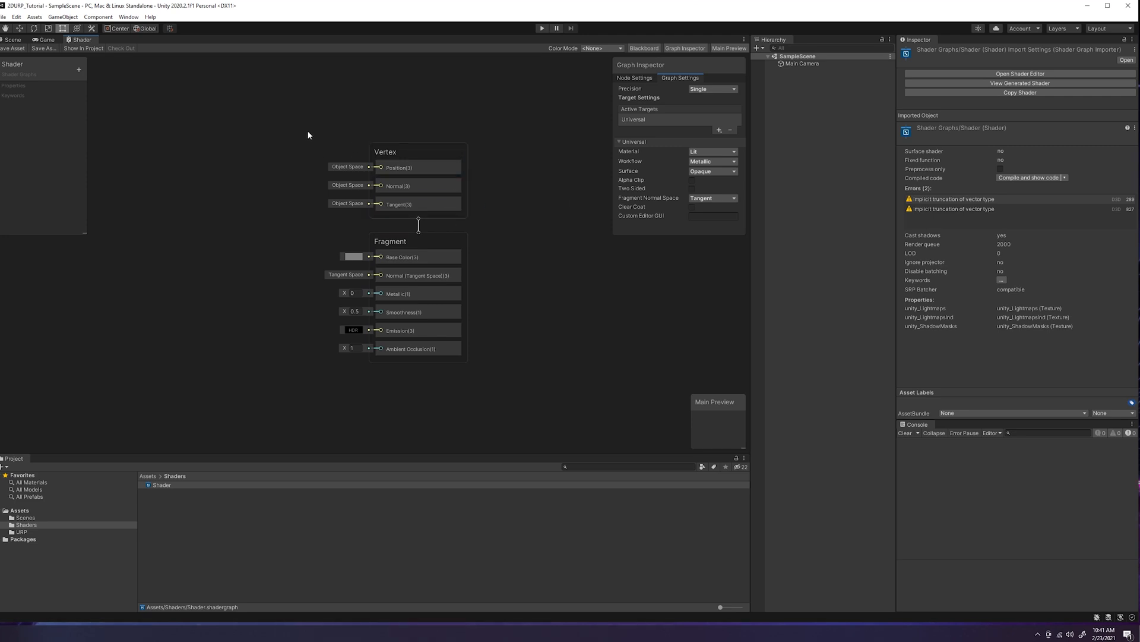
left_click(426, 335)
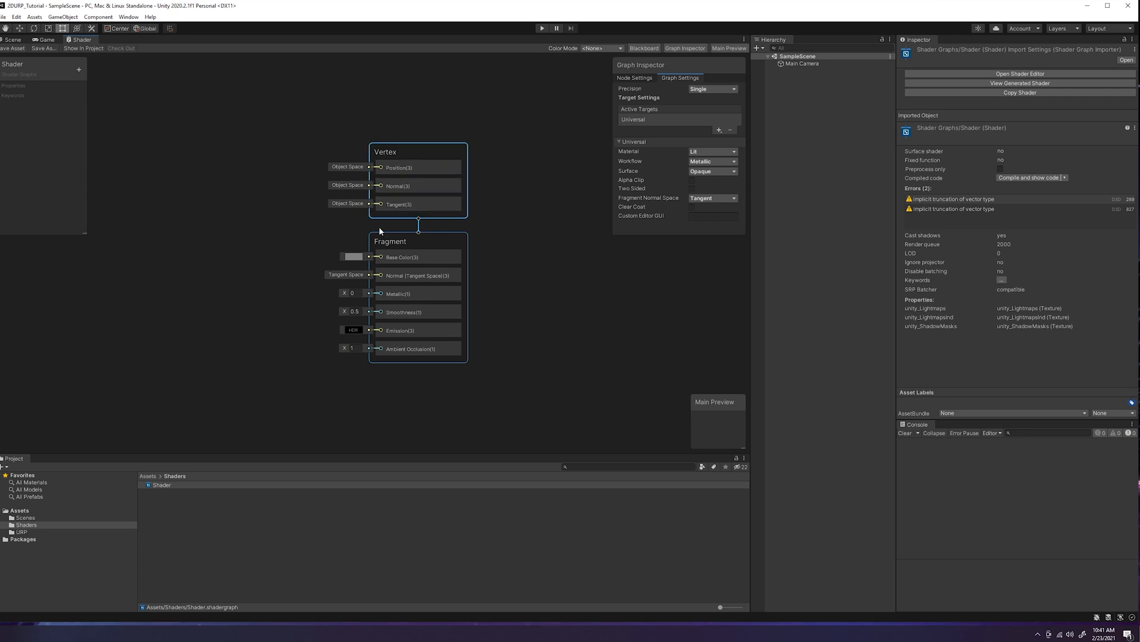
left_click(531, 237)
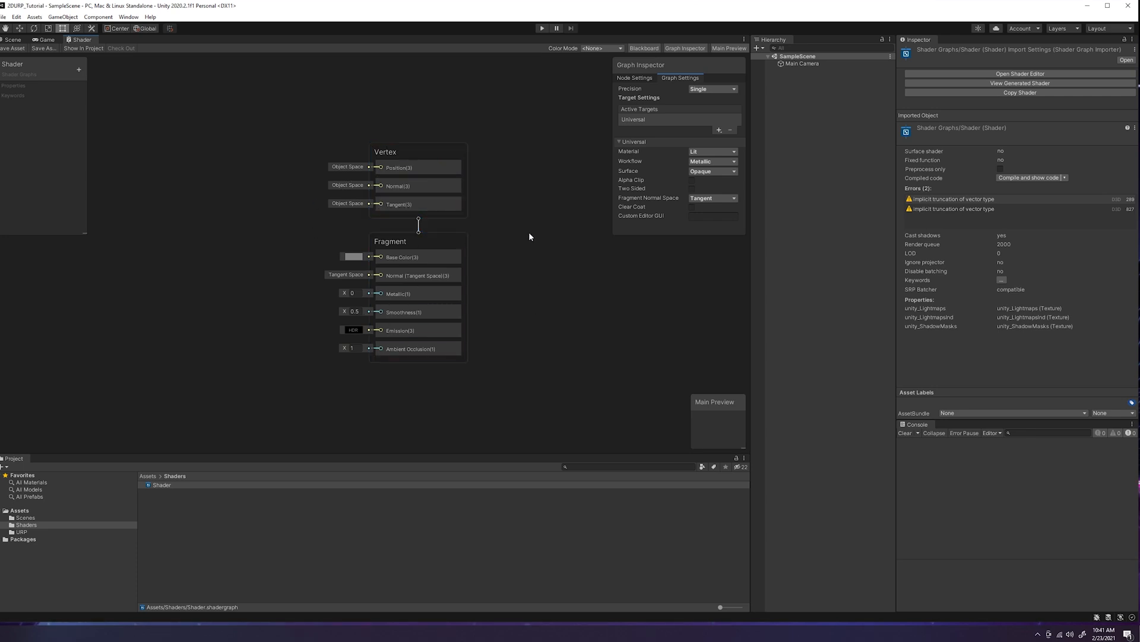
mouse_move(417, 373)
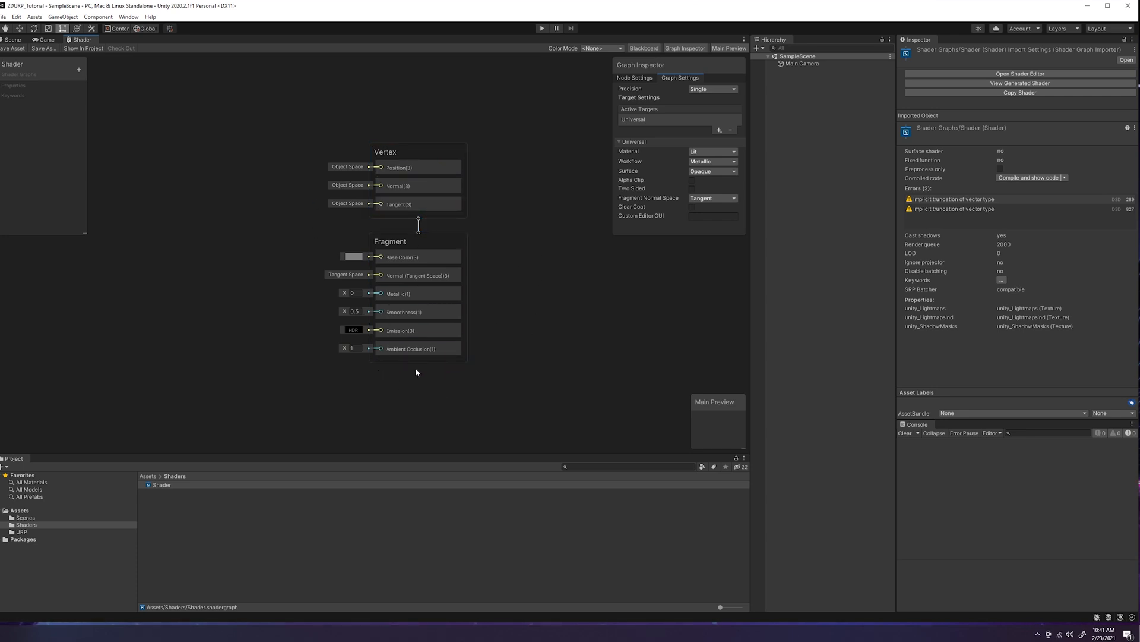
mouse_move(460, 370)
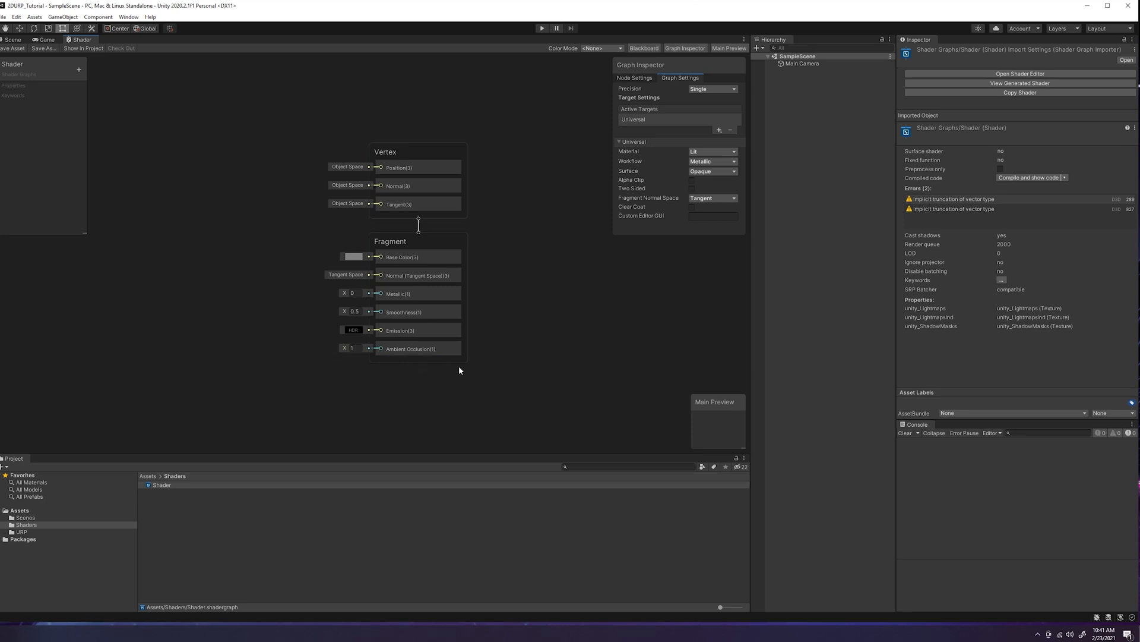
mouse_move(402, 375)
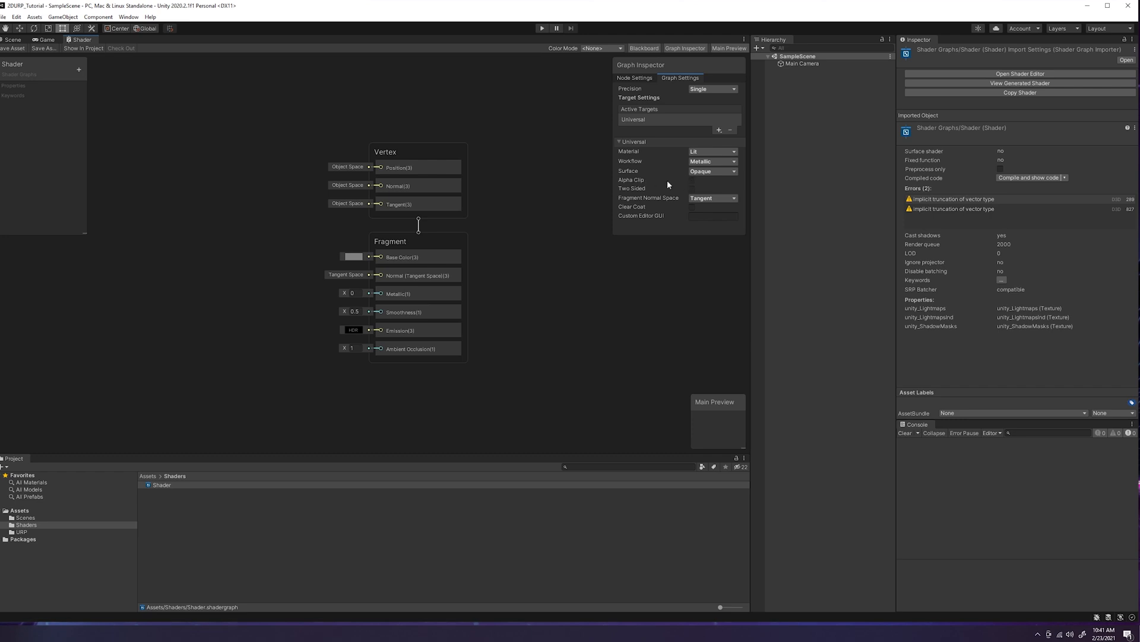
- Tick Alpha Clip in Graph Settings, then toggle the Graph Inspector and Blackboard panels
left_click(692, 179)
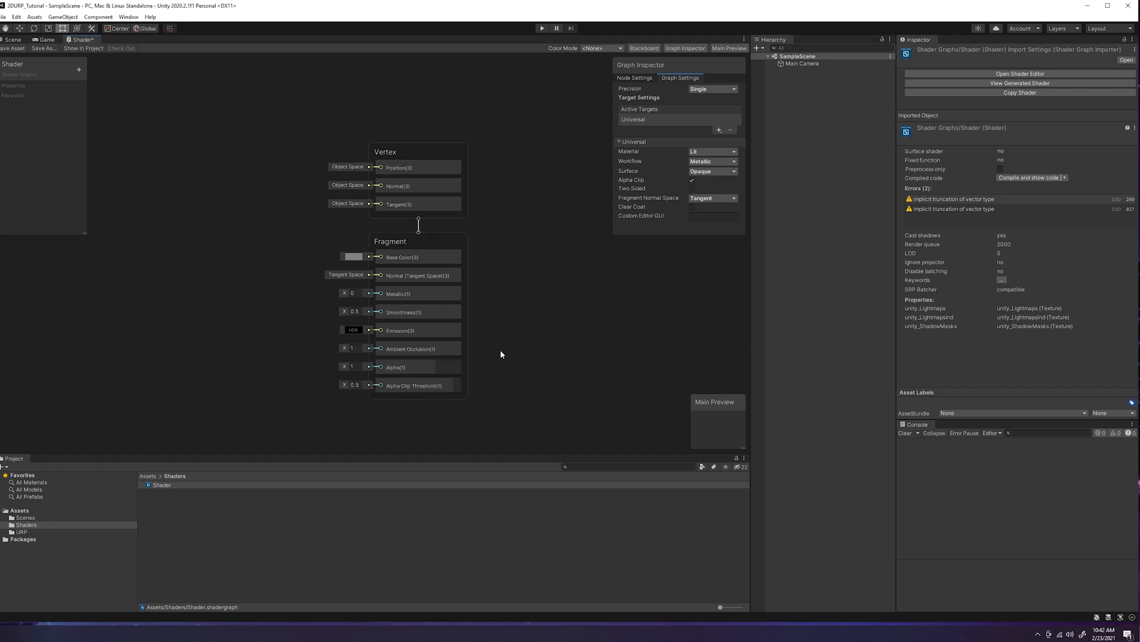
mouse_move(647, 87)
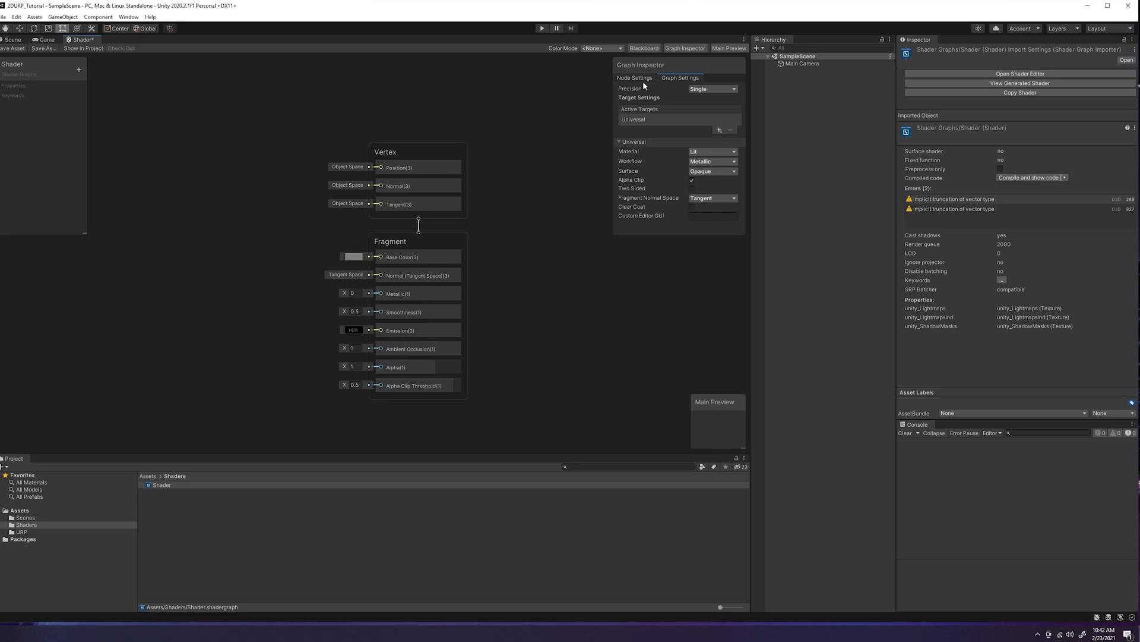
mouse_move(610, 67)
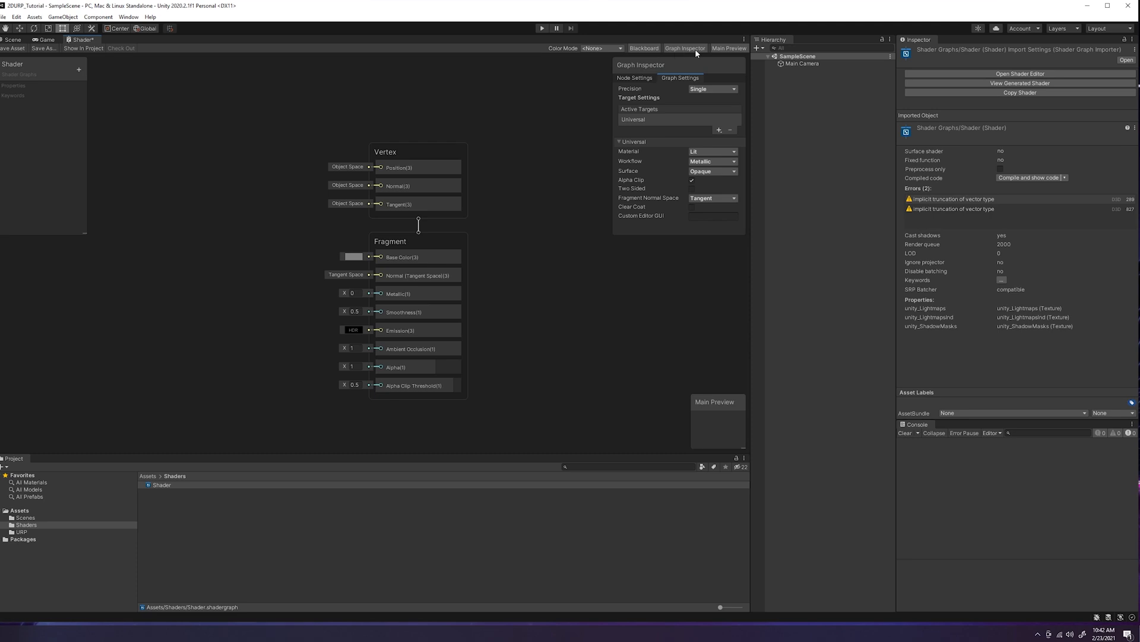
left_click(684, 48)
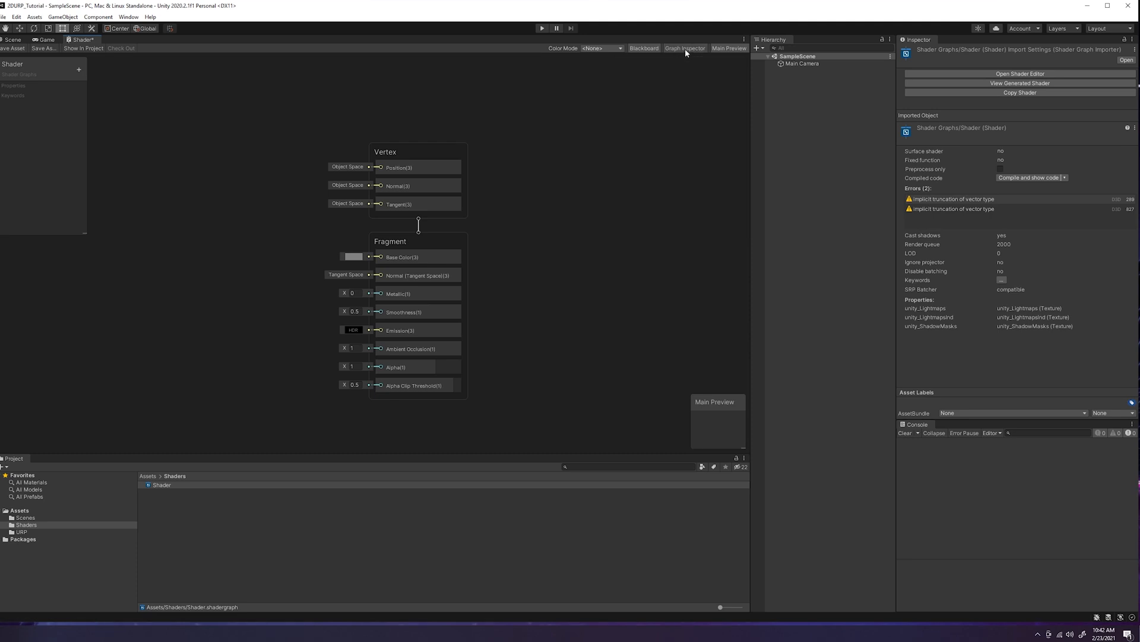
left_click(684, 48)
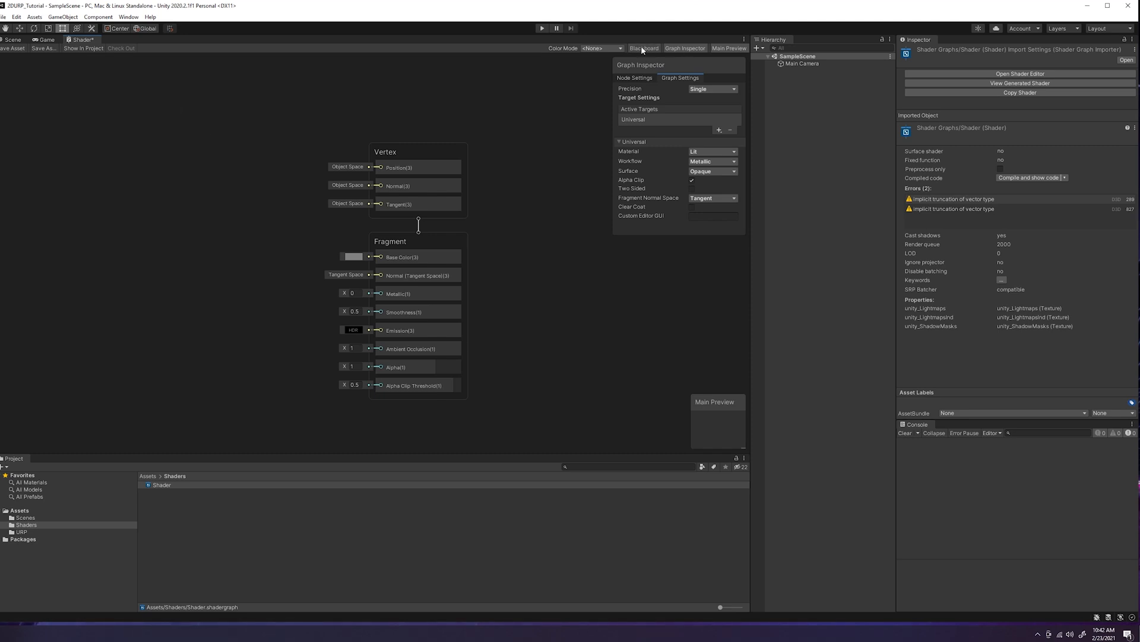
left_click(646, 48)
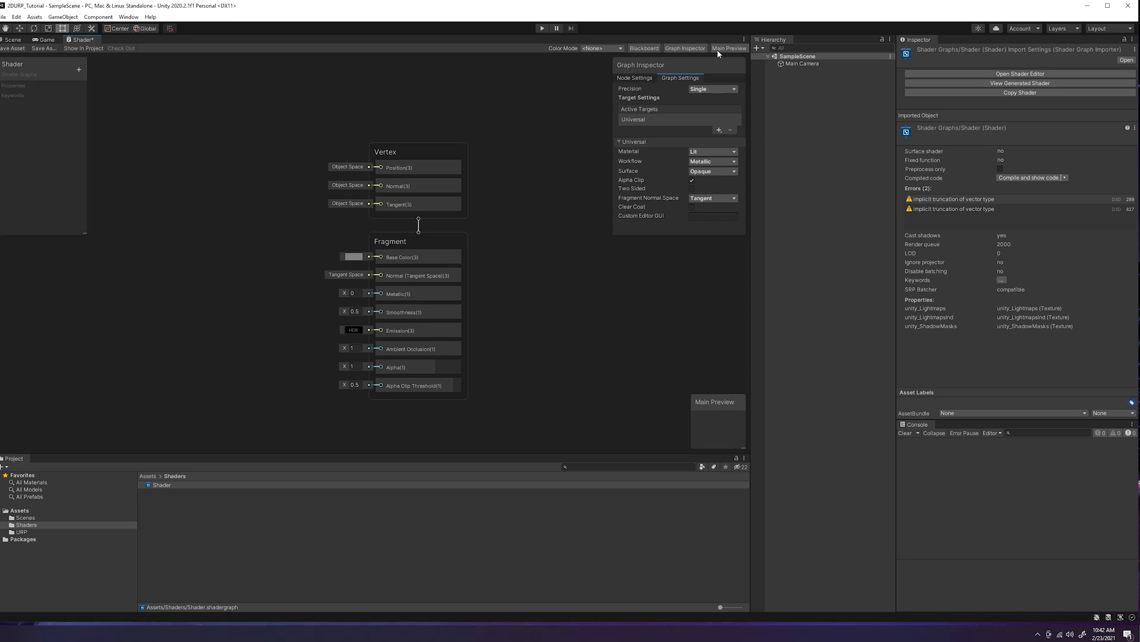
mouse_move(601, 96)
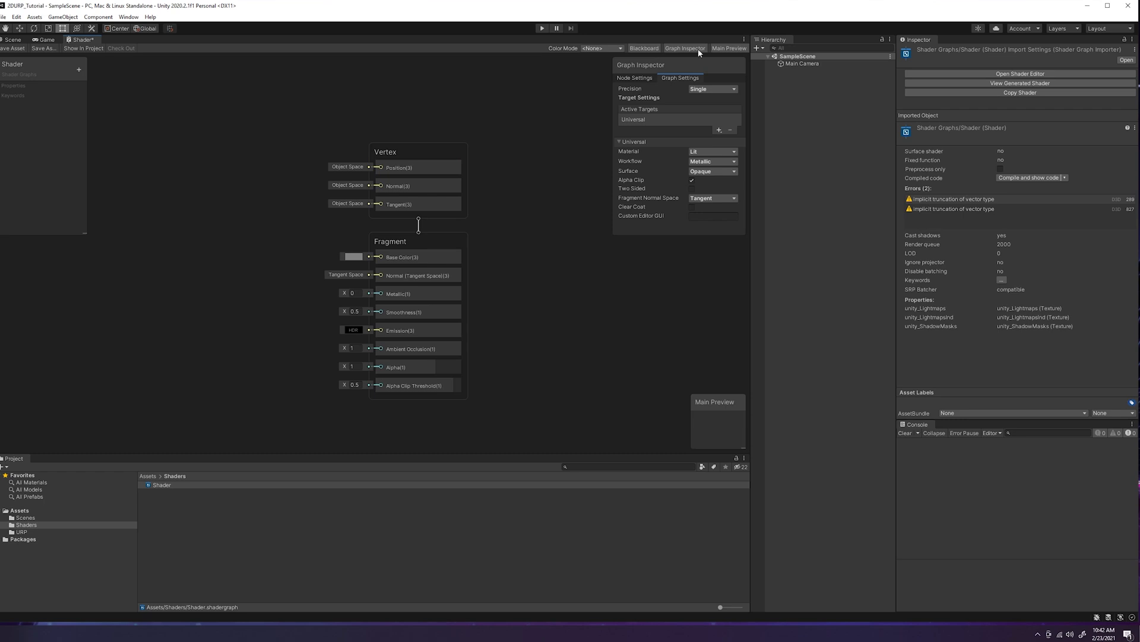
mouse_move(575, 239)
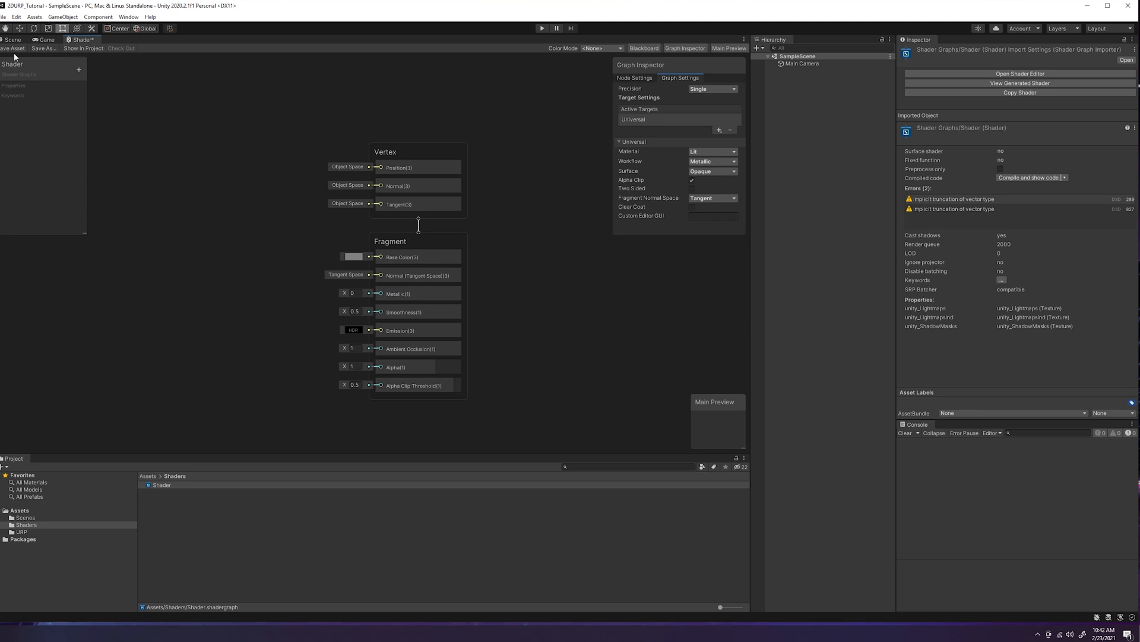
mouse_move(250, 196)
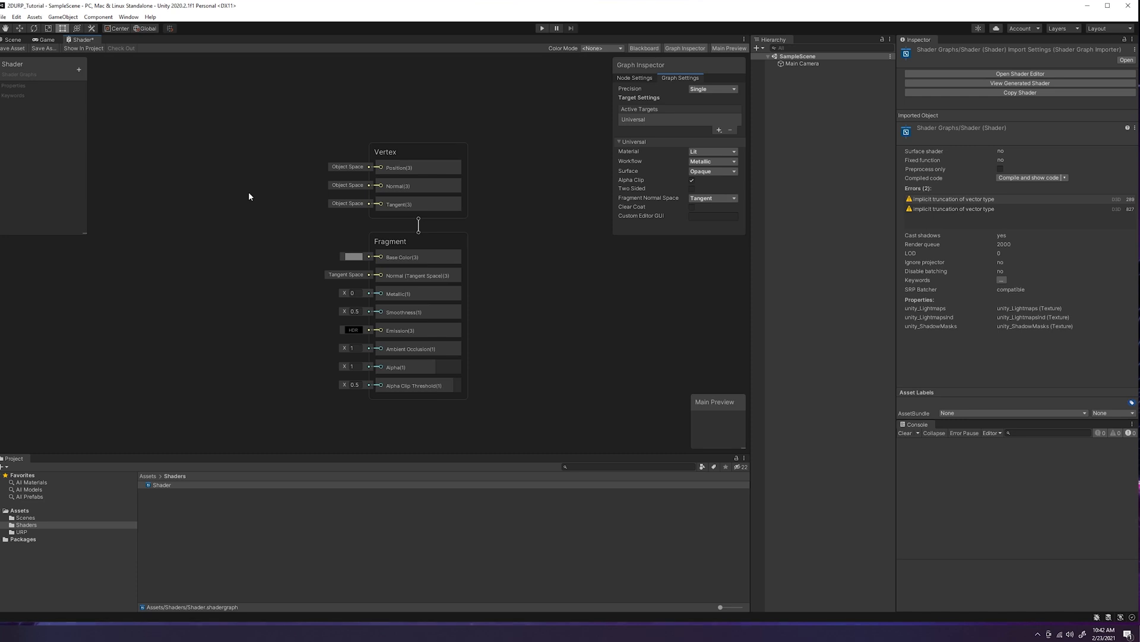
mouse_move(304, 119)
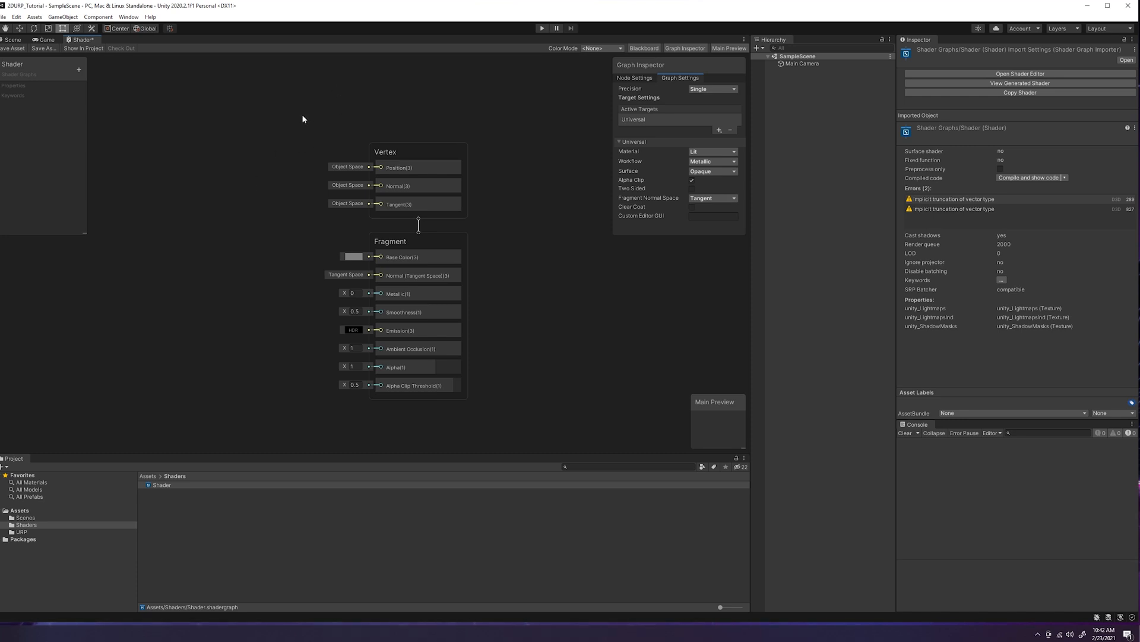
left_click(504, 412)
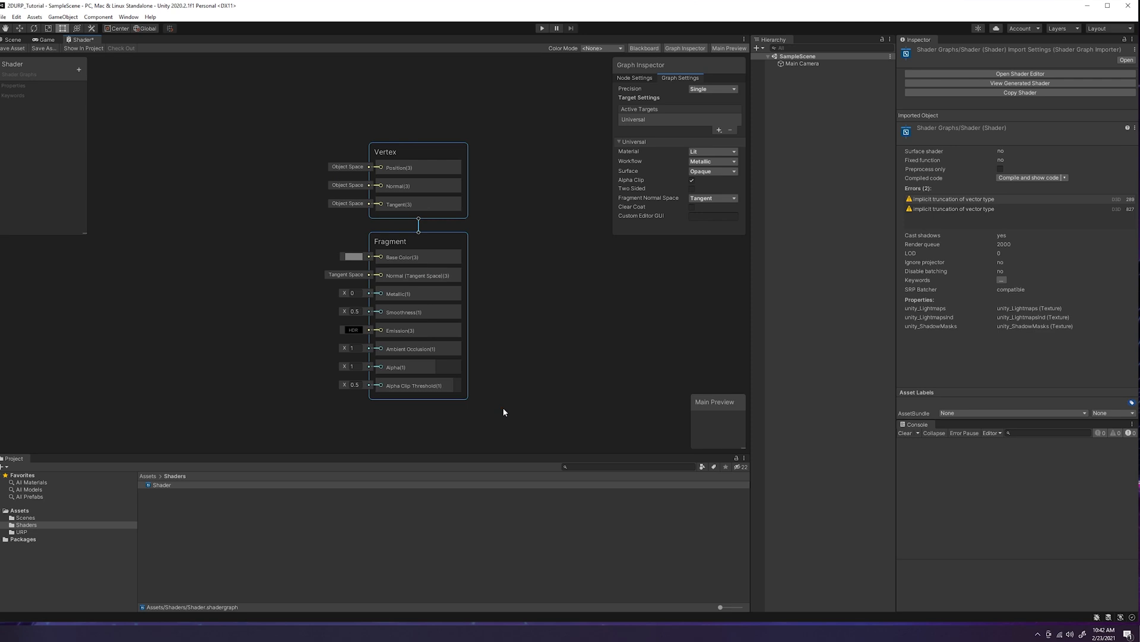
mouse_move(496, 247)
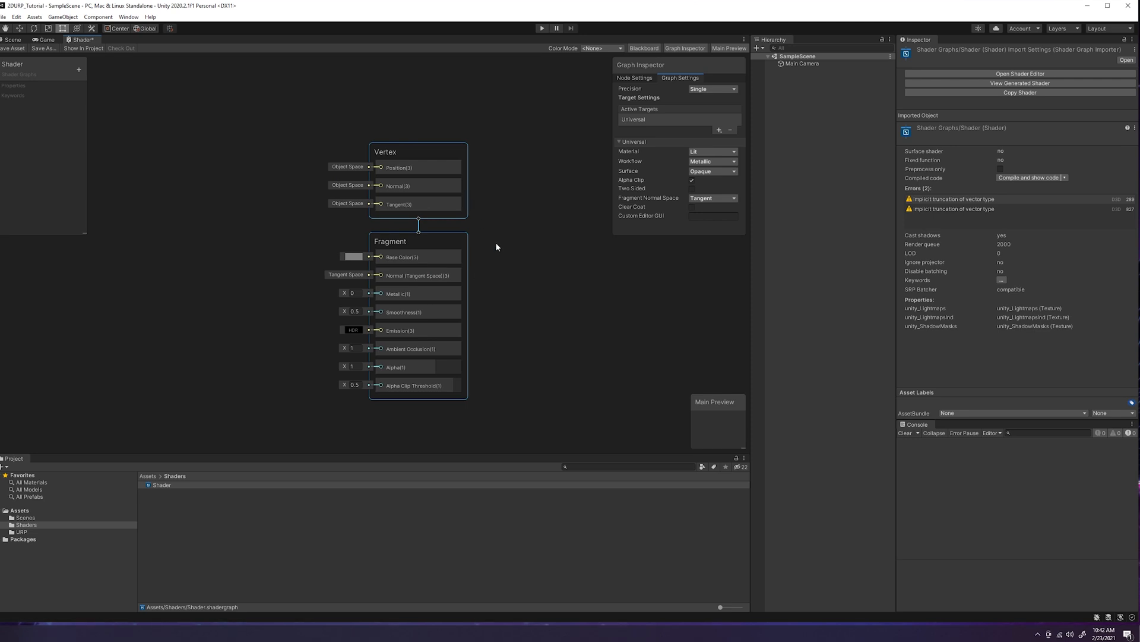